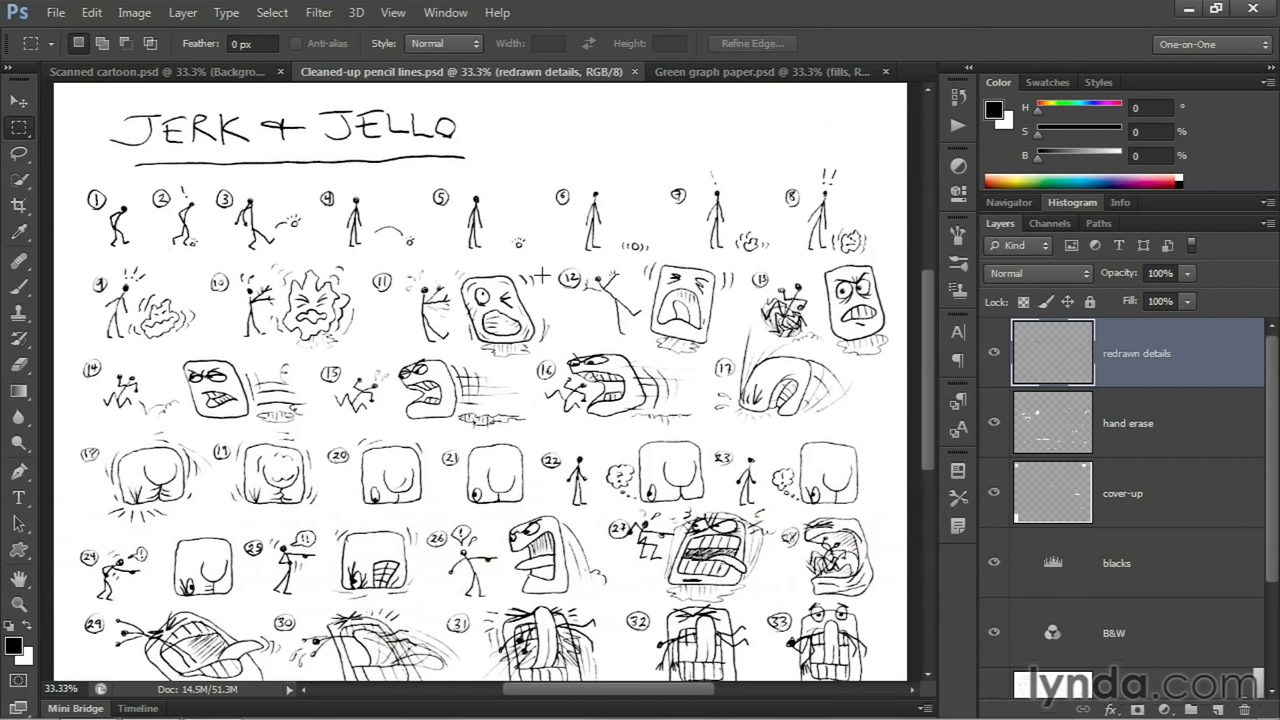
pyautogui.moveTo(616, 148)
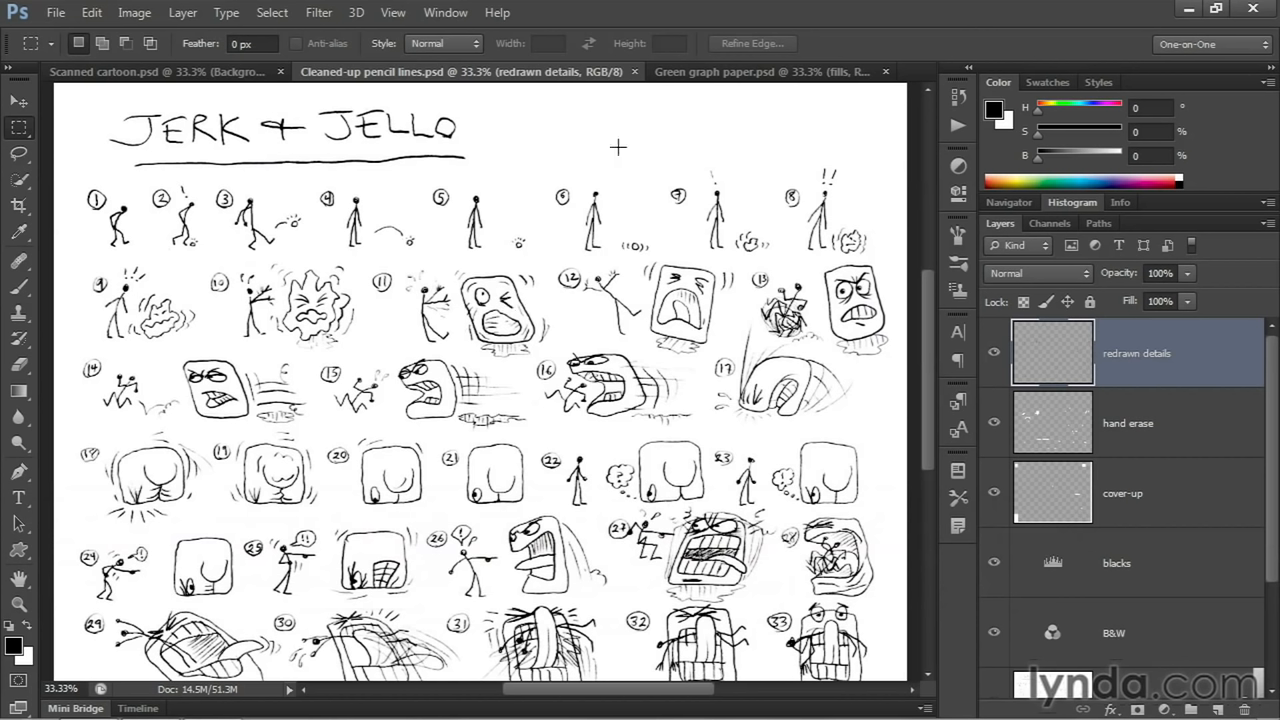
pyautogui.moveTo(758, 224)
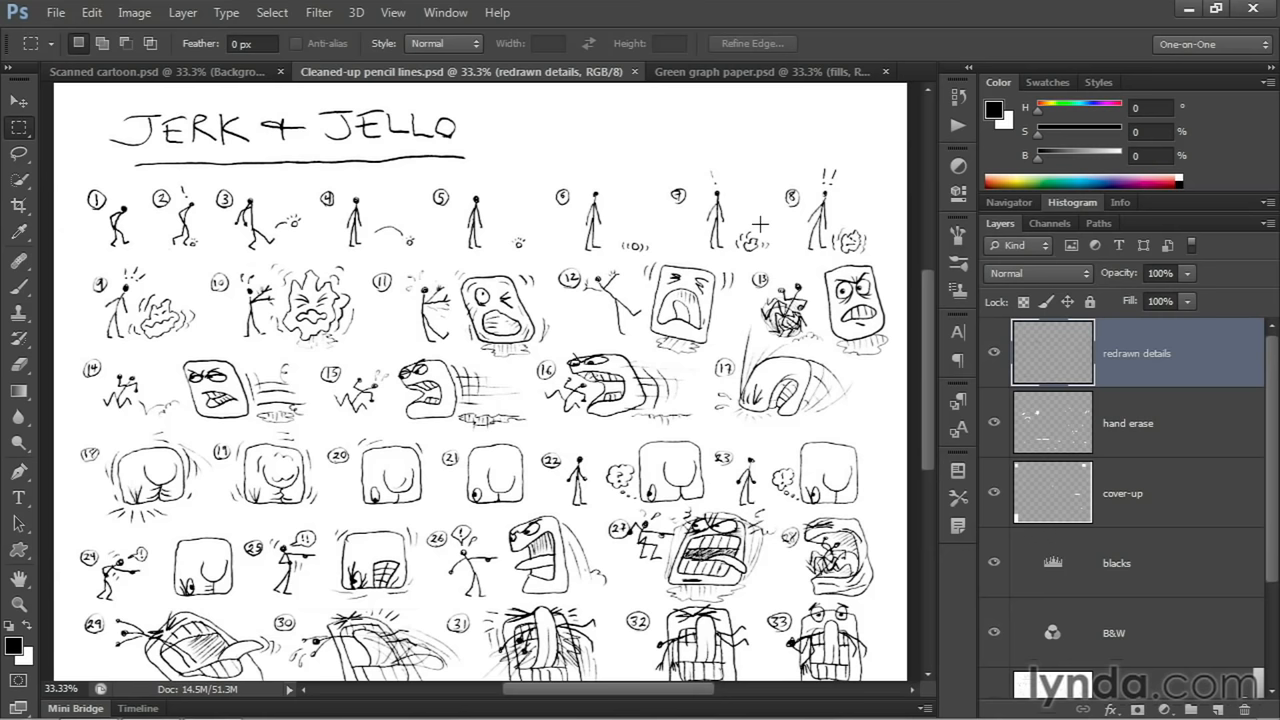
pyautogui.moveTo(596, 146)
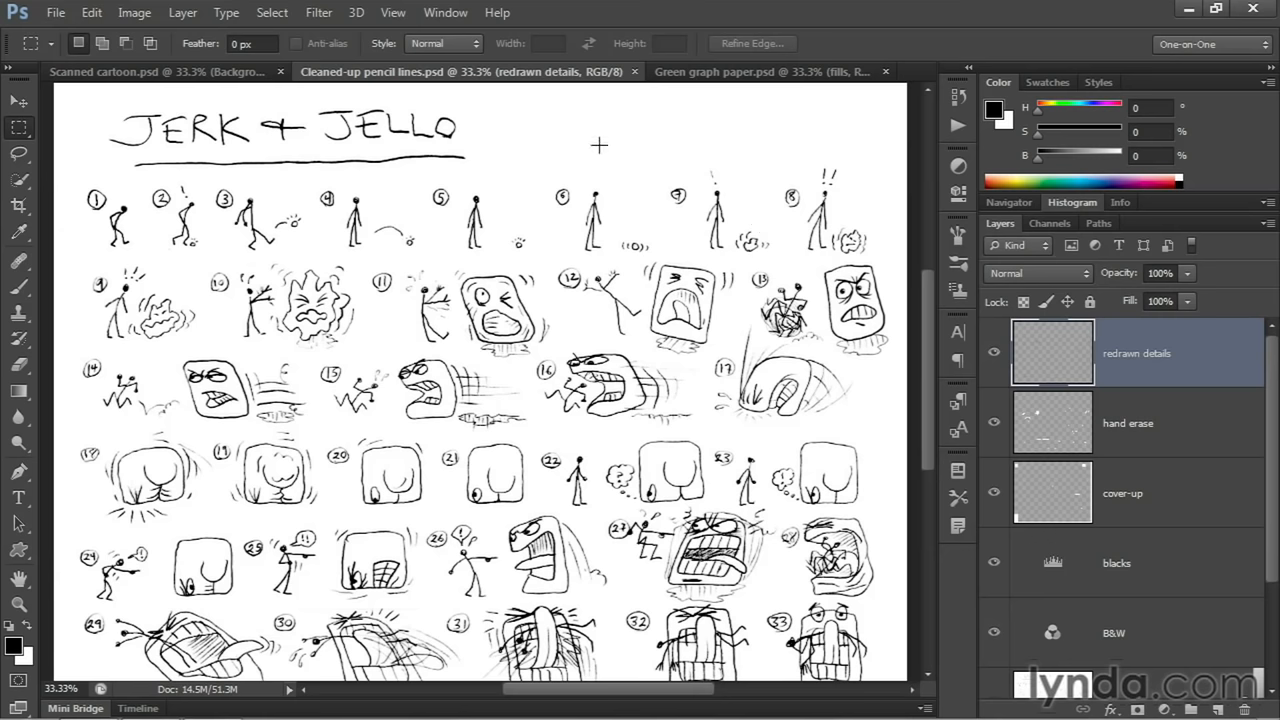
# Switch to the 'Green graph paper.psd' document showing the cleaned cartoon.
pyautogui.click(770, 72)
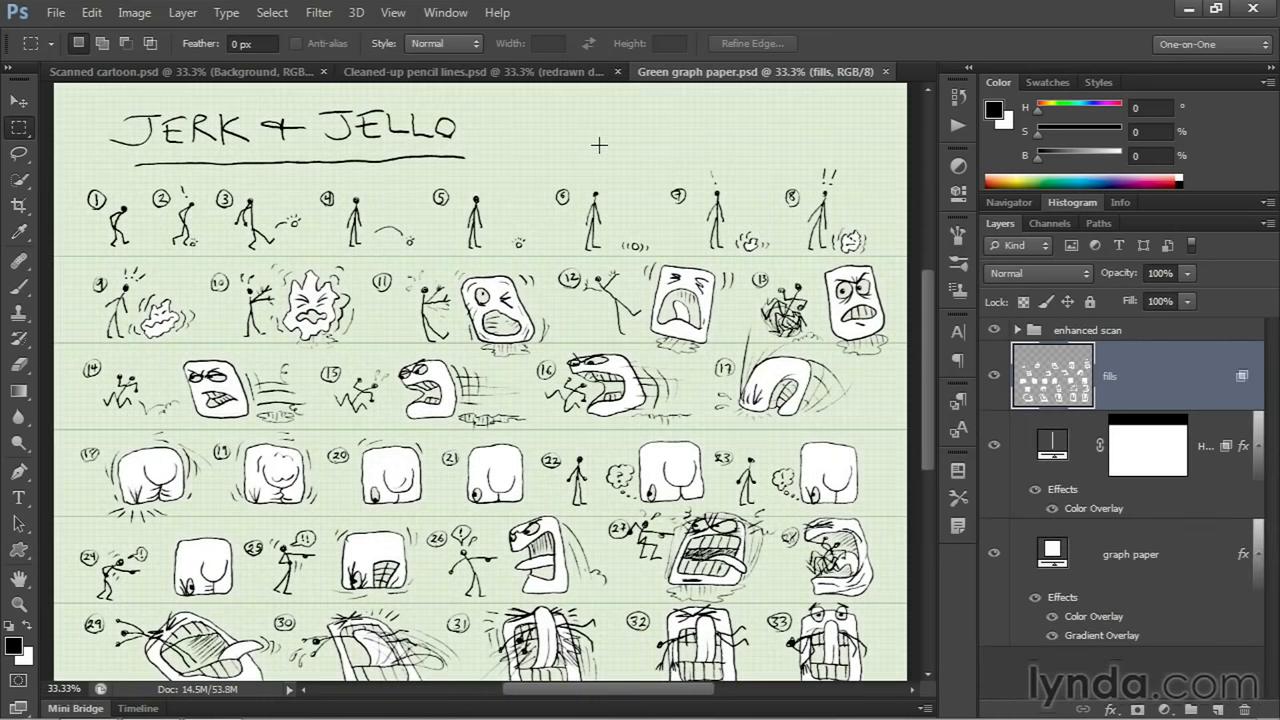
pyautogui.moveTo(436, 268)
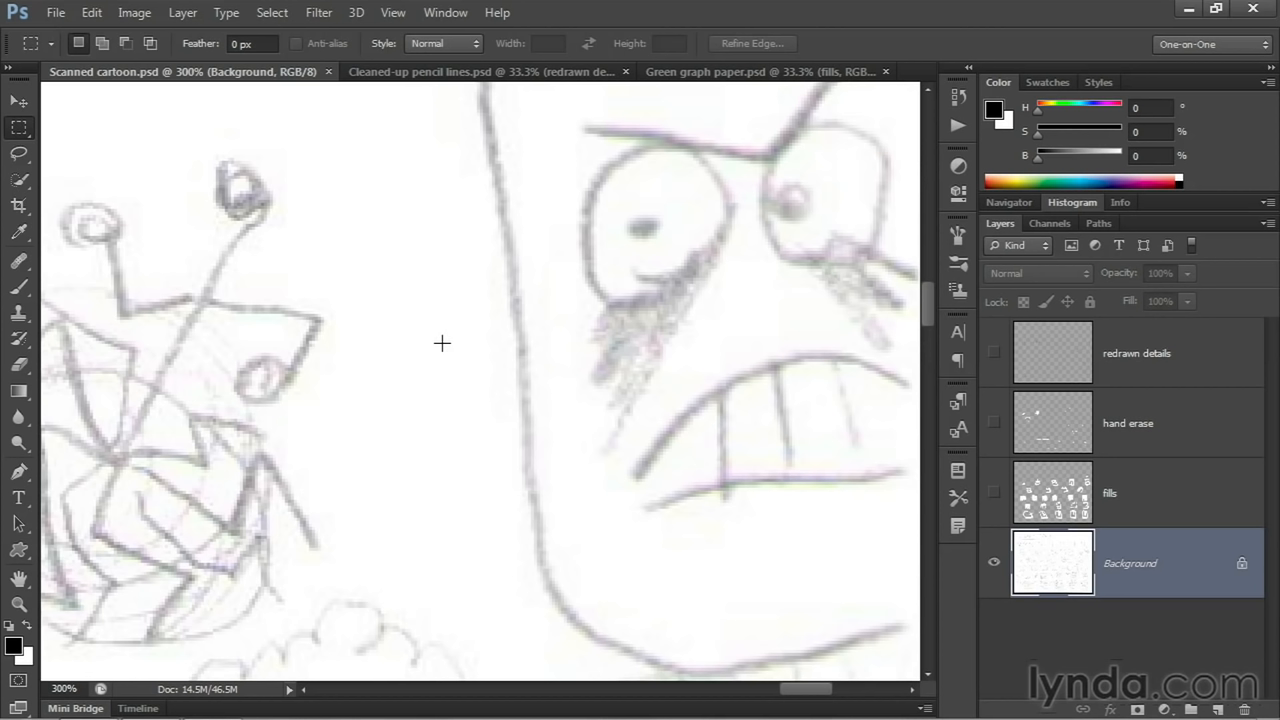
pyautogui.moveTo(374, 336)
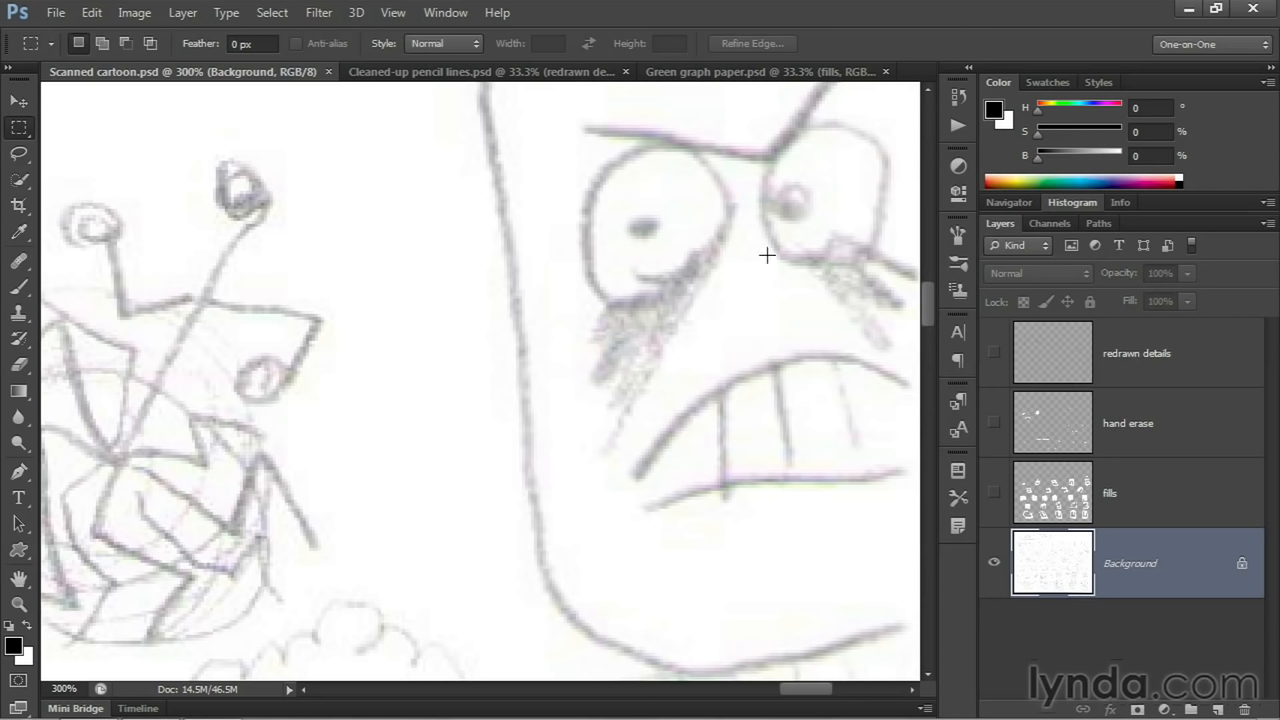
pyautogui.moveTo(1044, 236)
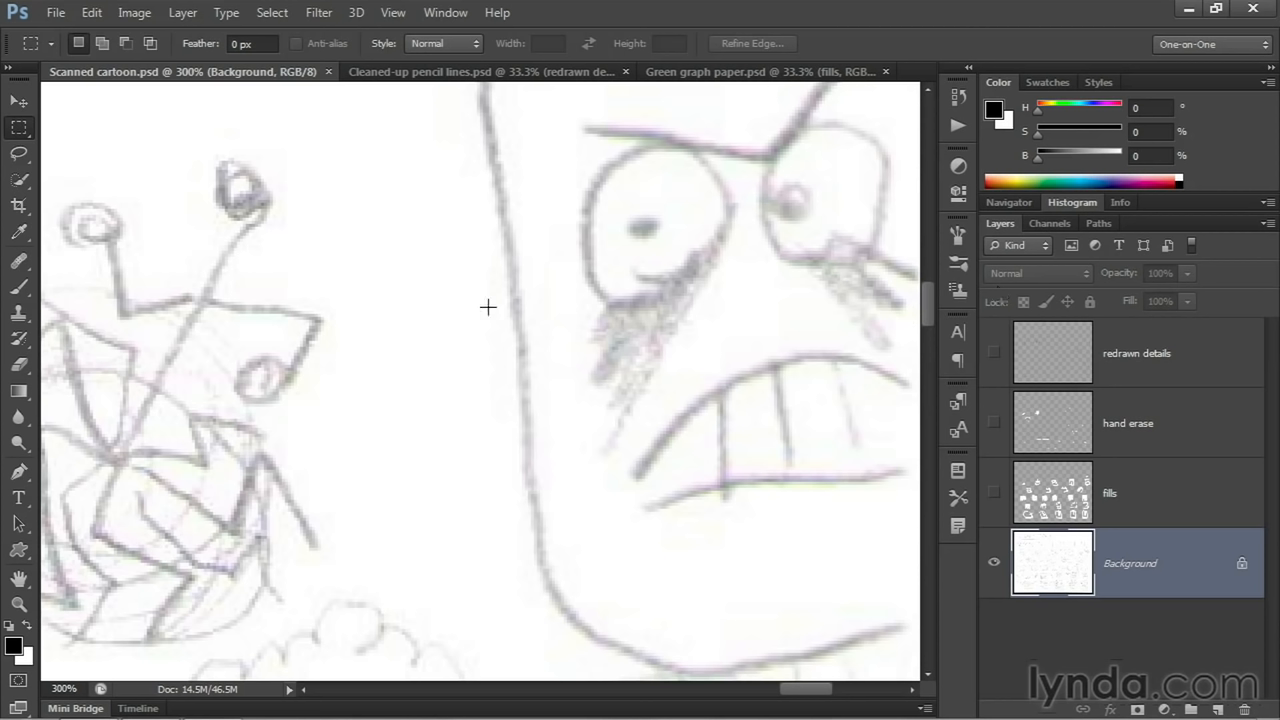
pyautogui.moveTo(488, 306)
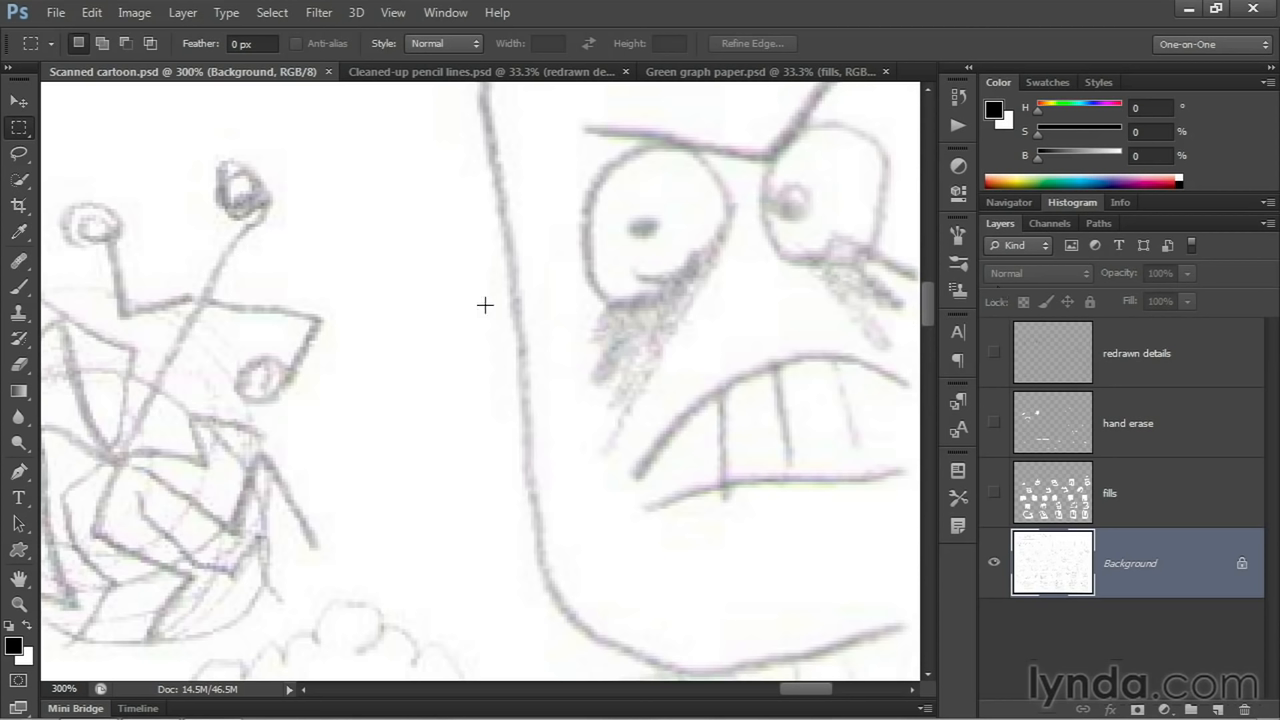
pyautogui.moveTo(804, 316)
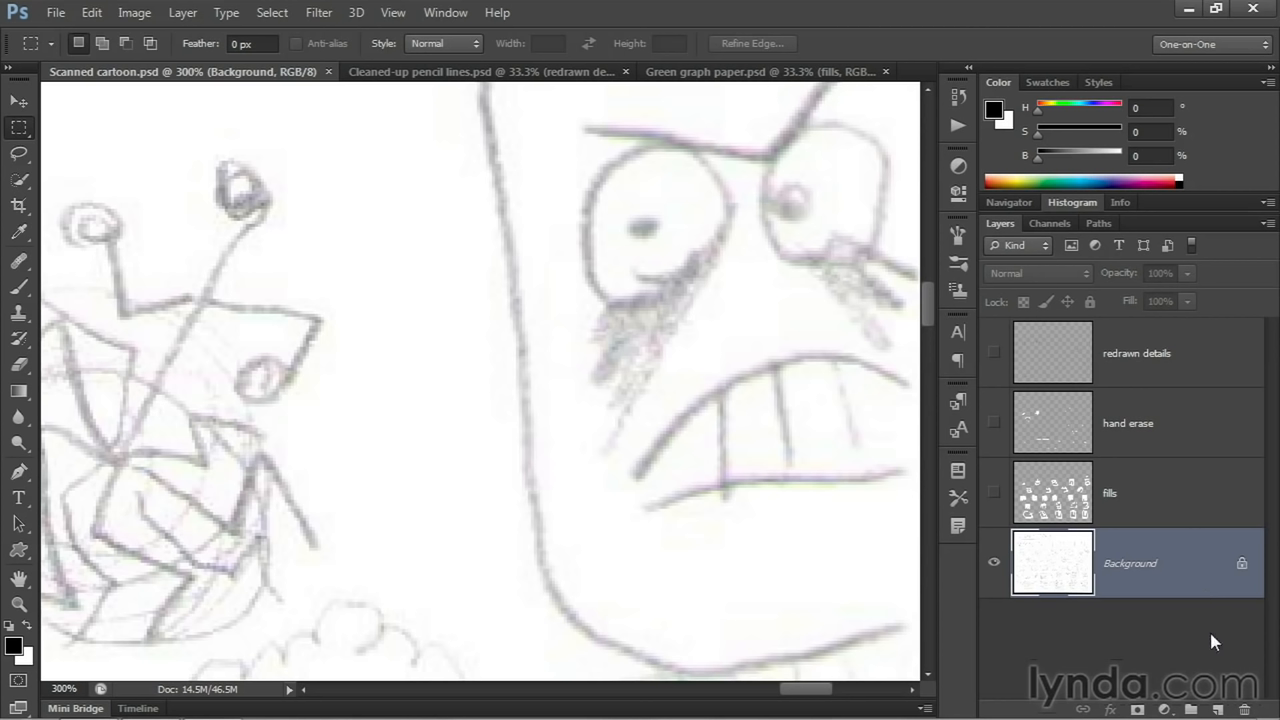
pyautogui.moveTo(1202, 636)
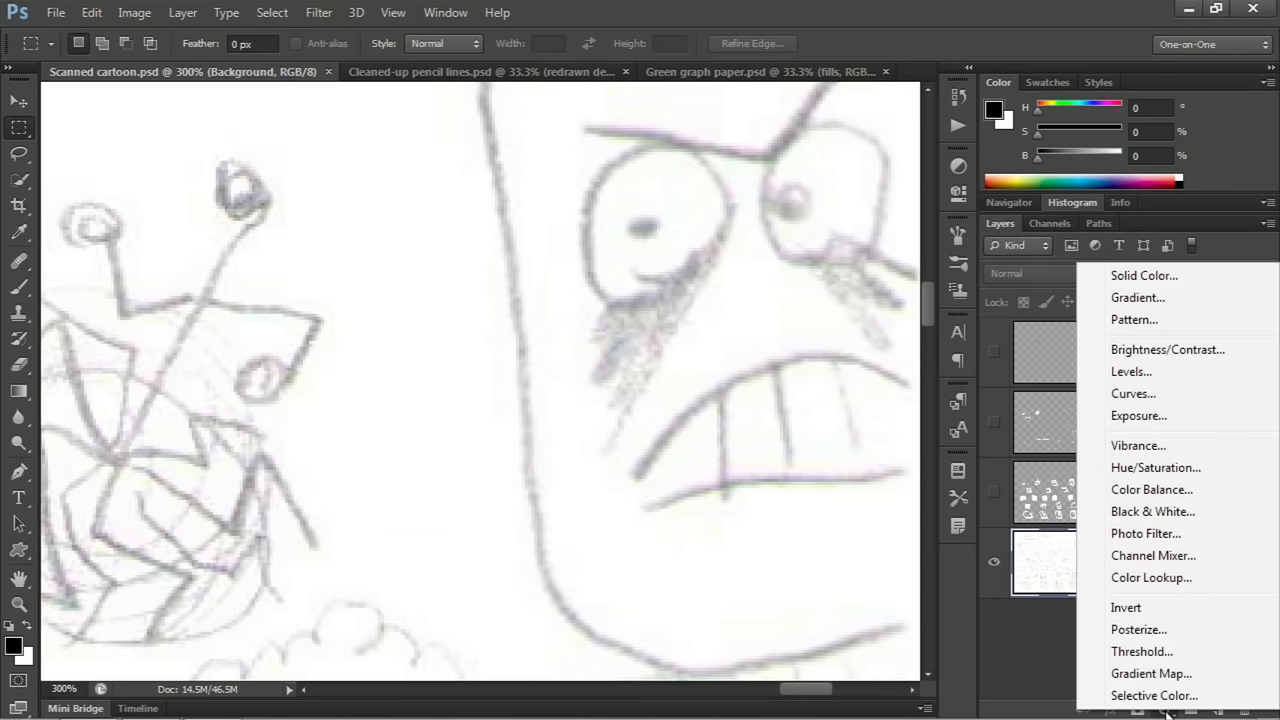
pyautogui.moveTo(1150, 556)
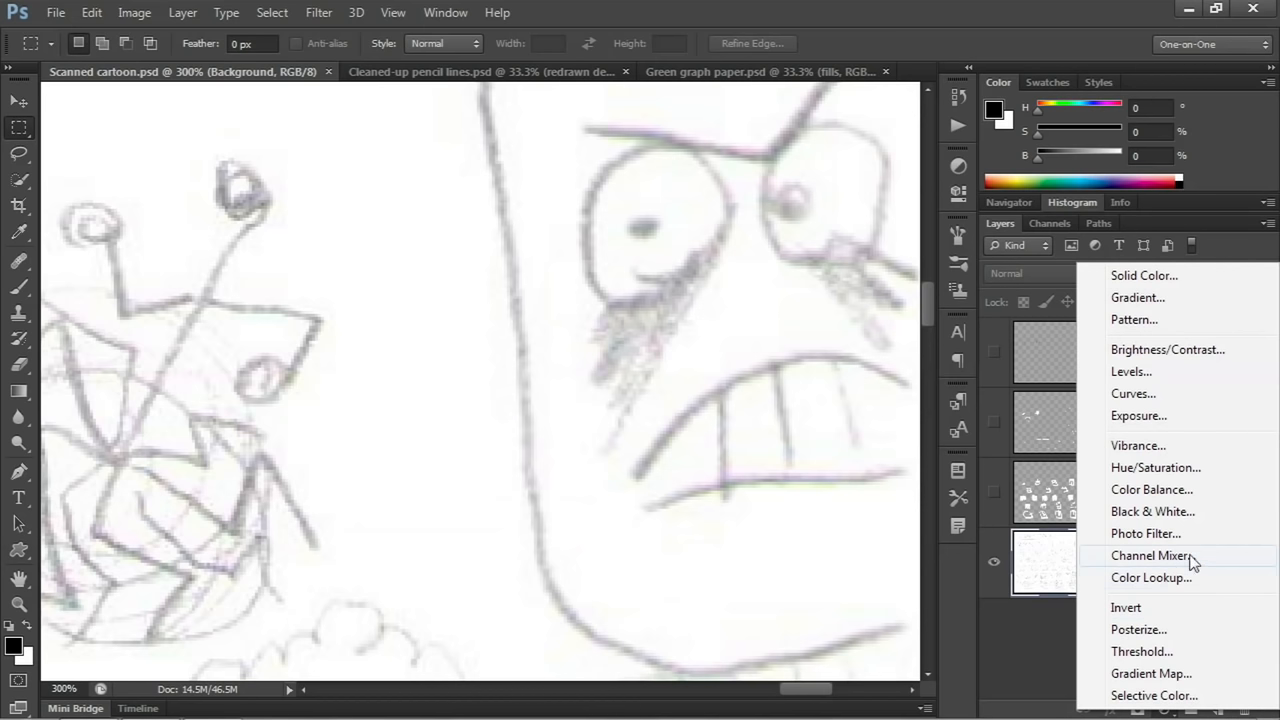
# Add a Channel Mixer adjustment layer named B&W above the Background layer.
pyautogui.click(1150, 556)
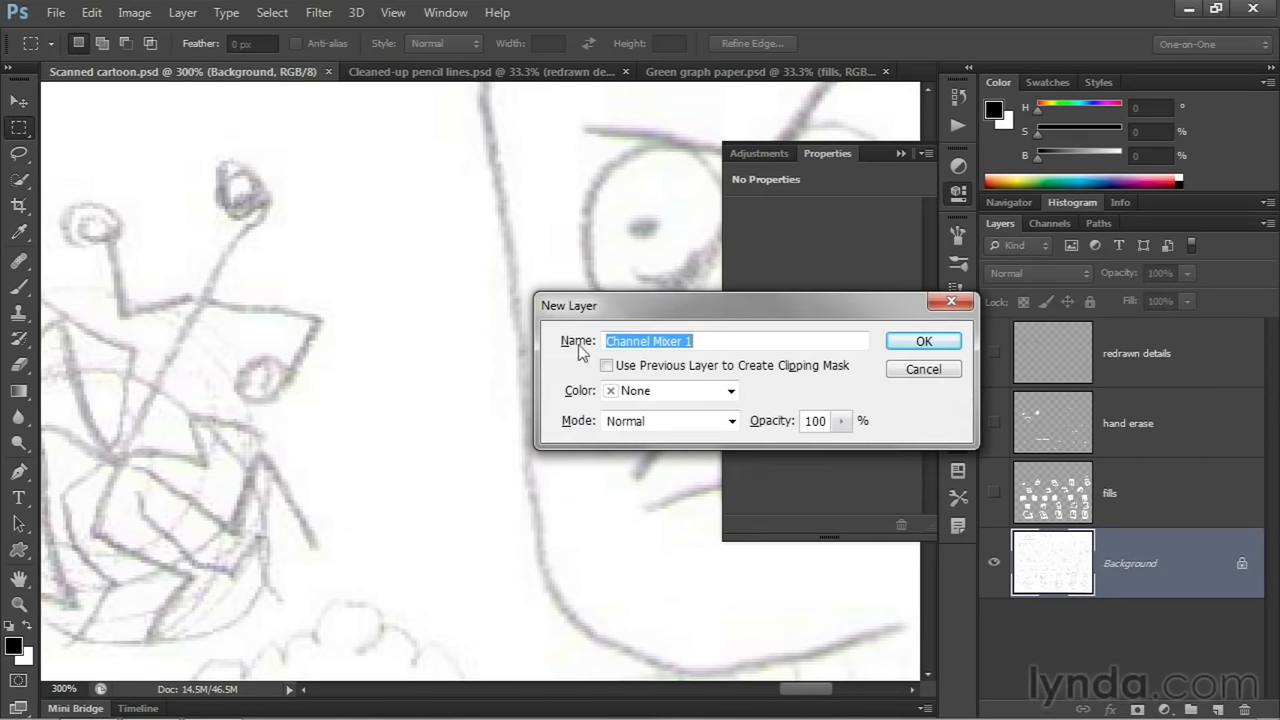
pyautogui.moveTo(530, 252)
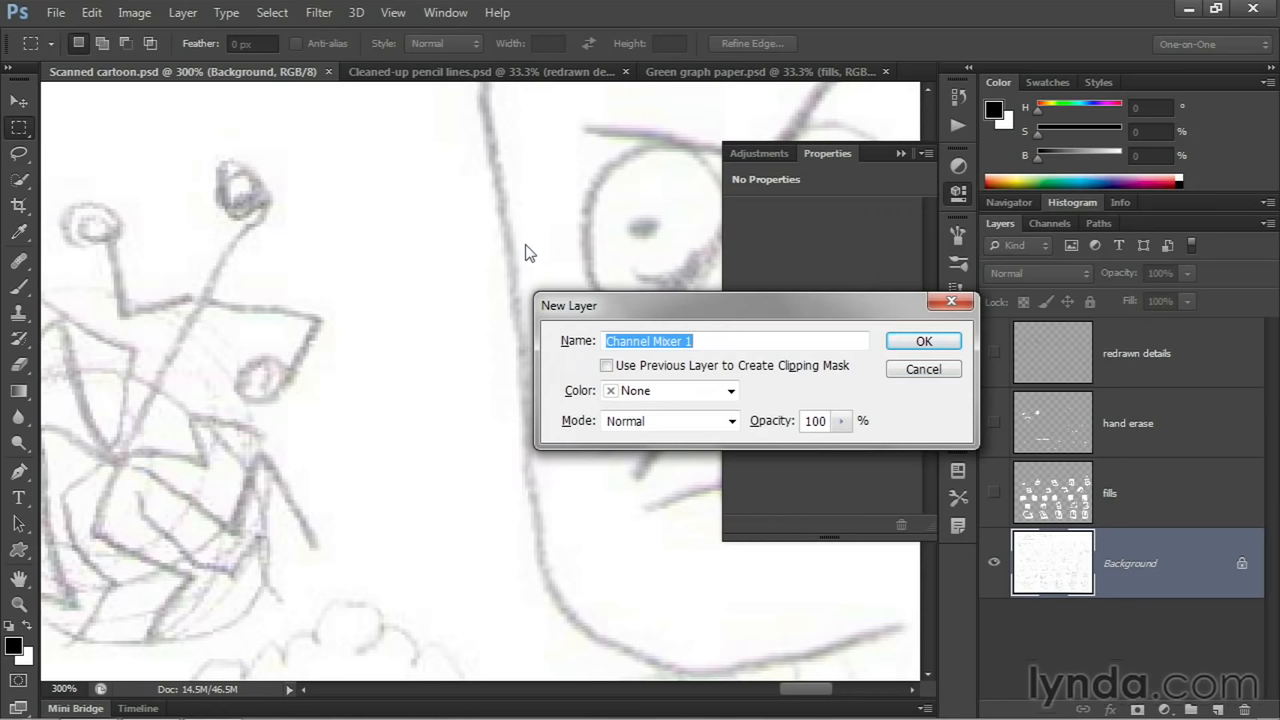
pyautogui.write('B&')
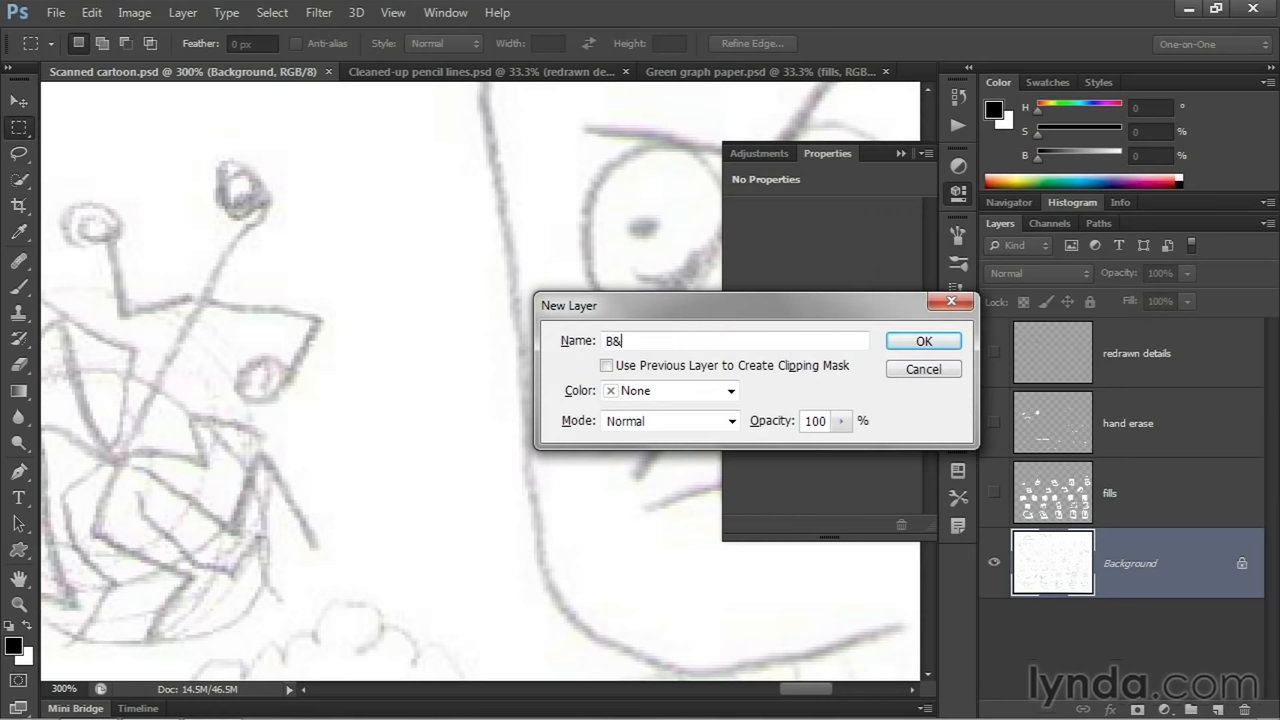
pyautogui.write('W')
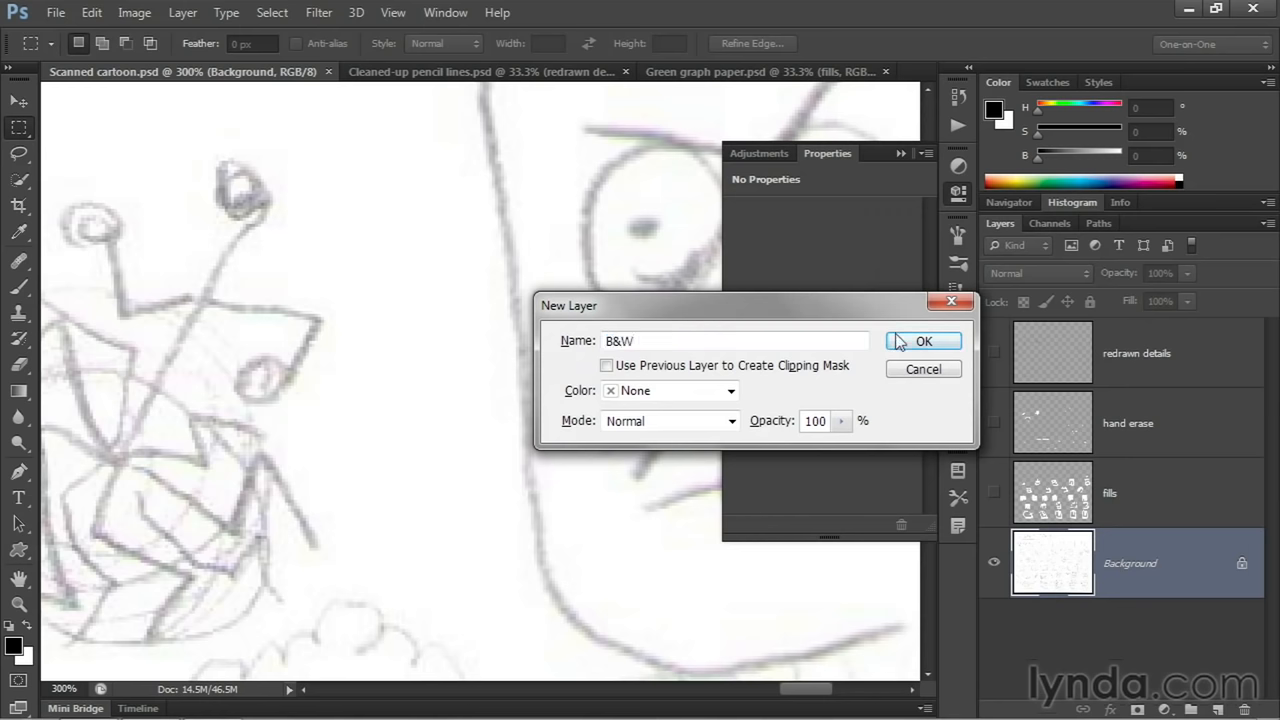
pyautogui.click(920, 340)
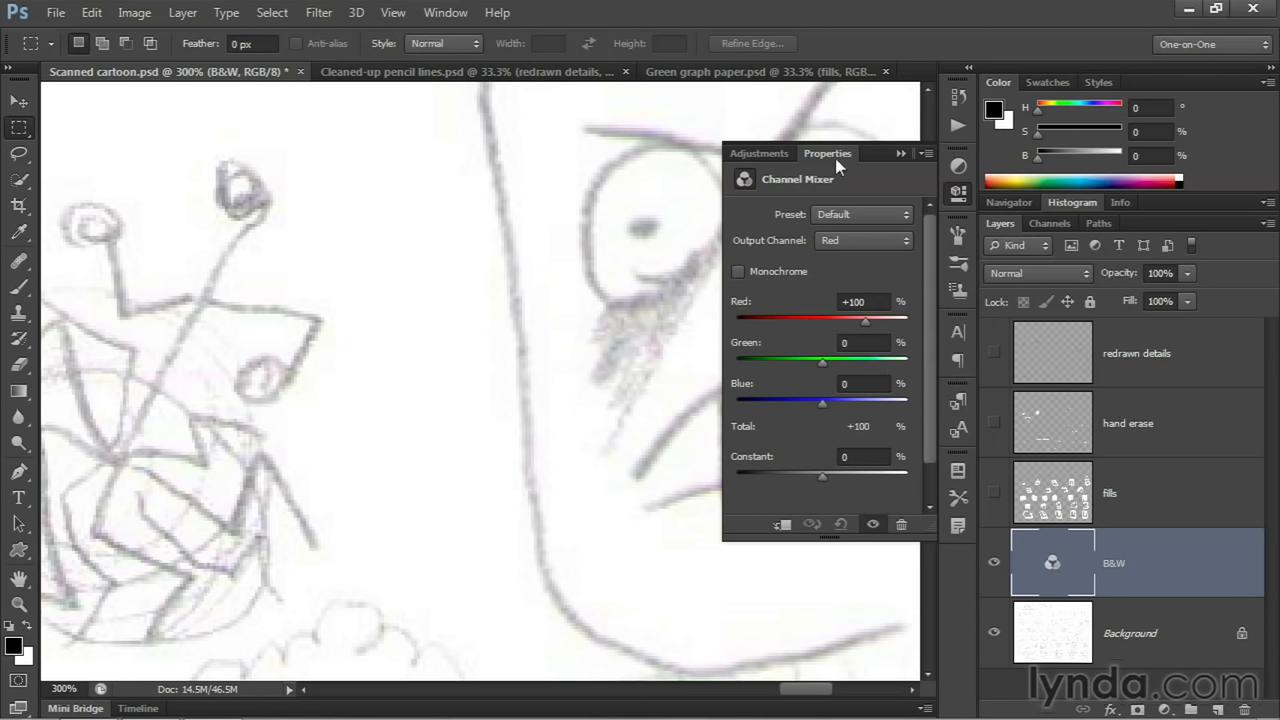
pyautogui.moveTo(788, 272)
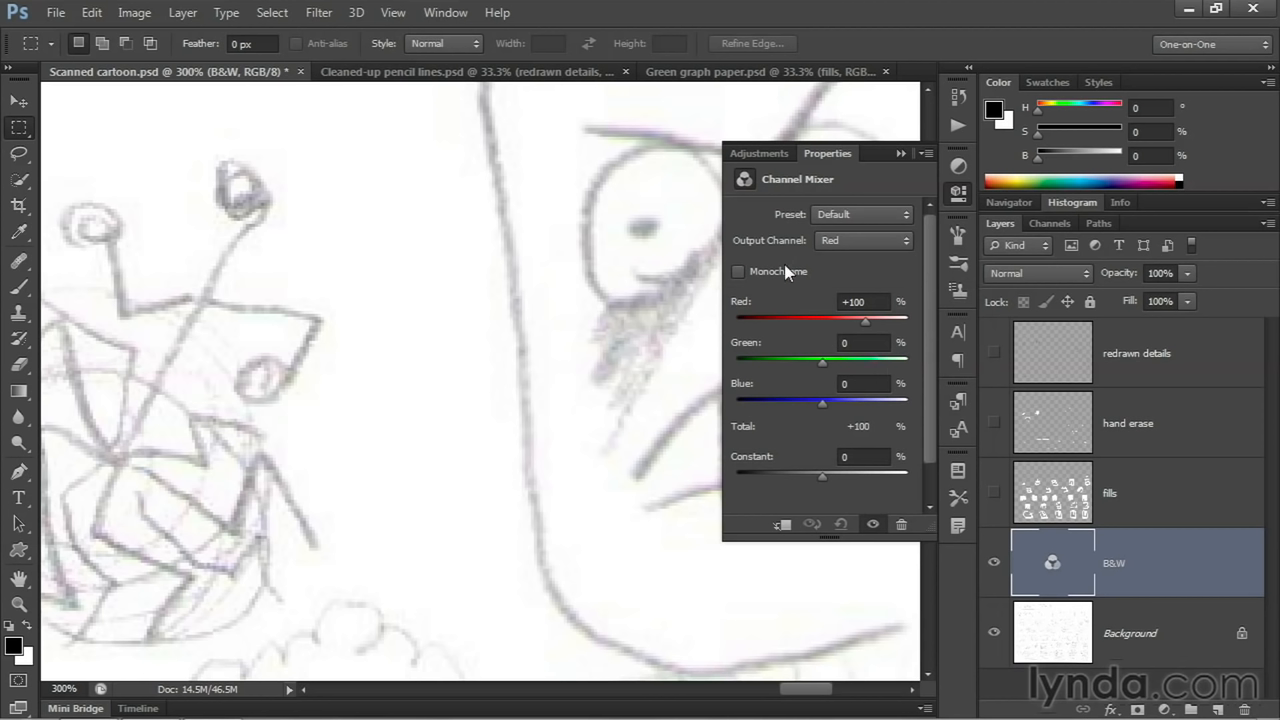
# Make the B&W Channel Mixer monochrome with Red +150, Green +150, Blue 0, Constant -200.
pyautogui.click(738, 272)
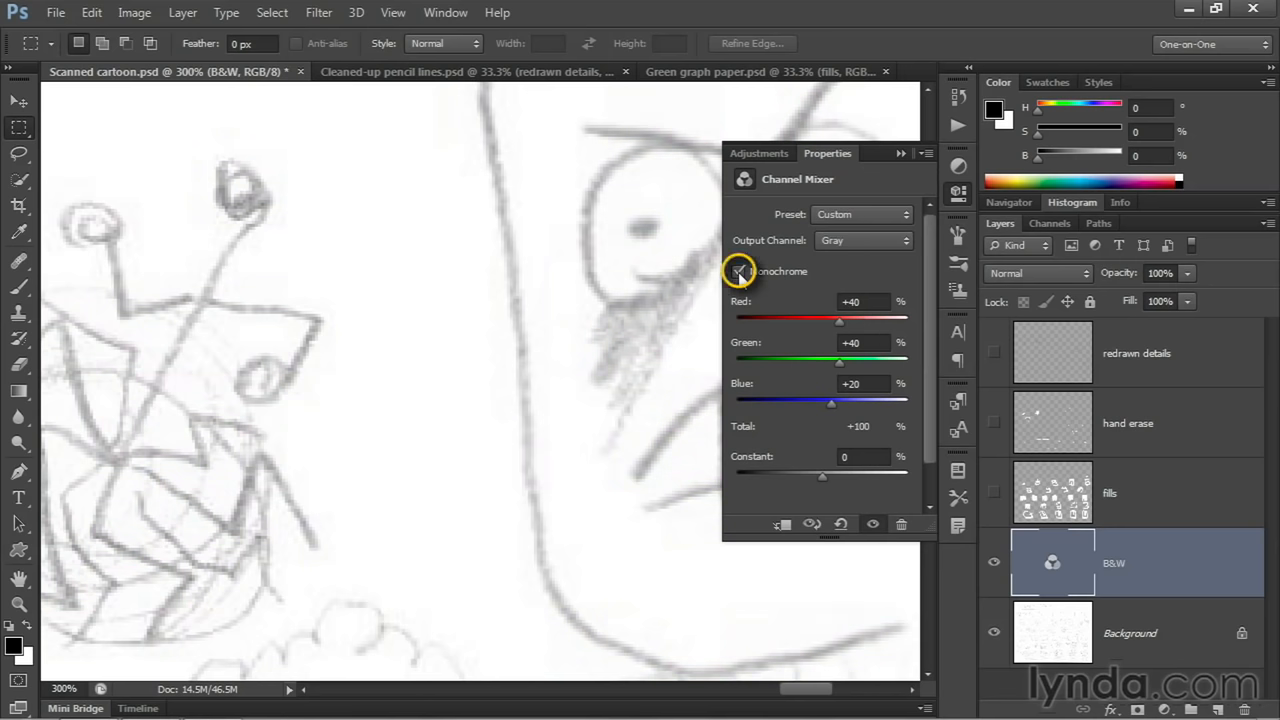
pyautogui.click(740, 272)
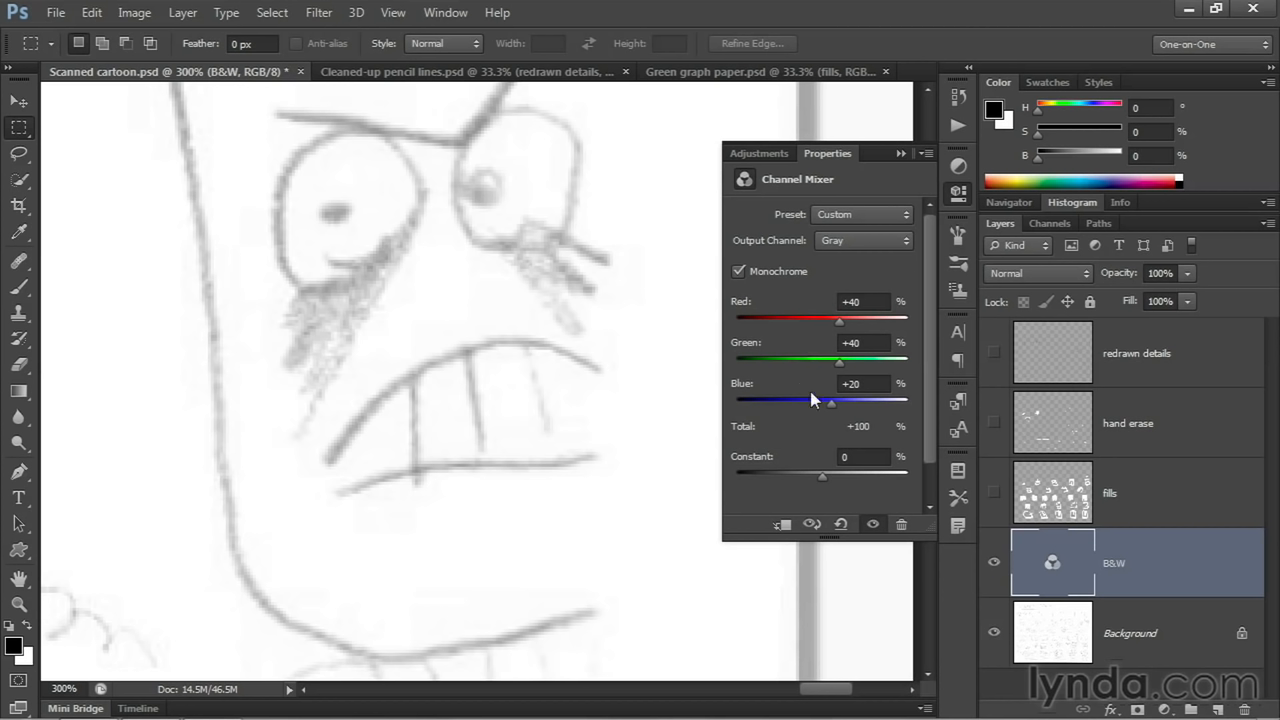
pyautogui.moveTo(920, 444)
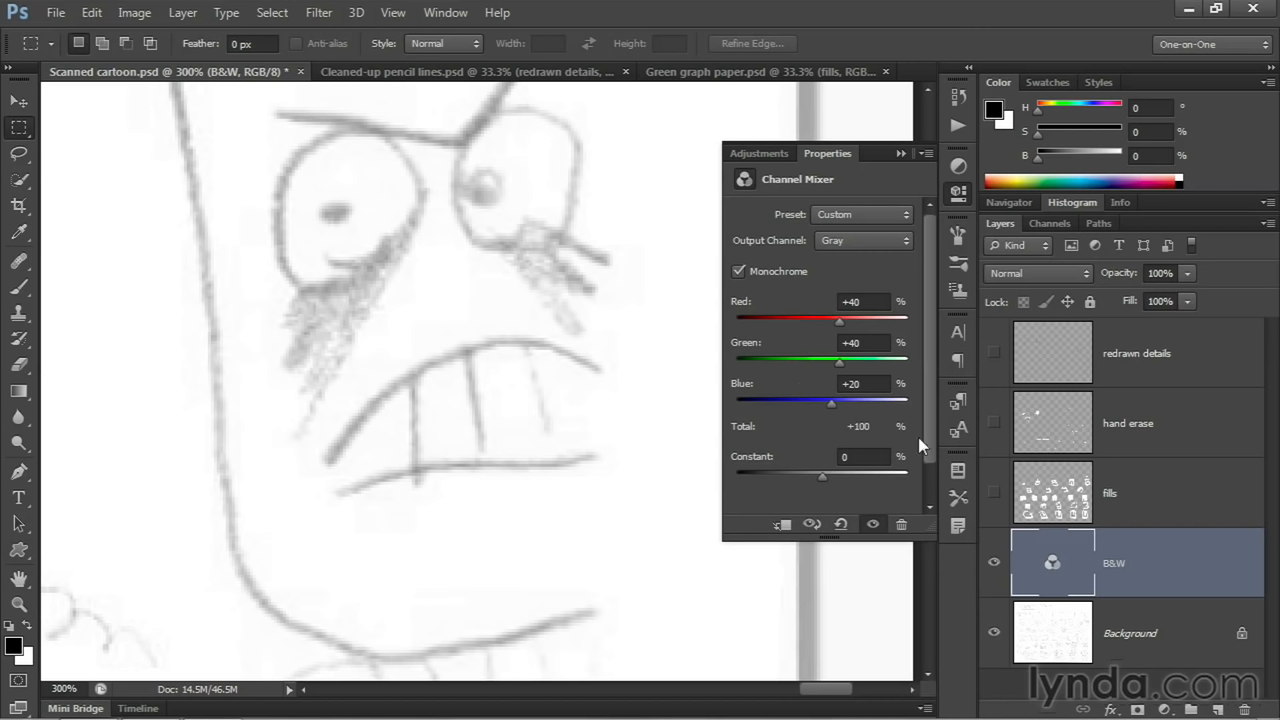
pyautogui.moveTo(902, 434)
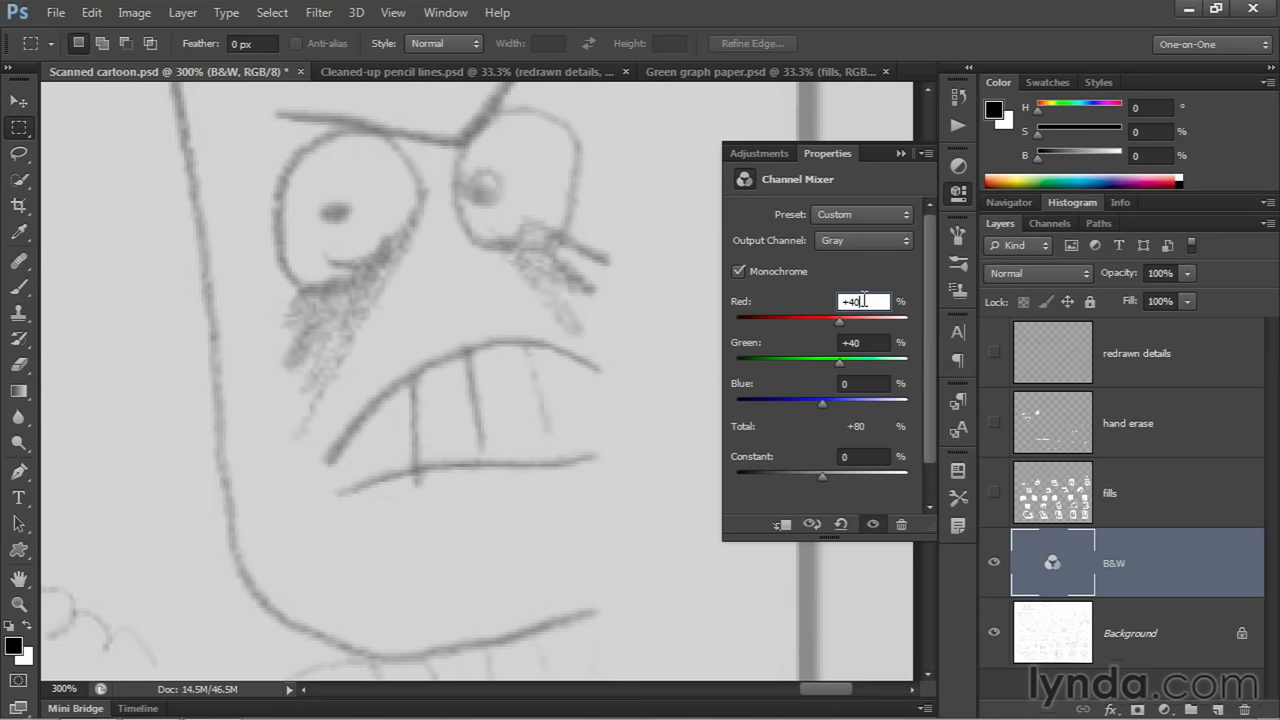
pyautogui.press('shift+up')
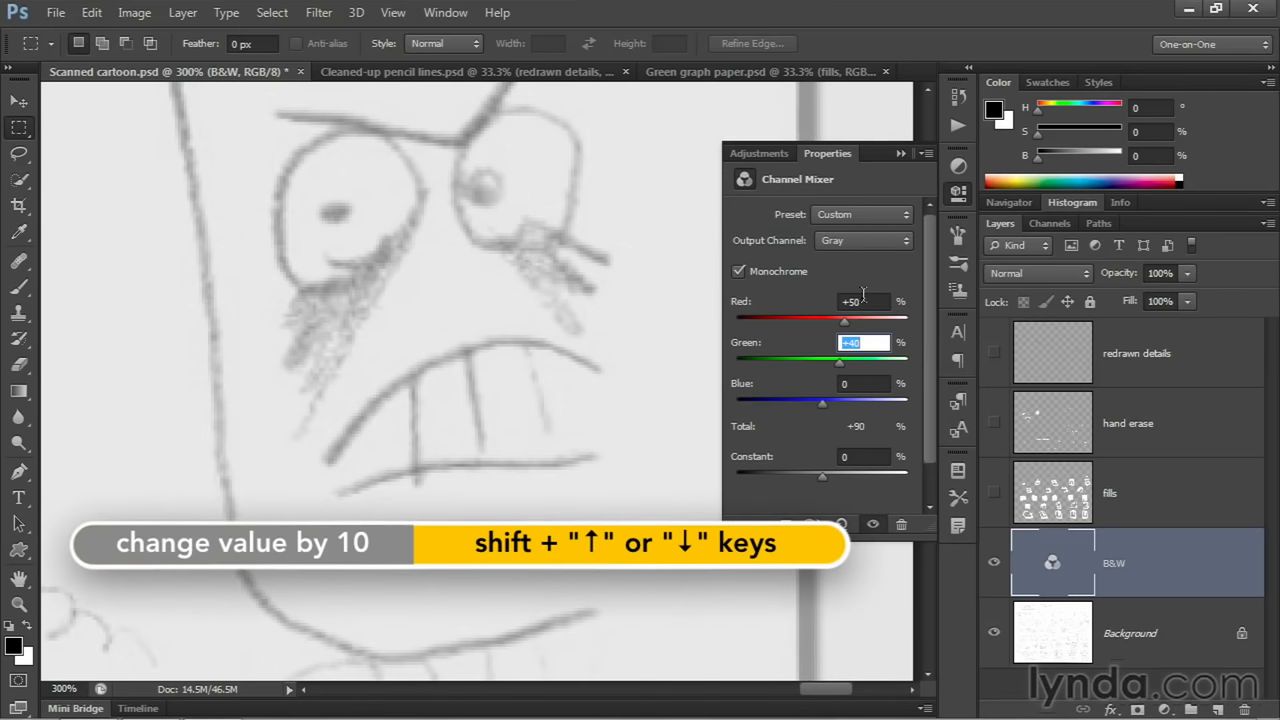
pyautogui.press('shift+up')
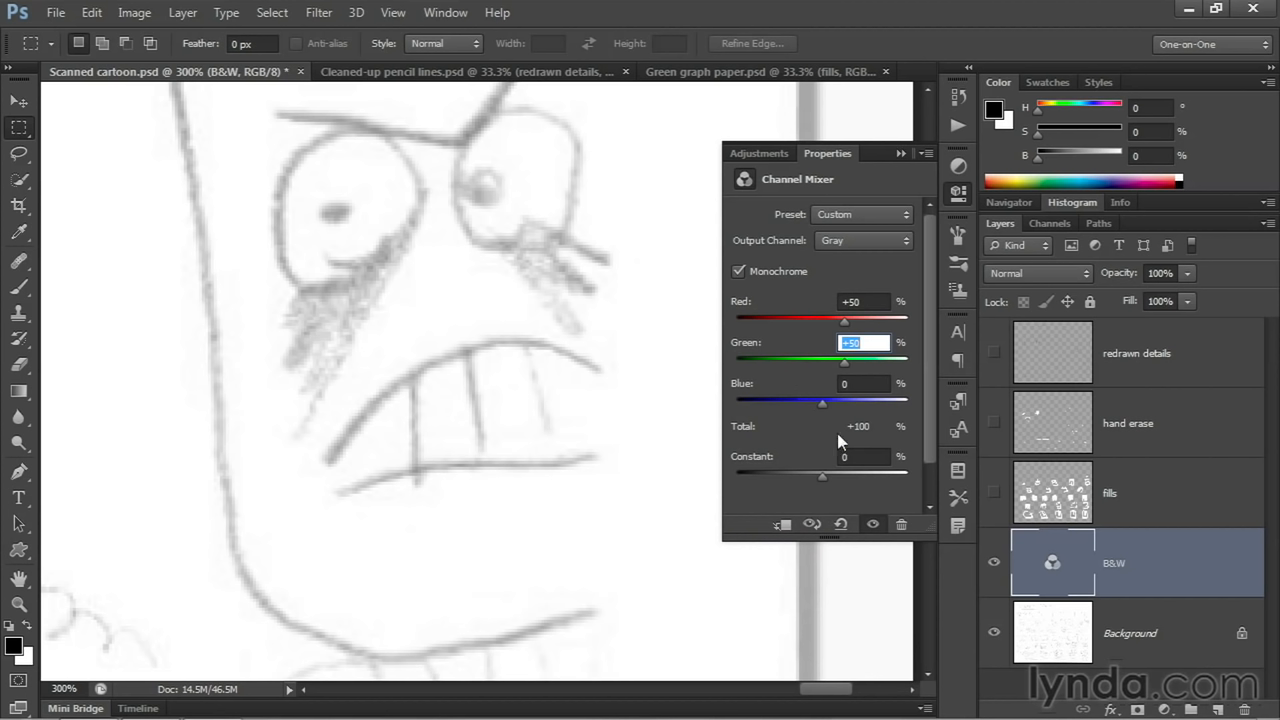
pyautogui.moveTo(816, 452)
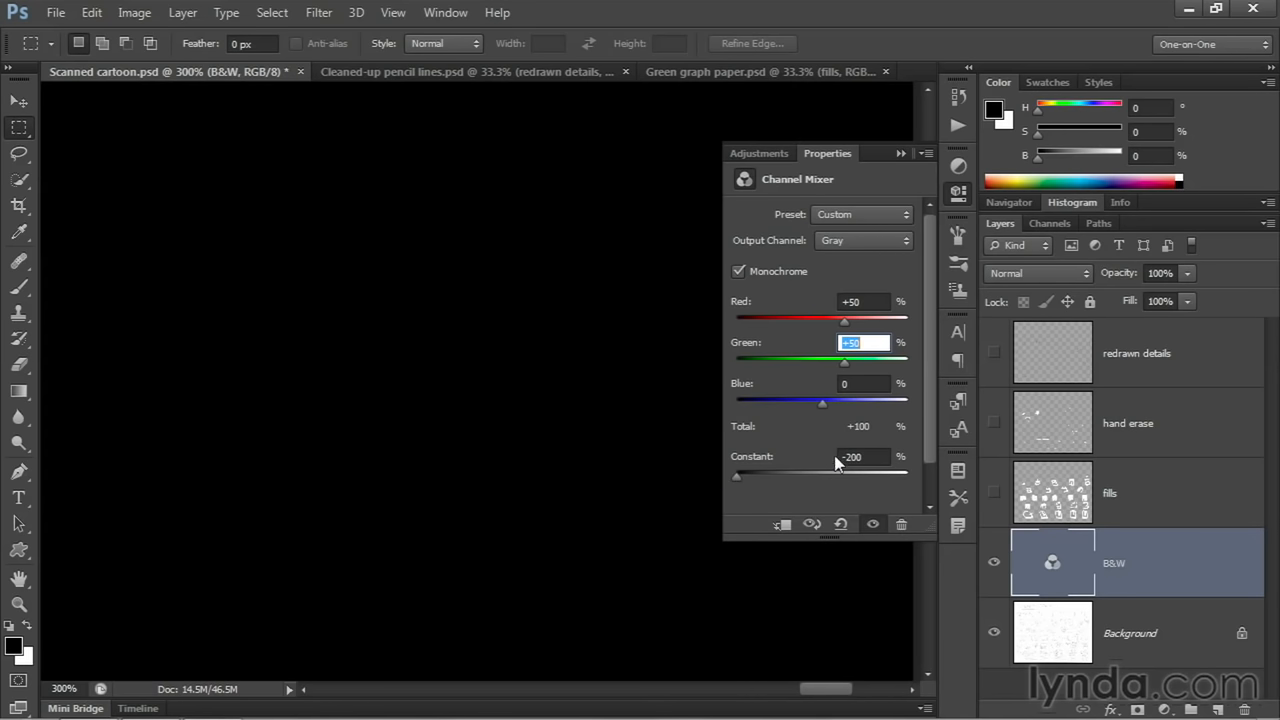
pyautogui.moveTo(858, 426)
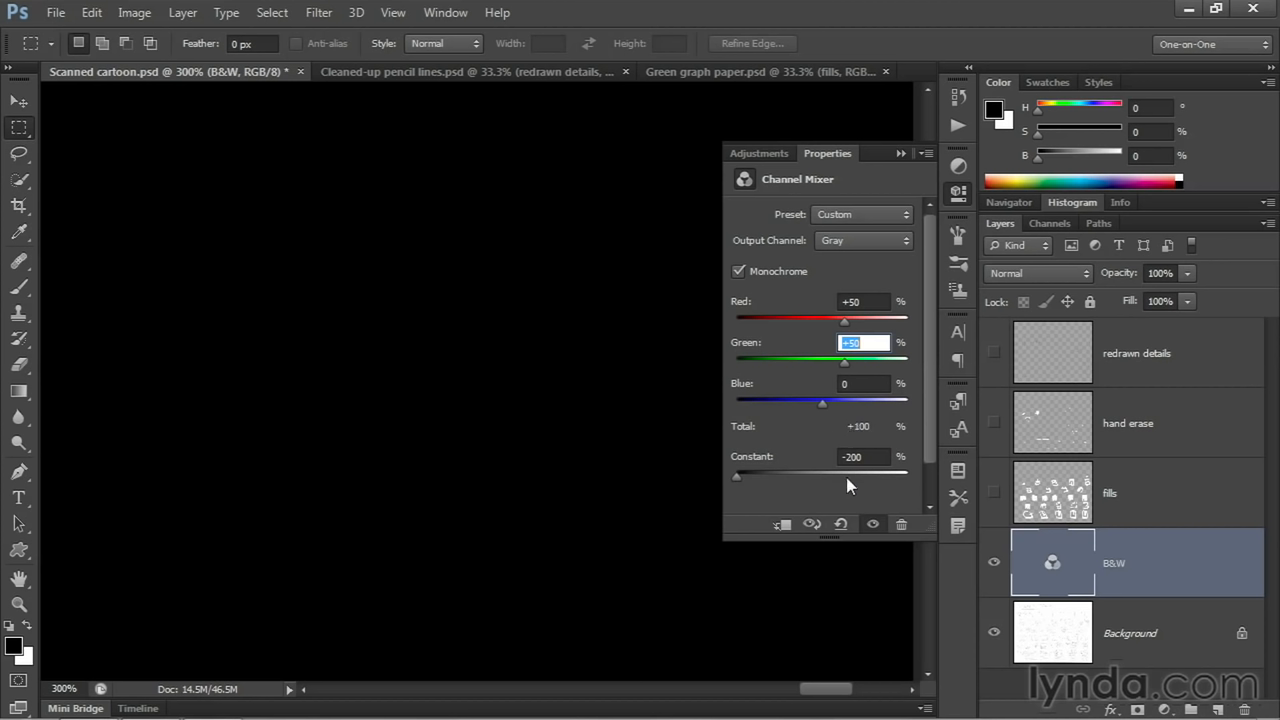
pyautogui.moveTo(852, 502)
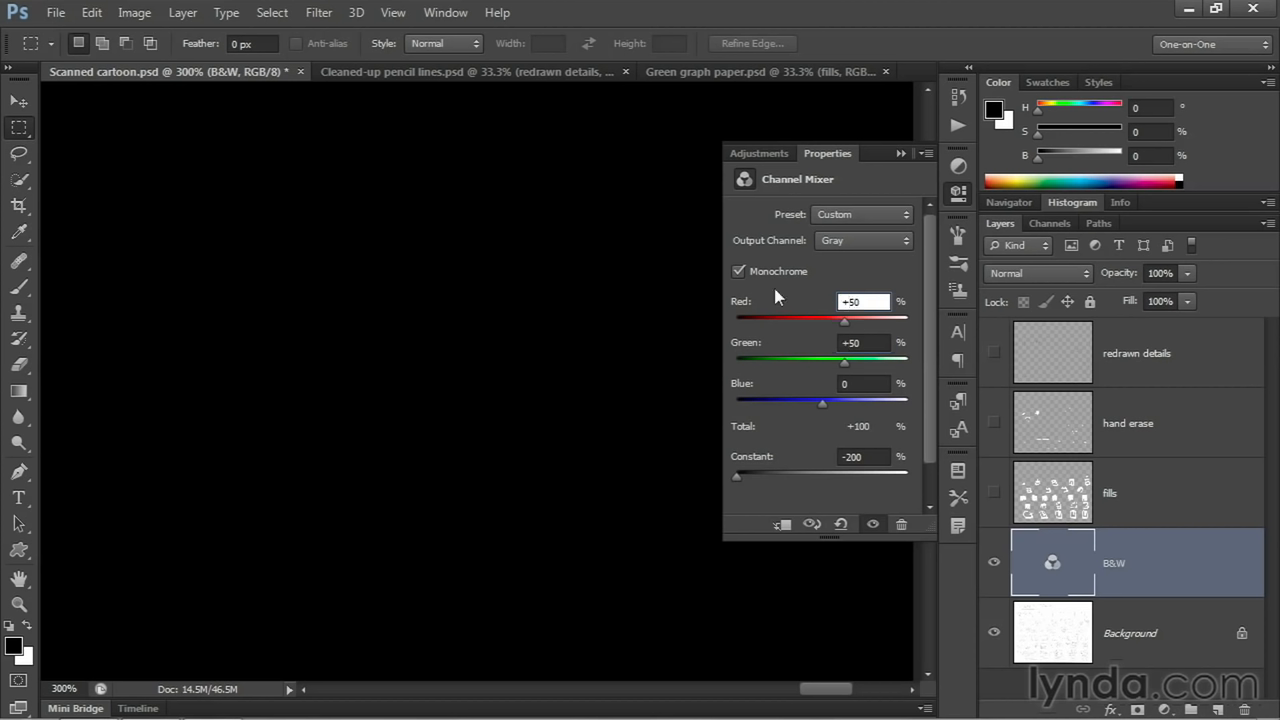
pyautogui.moveTo(844, 320); pyautogui.dragTo(888, 320)
pyautogui.write('+150')
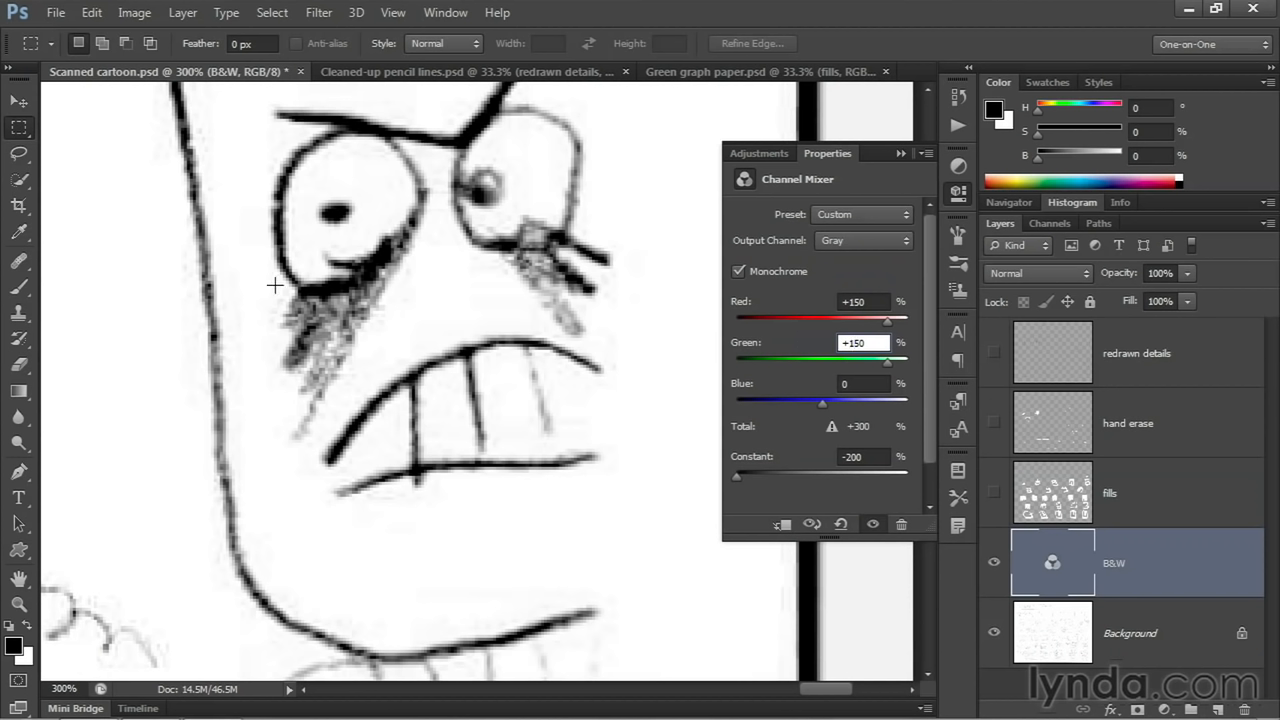
pyautogui.click(862, 342)
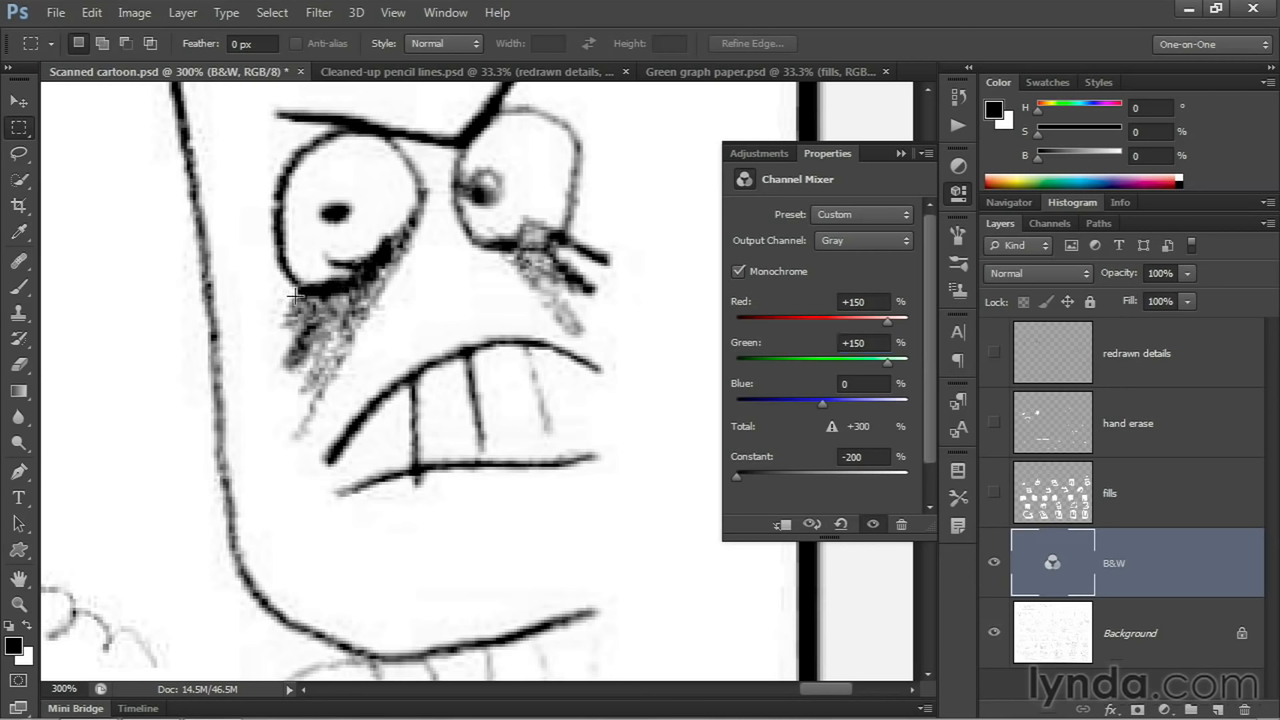
pyautogui.moveTo(652, 248)
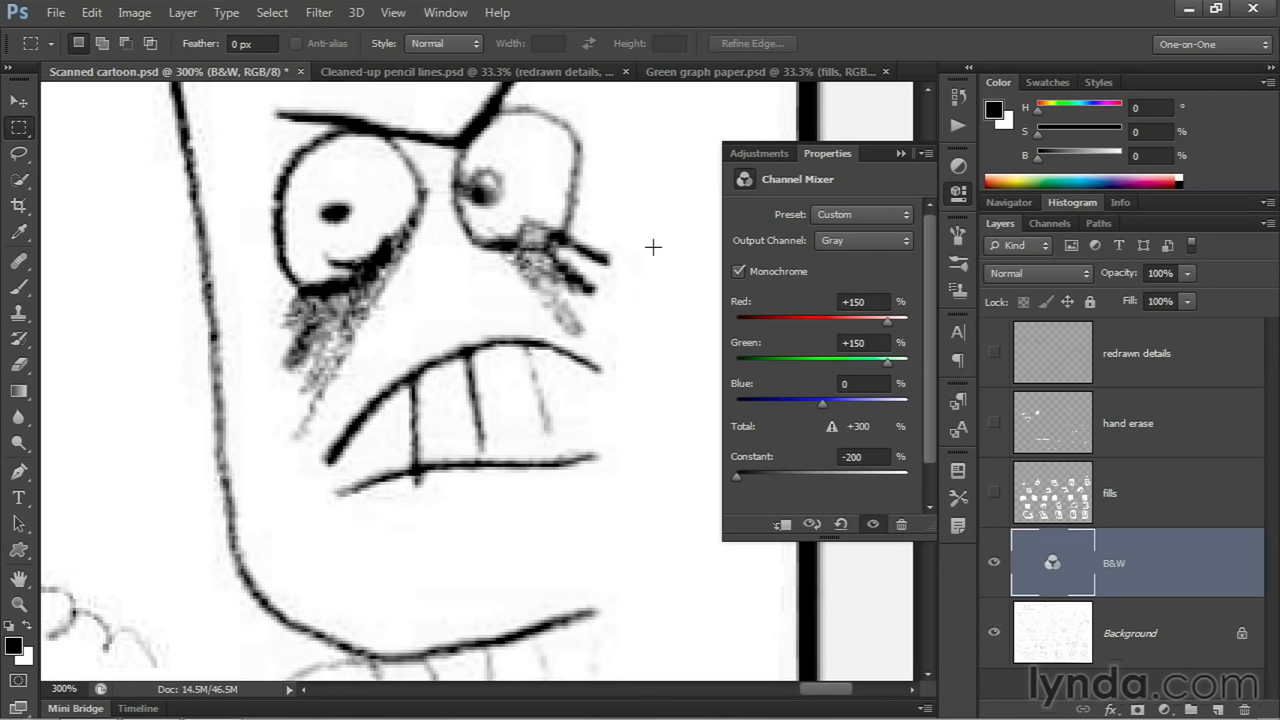
pyautogui.moveTo(842, 510)
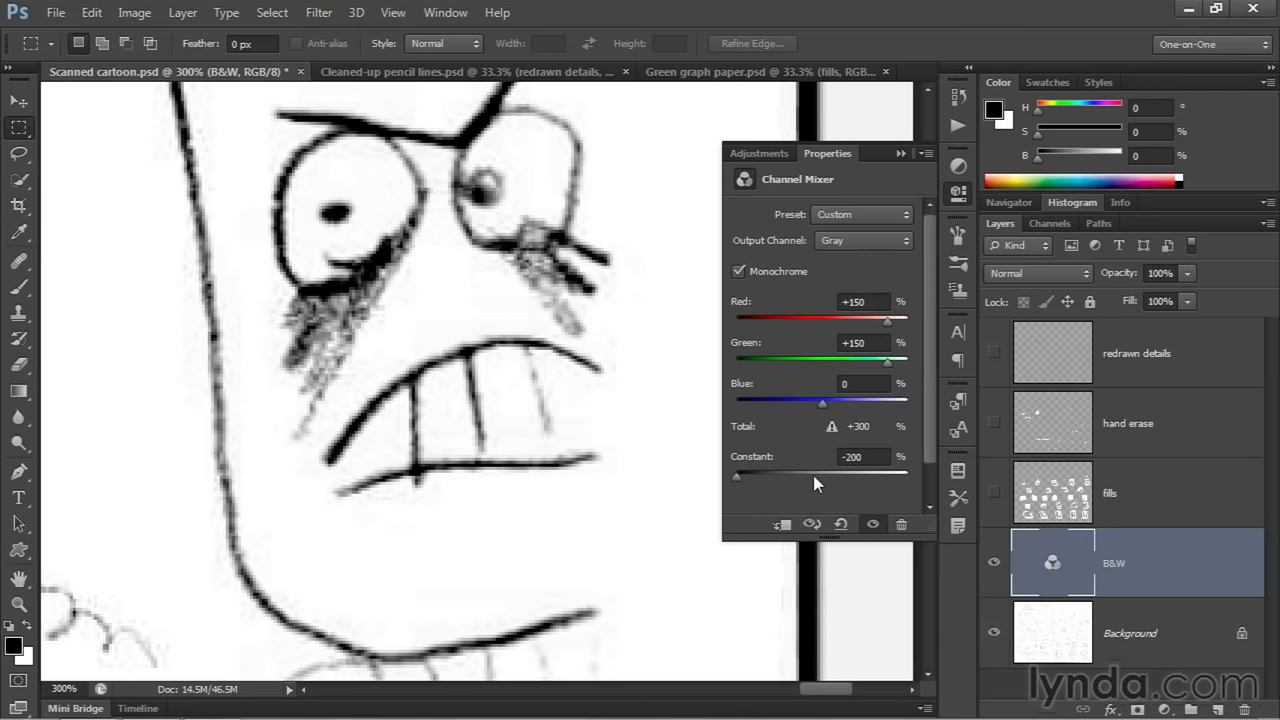
pyautogui.moveTo(876, 256)
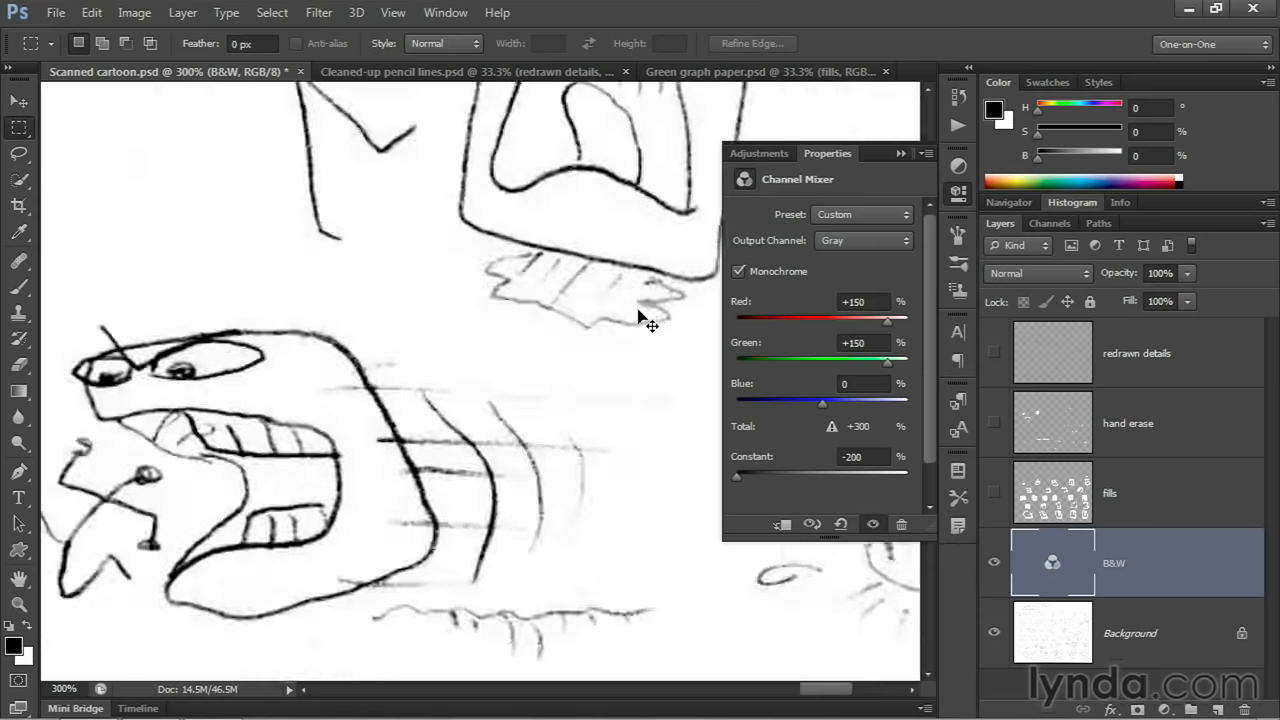
pyautogui.press('ctrl+0')
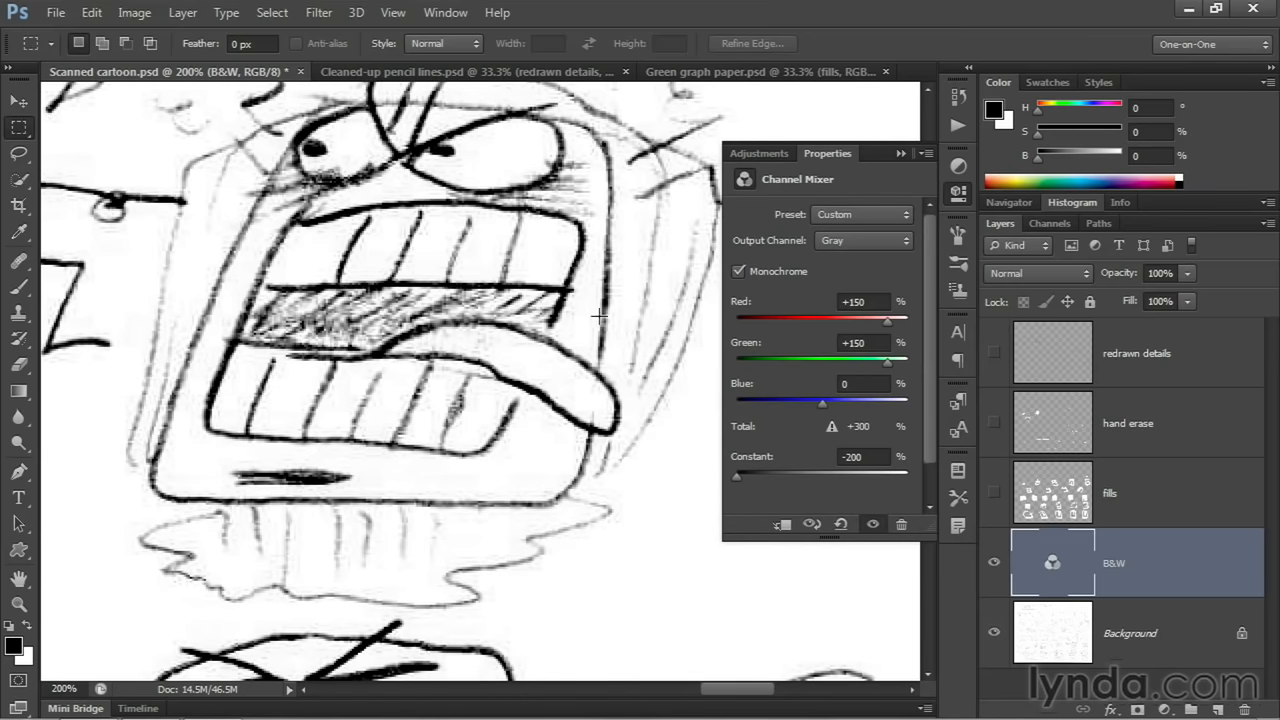
pyautogui.moveTo(636, 240)
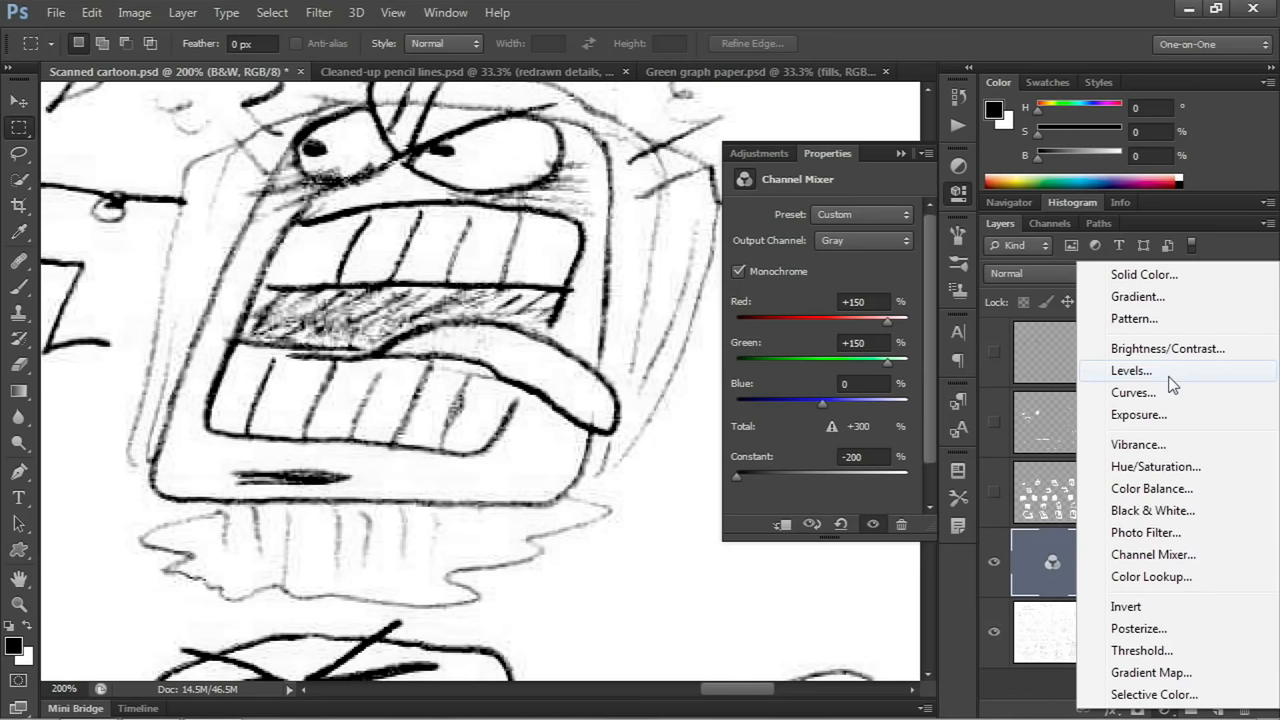
# Add a Levels adjustment layer named blacks with its black input raised to 128.
pyautogui.click(1132, 370)
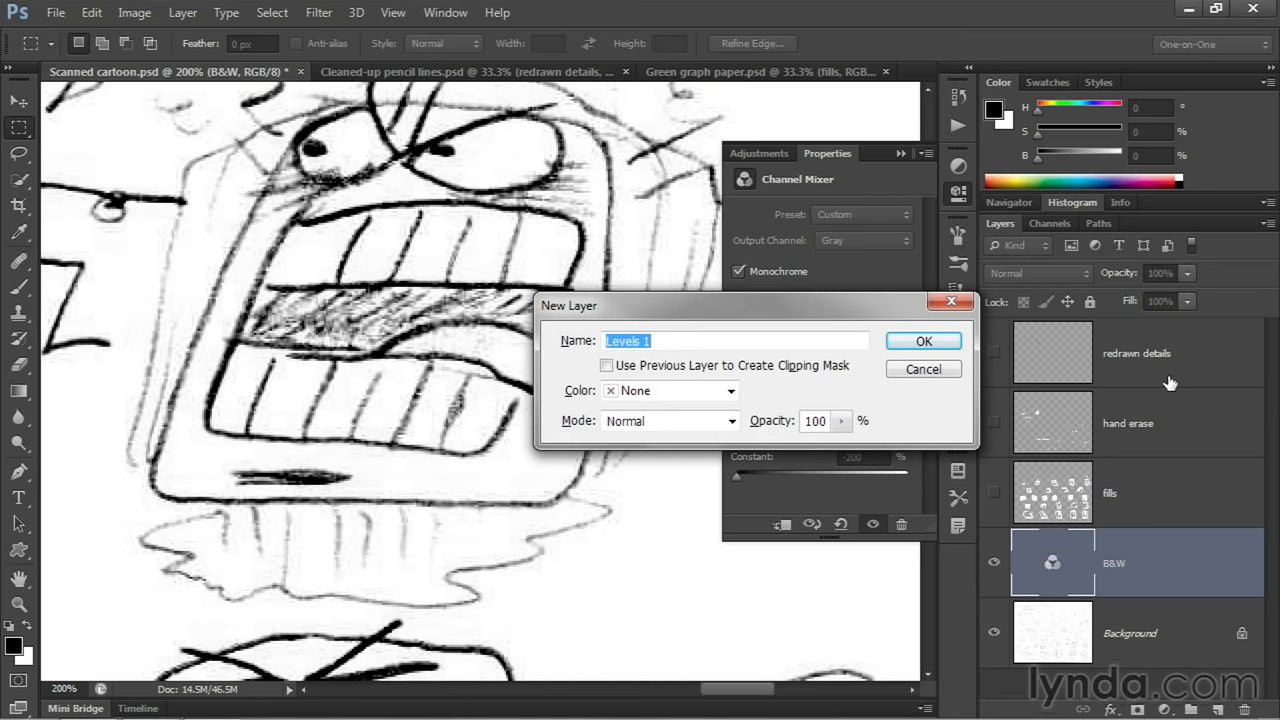
pyautogui.write('blacks')
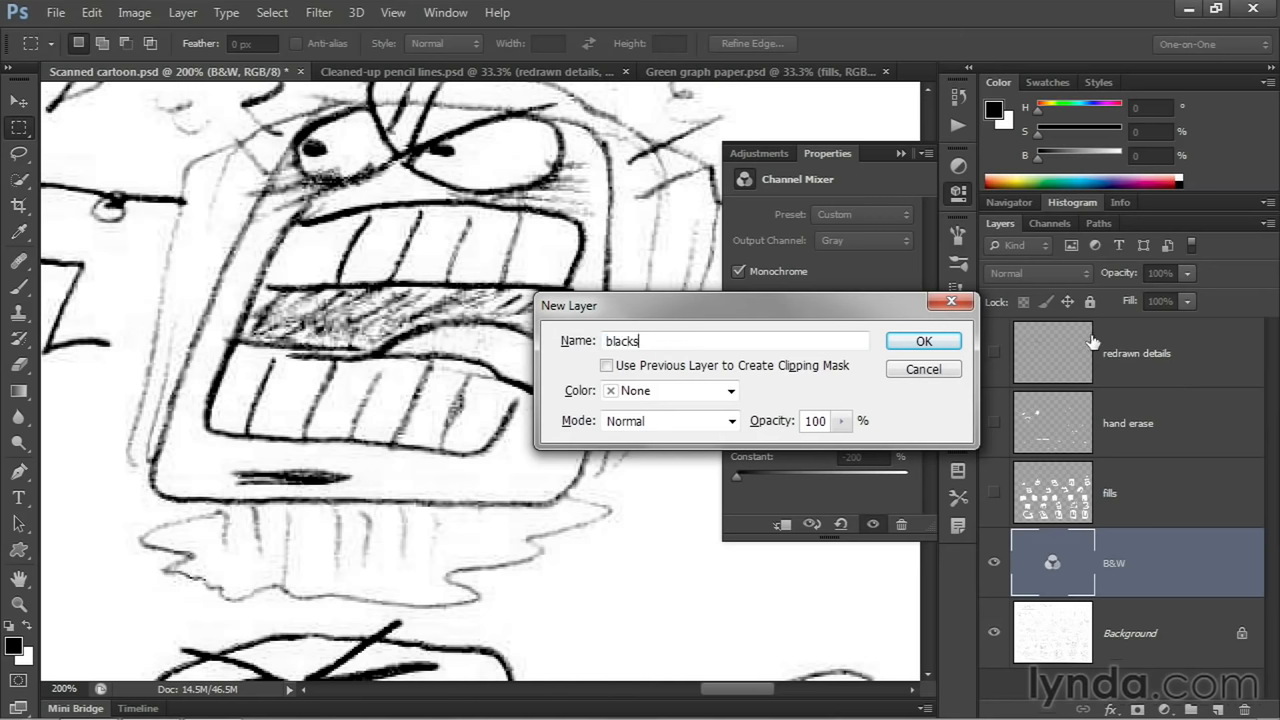
pyautogui.click(924, 340)
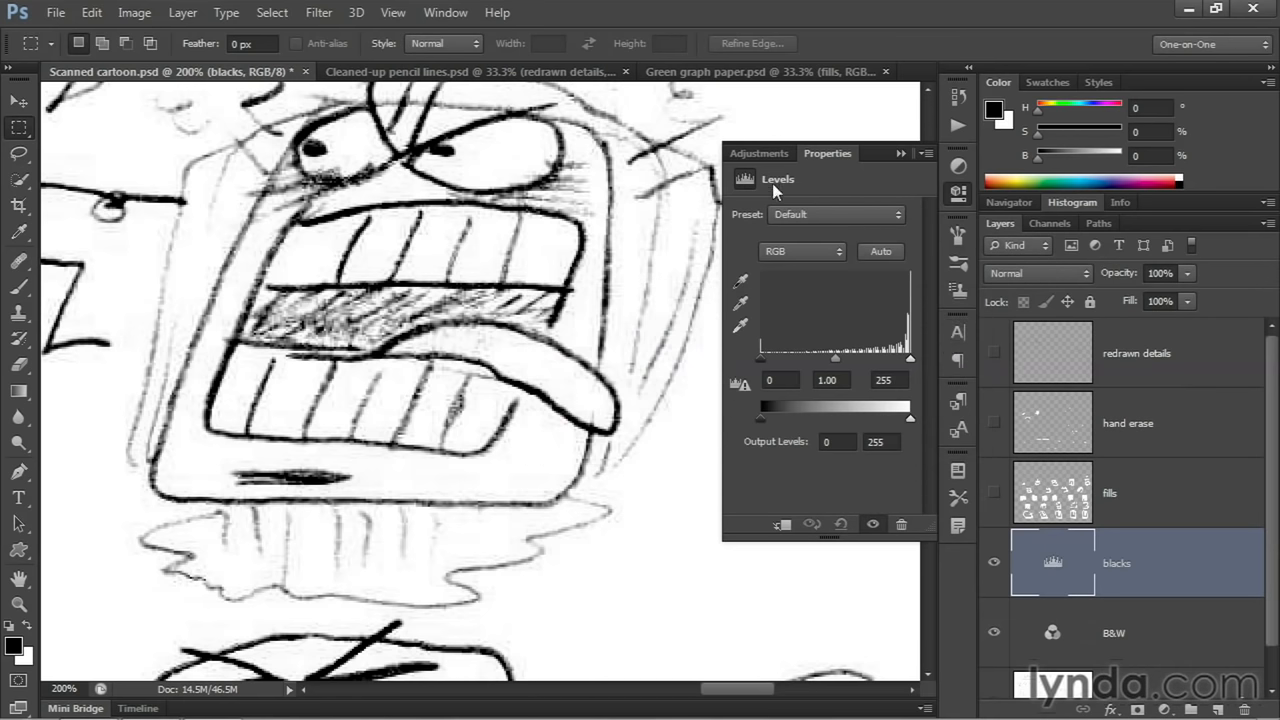
pyautogui.click(776, 380)
pyautogui.write('128')
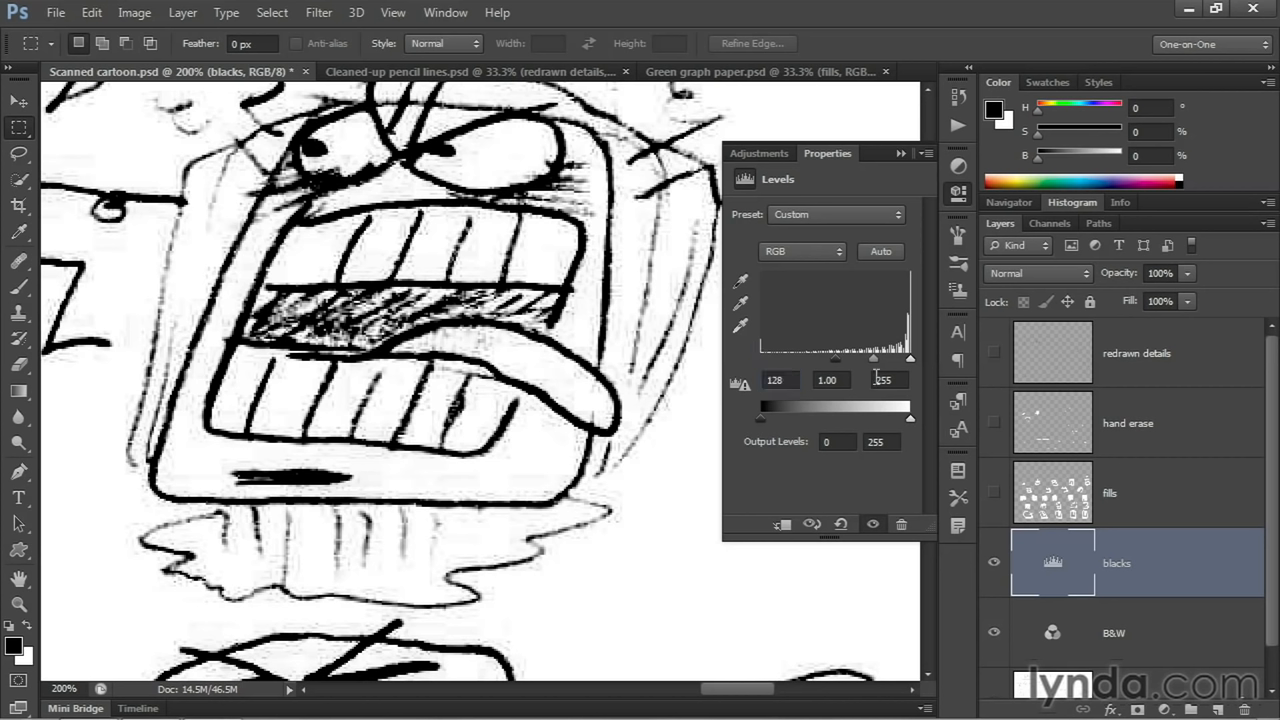
pyautogui.moveTo(664, 472)
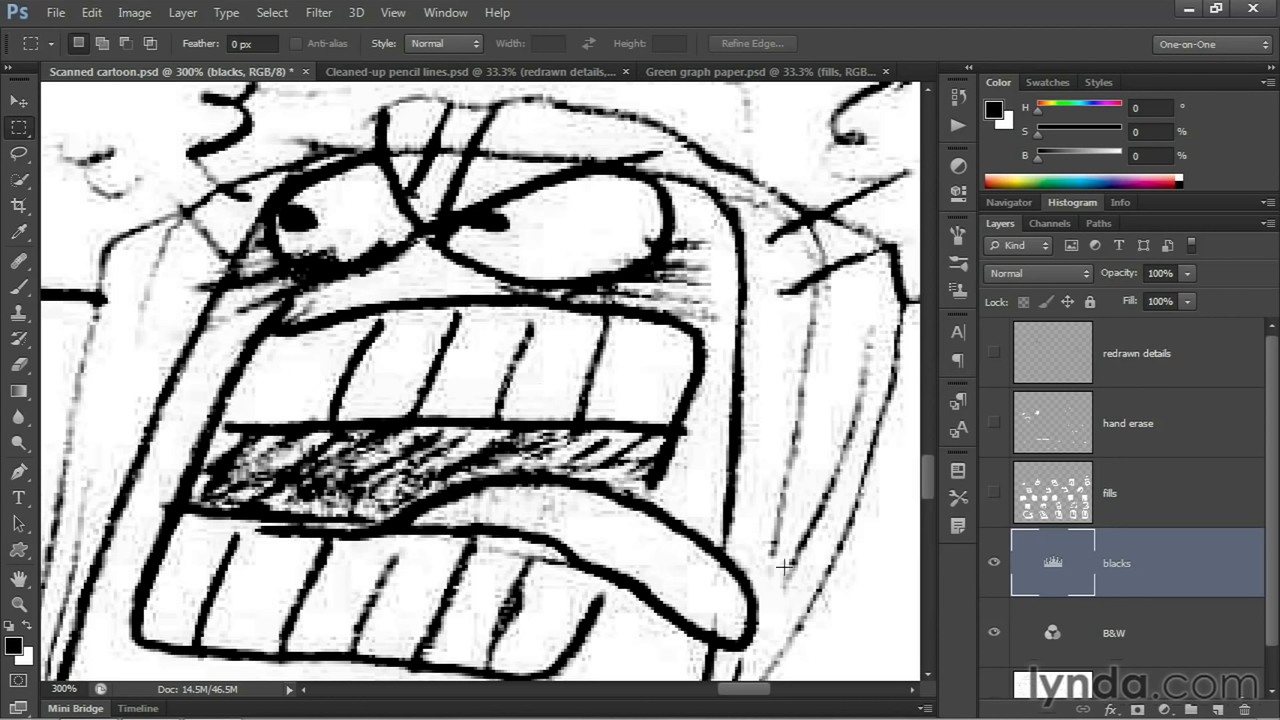
pyautogui.moveTo(902, 552)
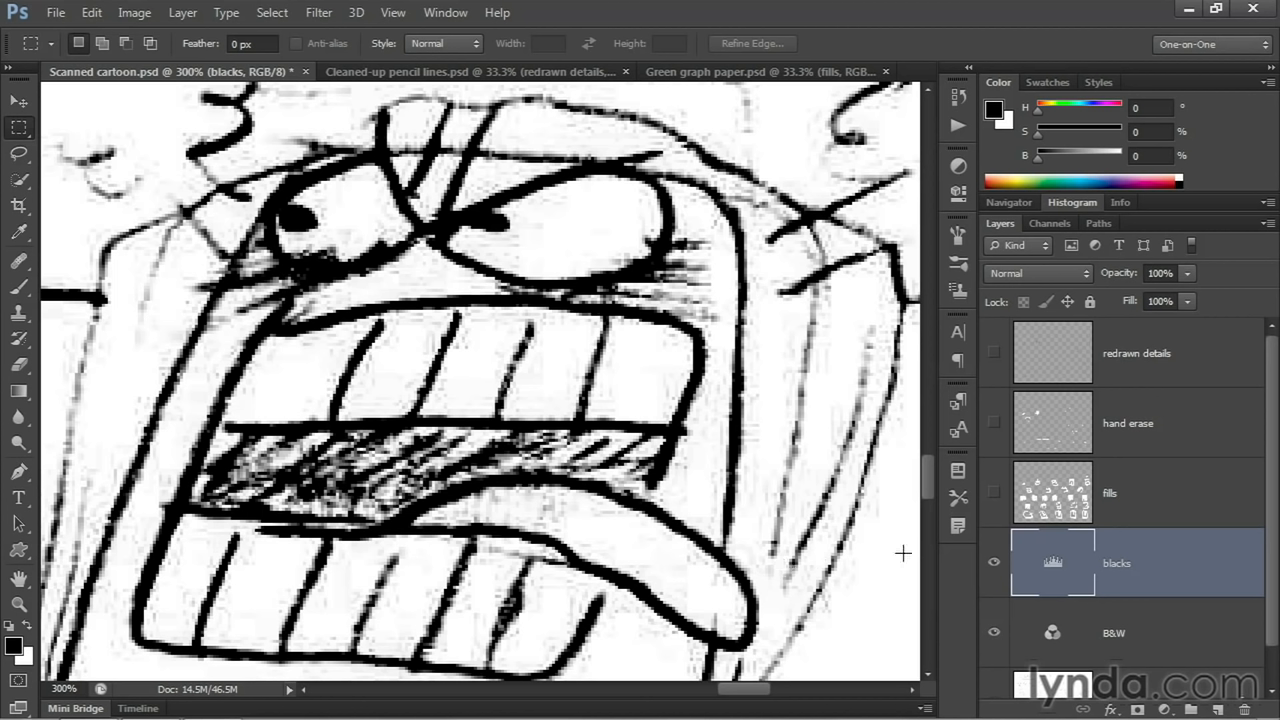
pyautogui.moveTo(778, 536)
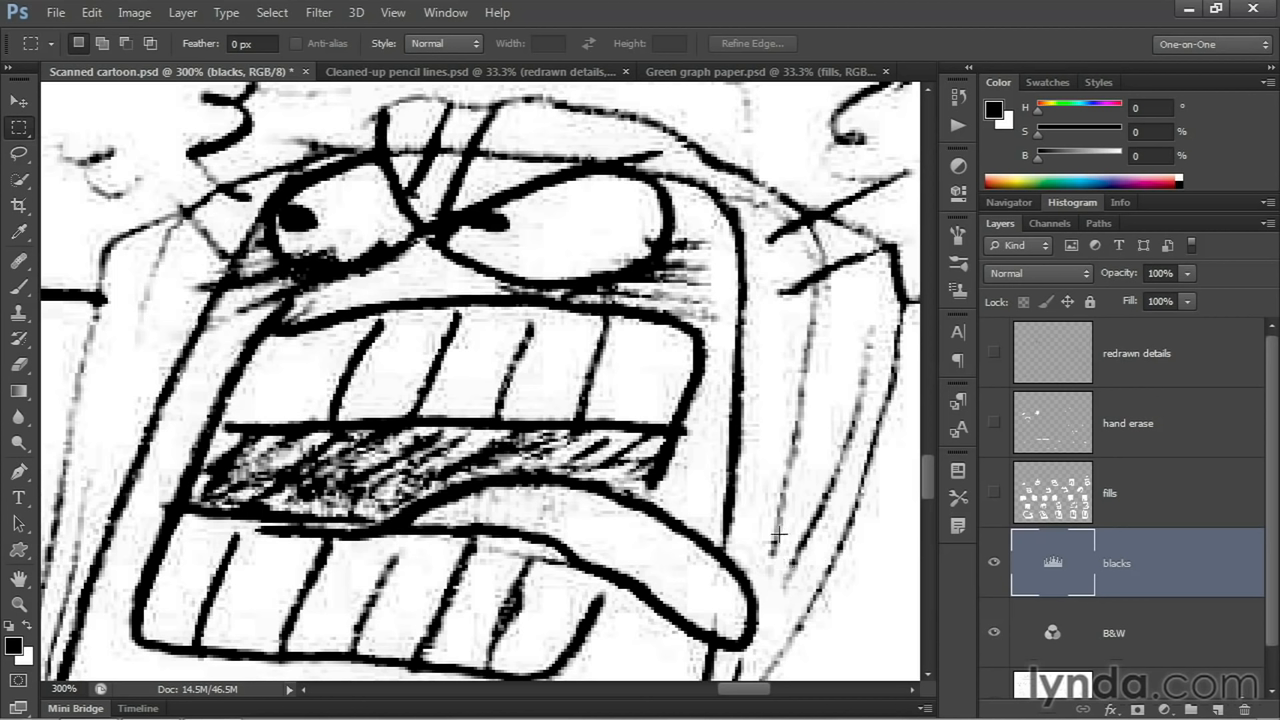
pyautogui.moveTo(872, 584)
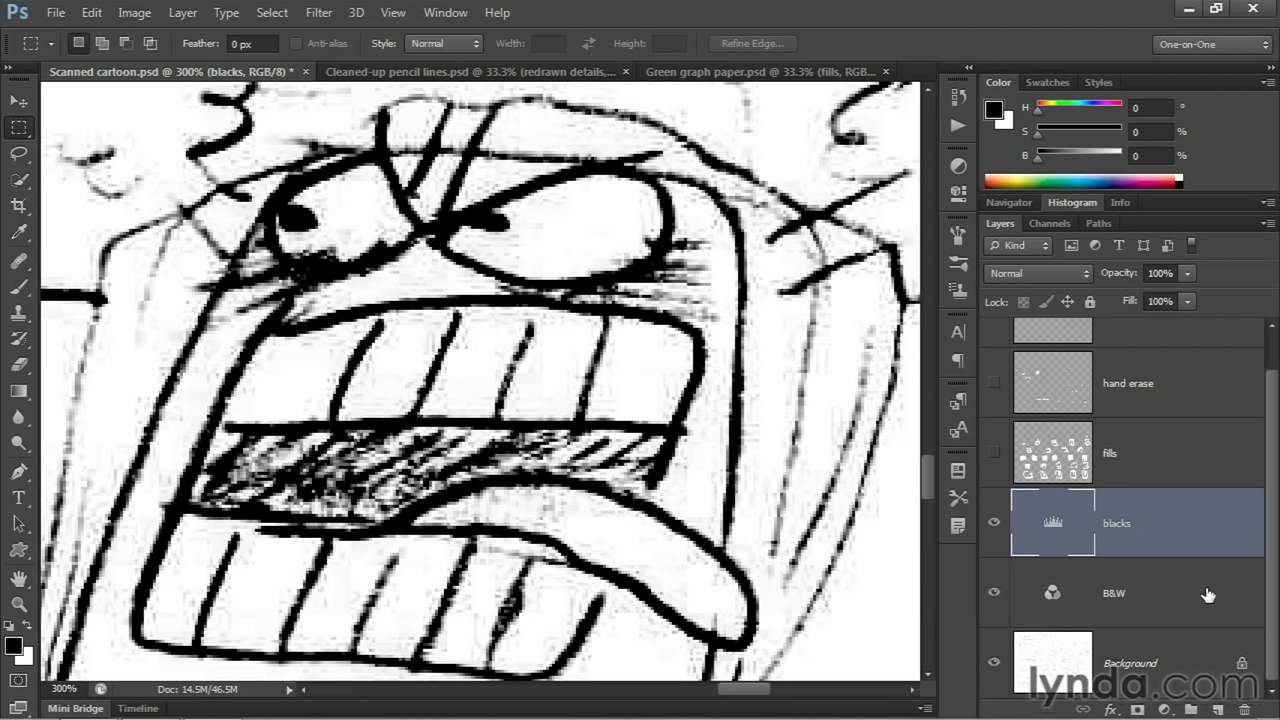
pyautogui.moveTo(1196, 660)
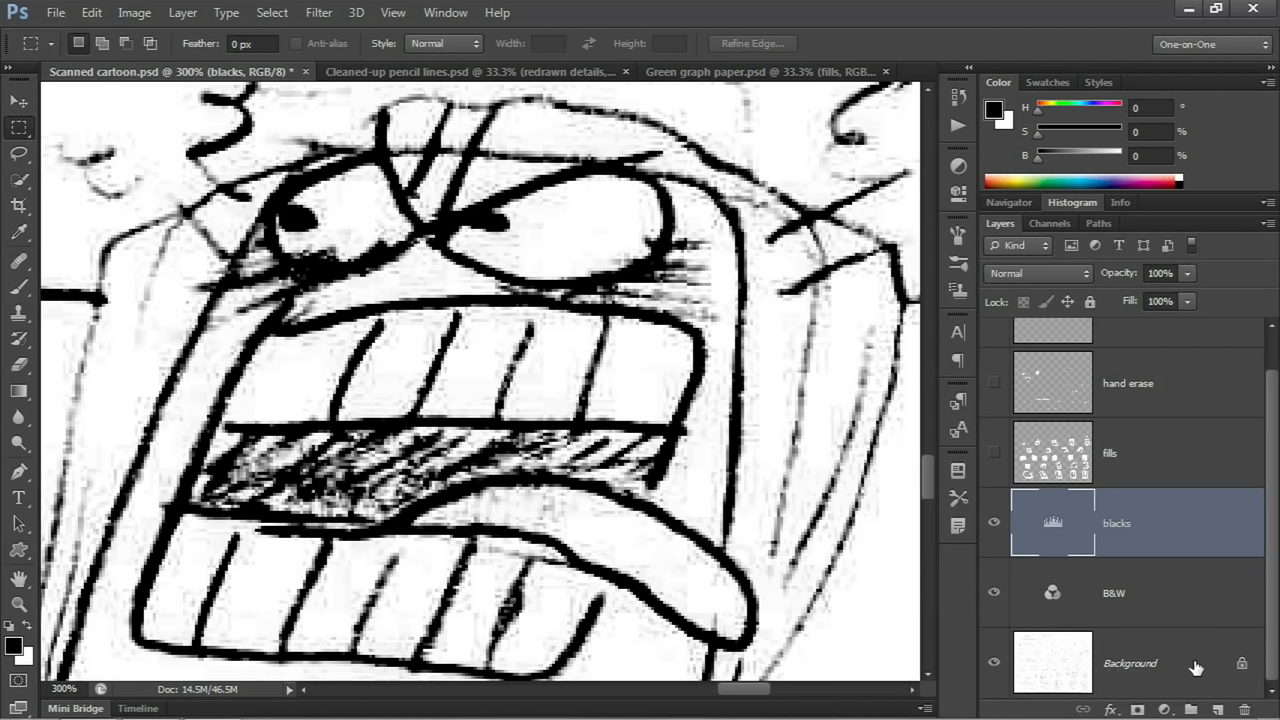
pyautogui.moveTo(1168, 668)
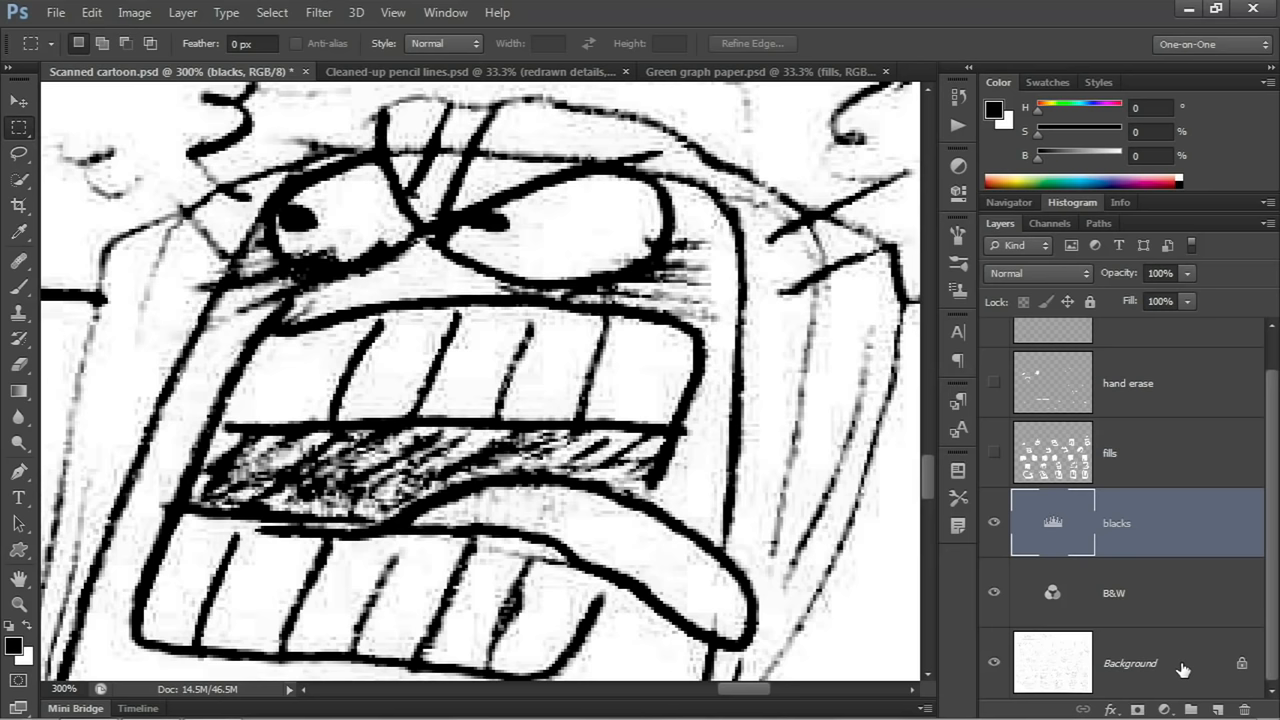
# Convert the Background layer into an ordinary layer named scan.
pyautogui.click(1160, 660)
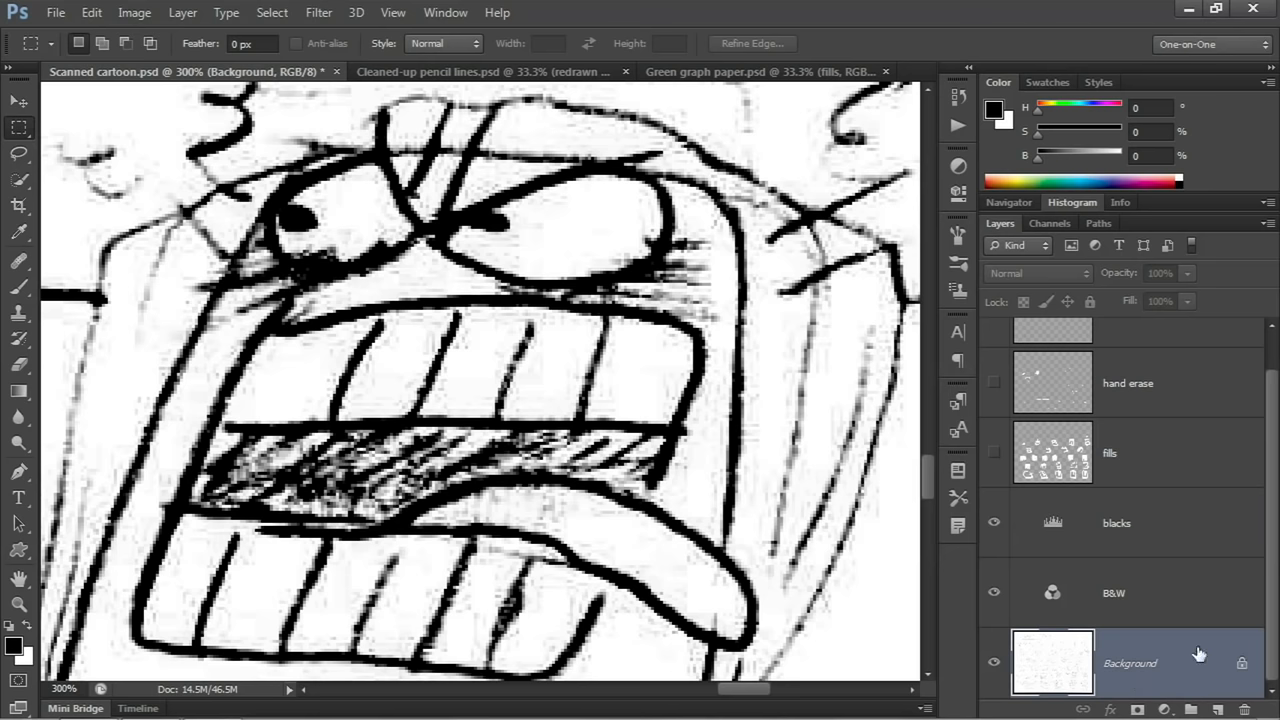
pyautogui.moveTo(1188, 672)
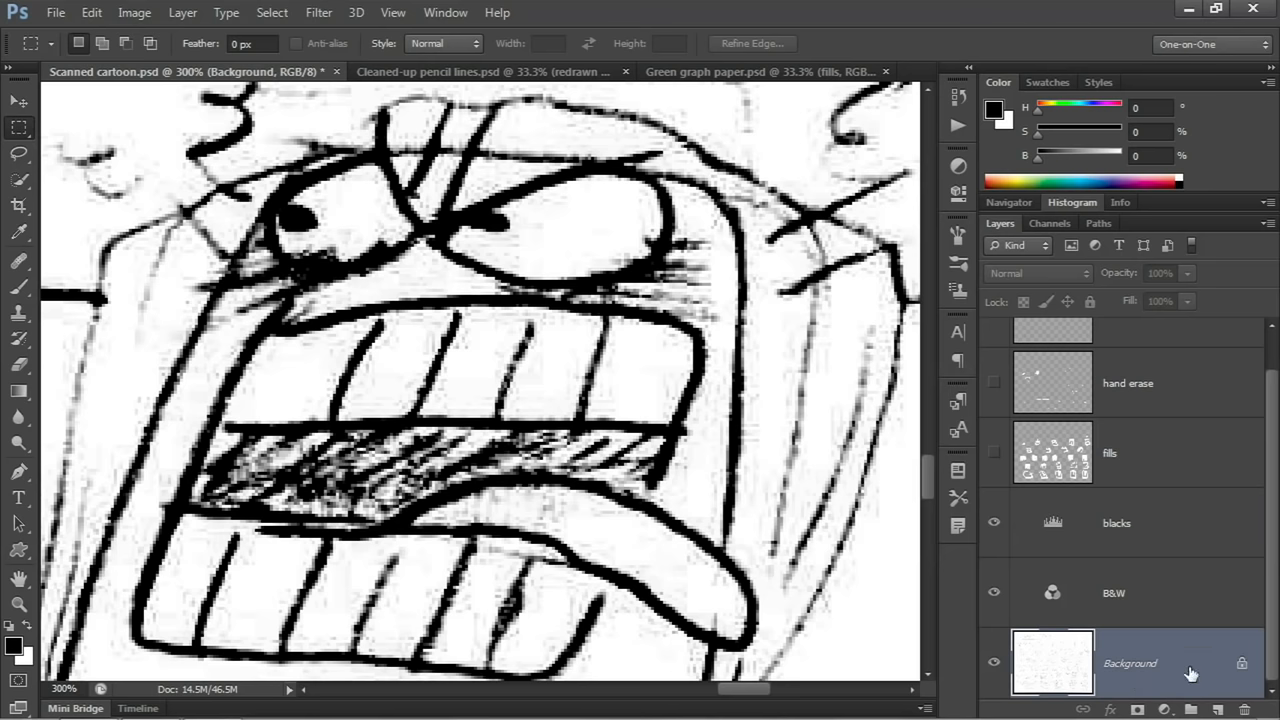
pyautogui.write('s')
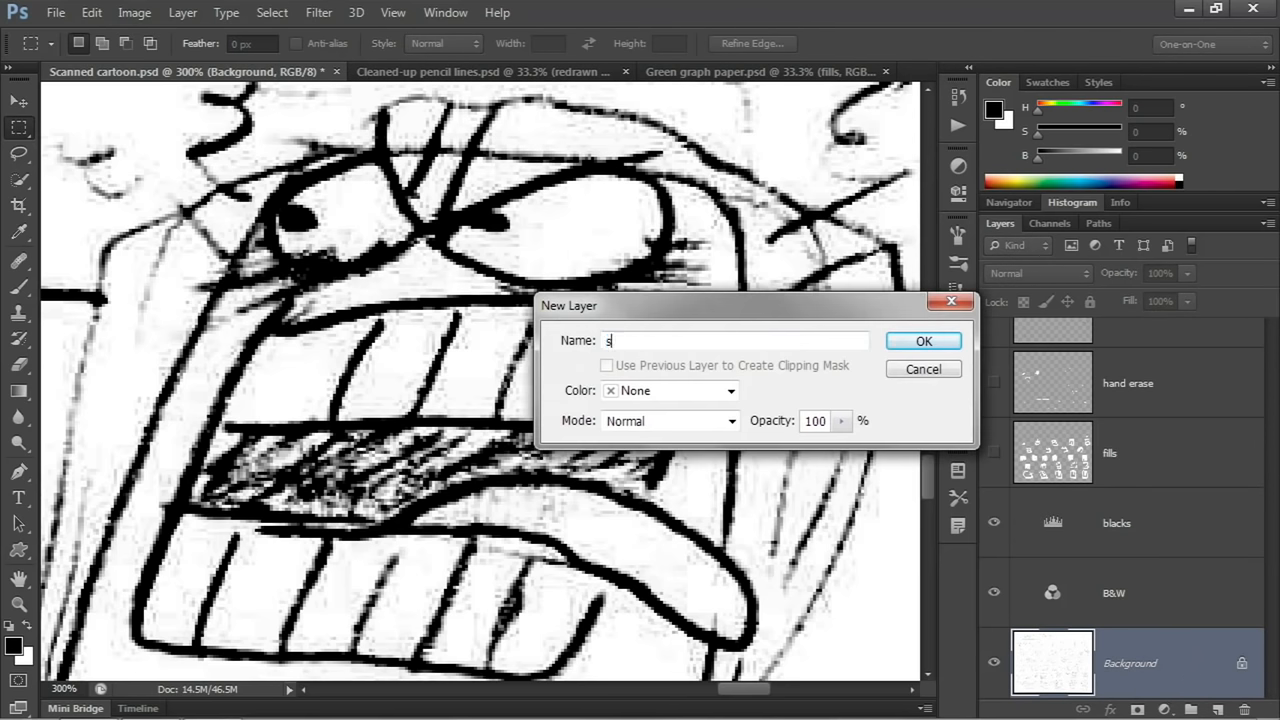
pyautogui.write('can')
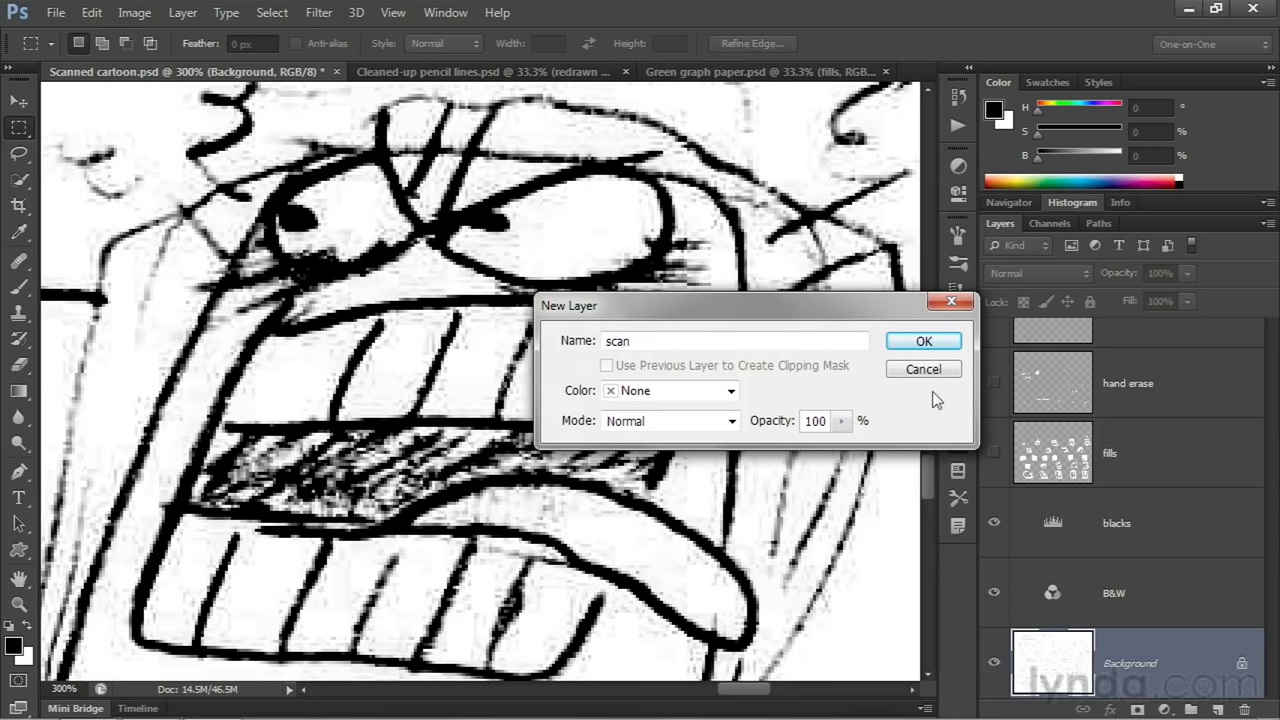
pyautogui.click(924, 340)
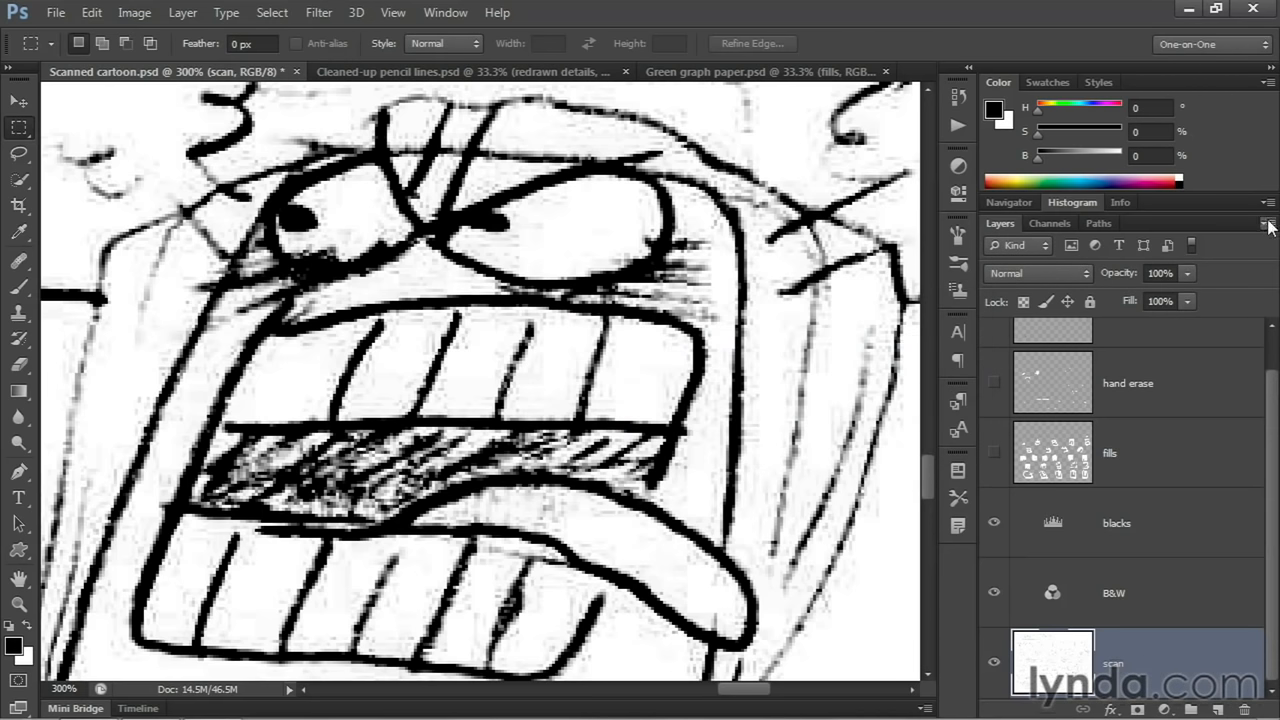
pyautogui.click(1268, 224)
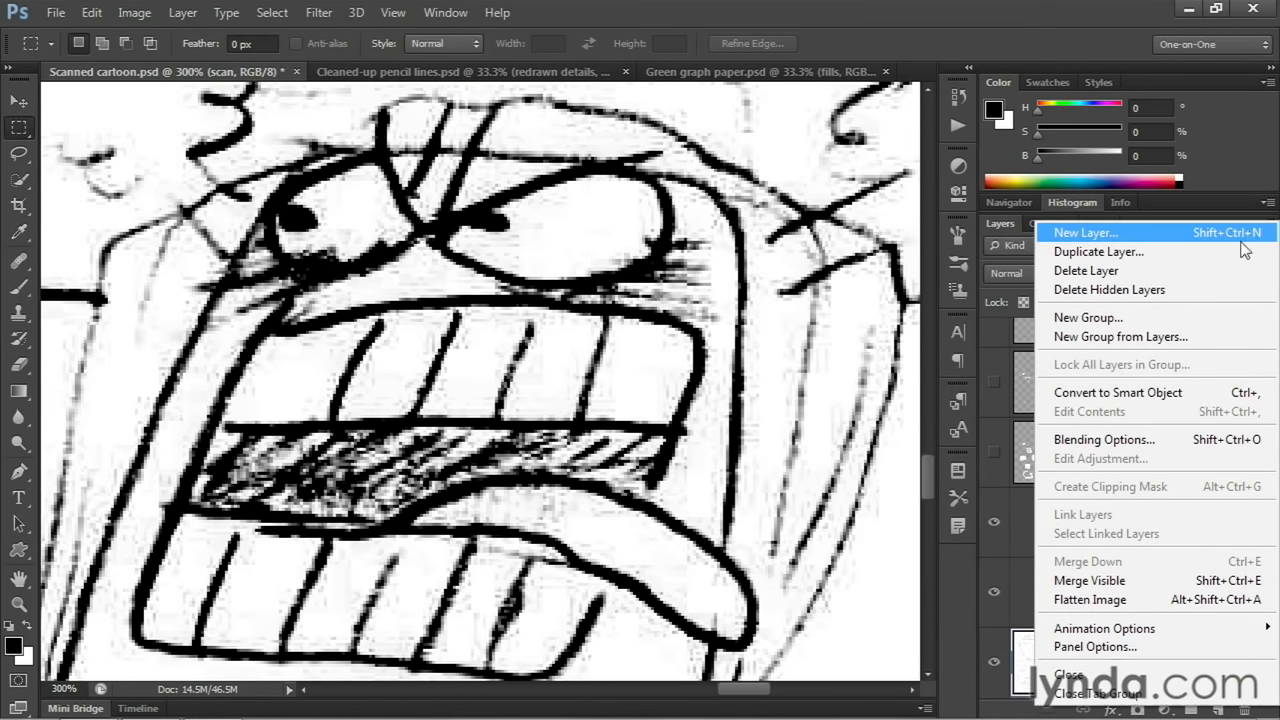
pyautogui.moveTo(1116, 392)
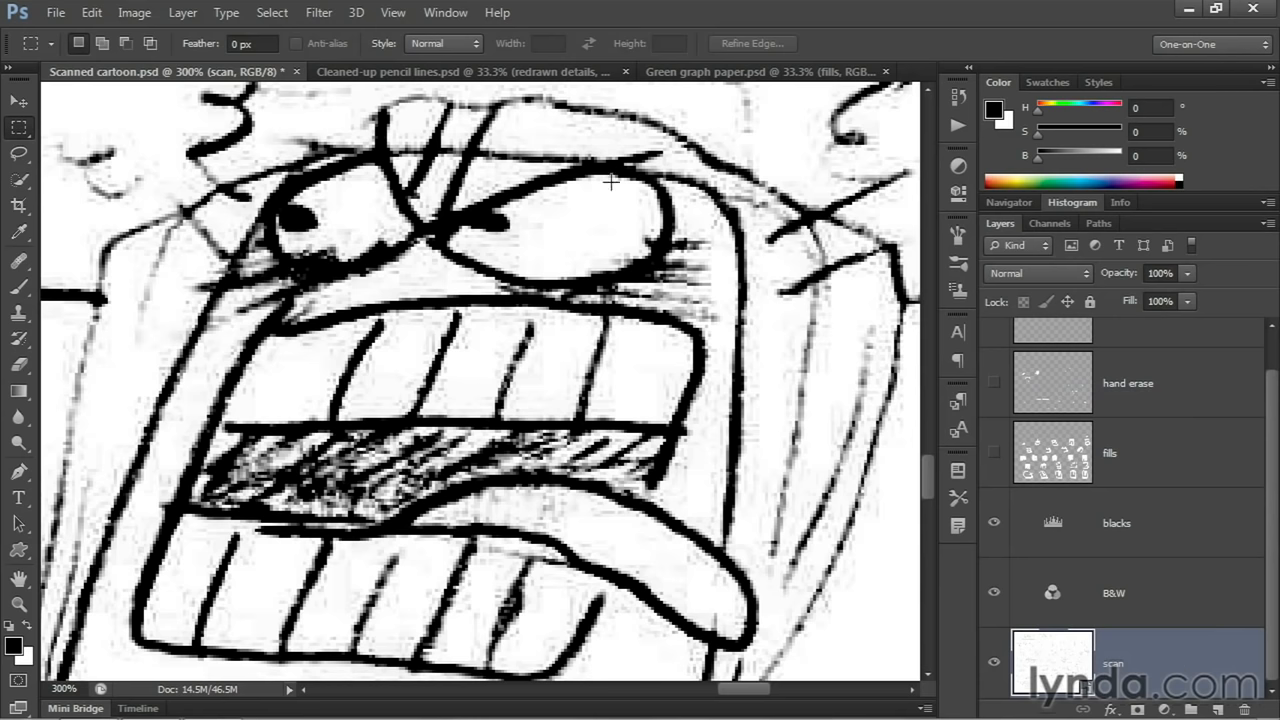
pyautogui.moveTo(302, 12)
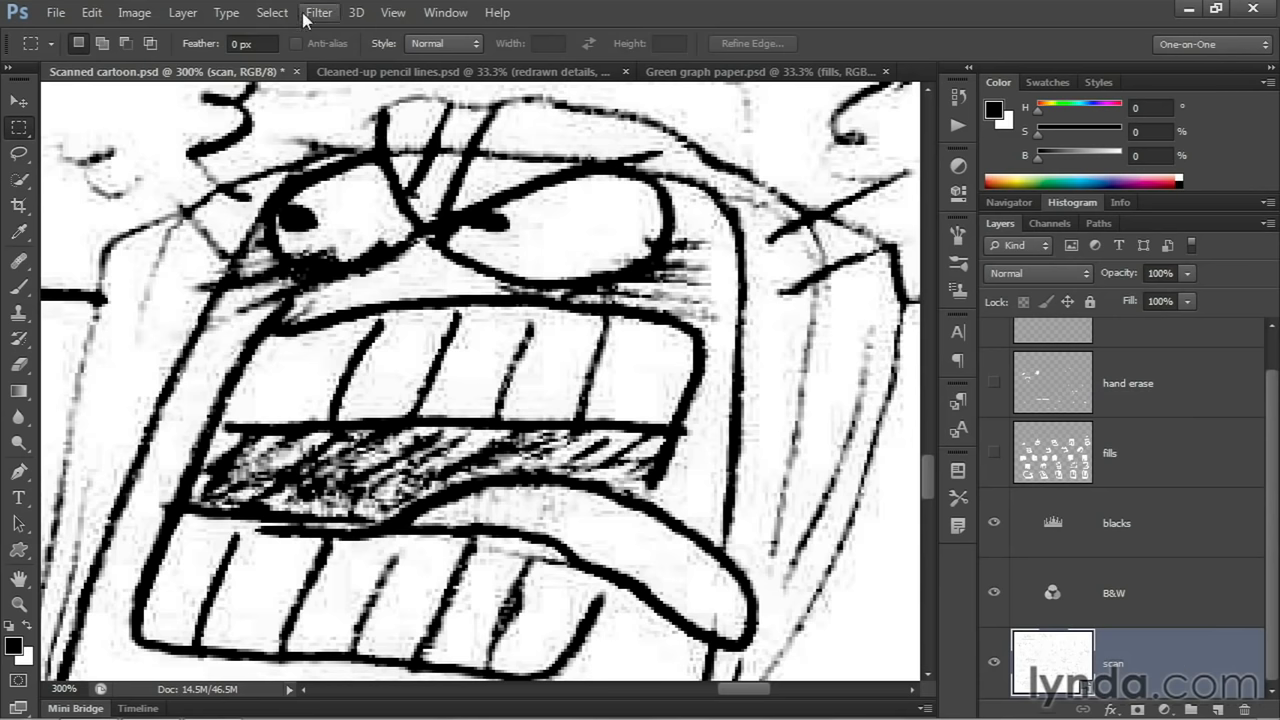
# Apply the Despeckle noise filter to the scan smart object.
pyautogui.click(318, 12)
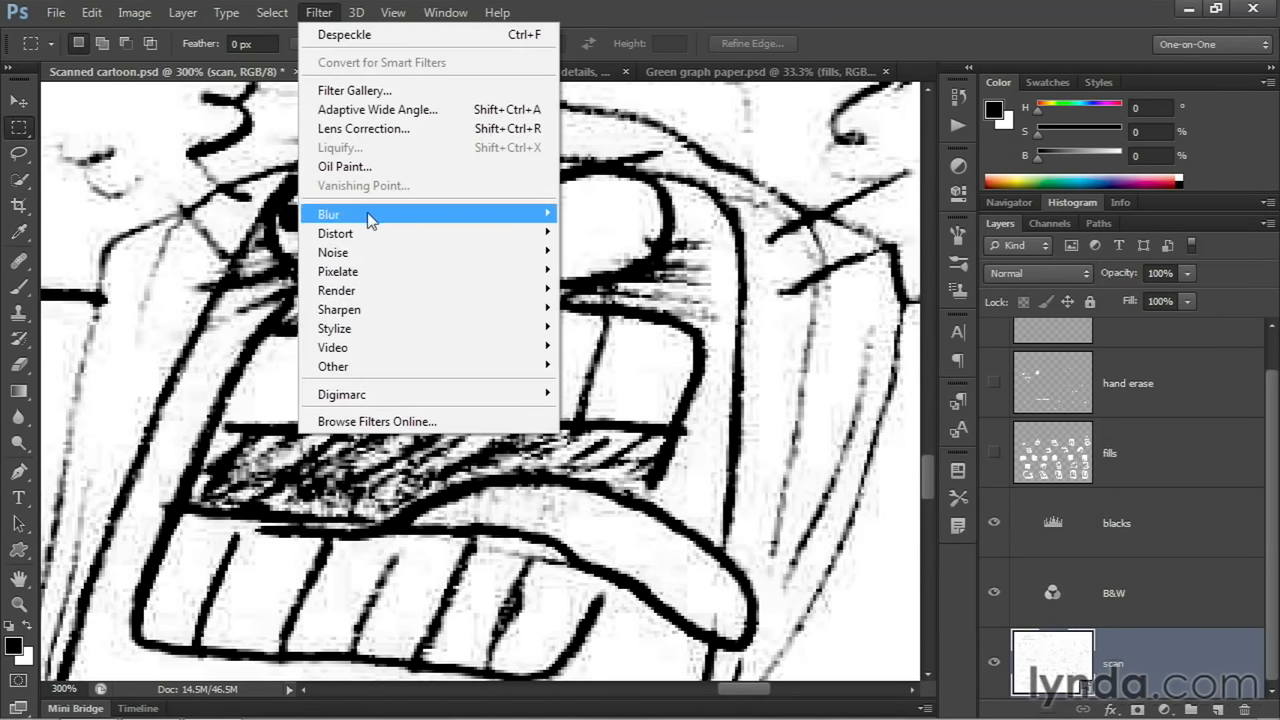
pyautogui.moveTo(332, 252)
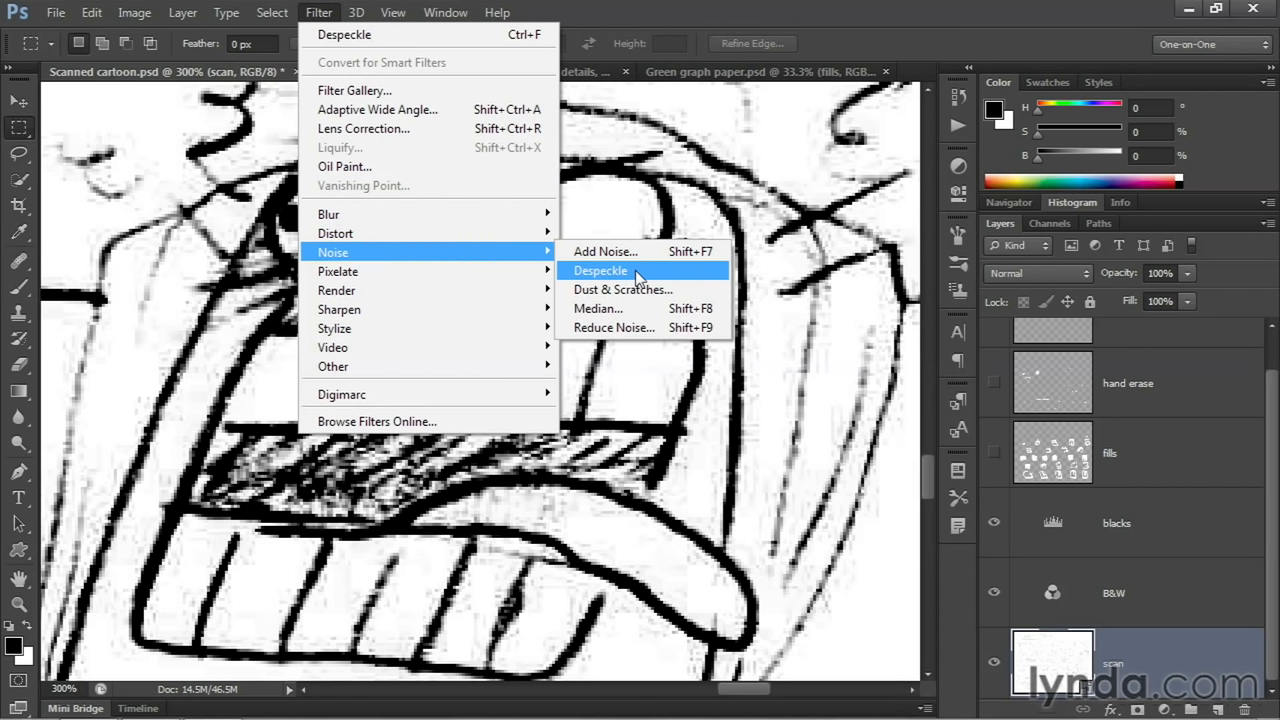
pyautogui.click(600, 270)
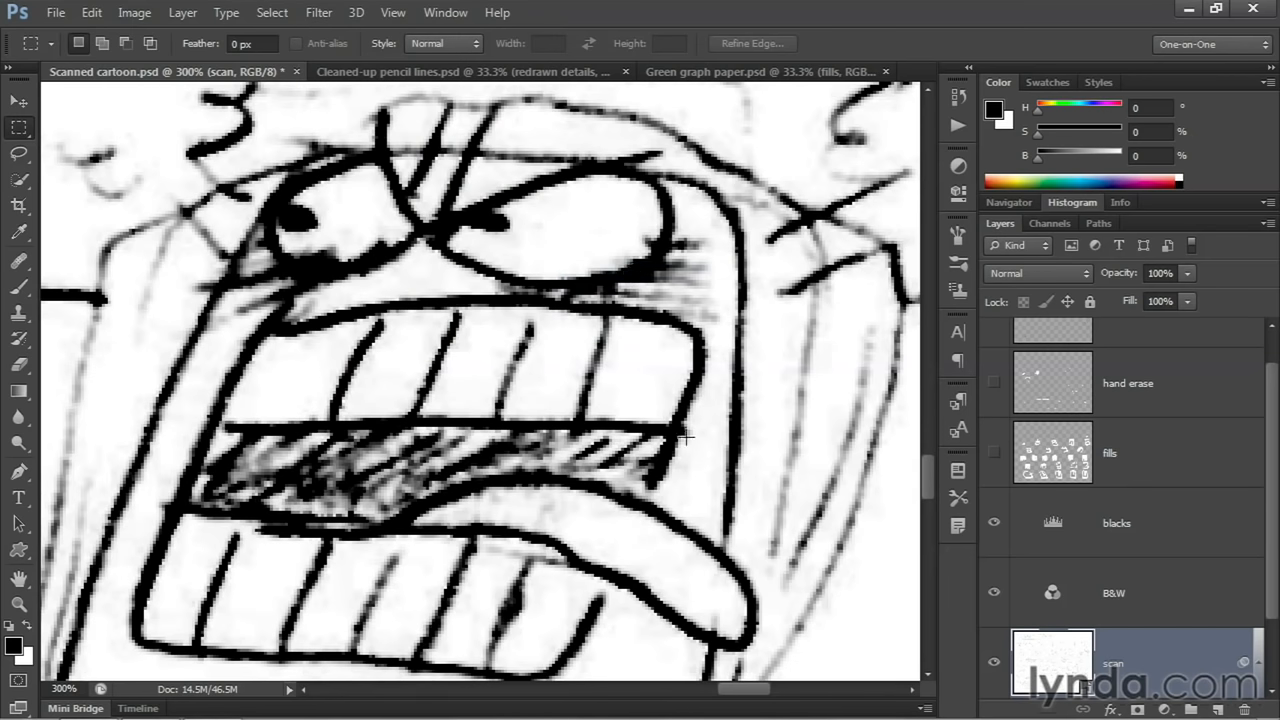
pyautogui.moveTo(672, 386)
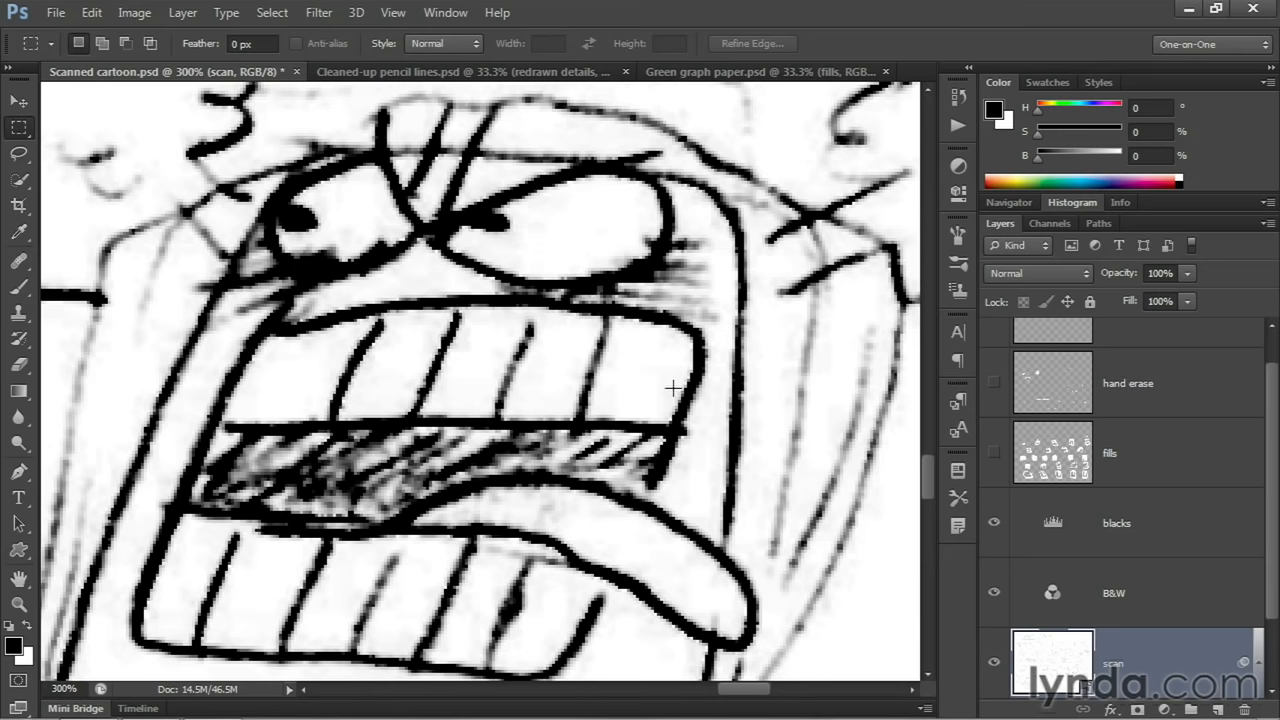
pyautogui.moveTo(532, 244)
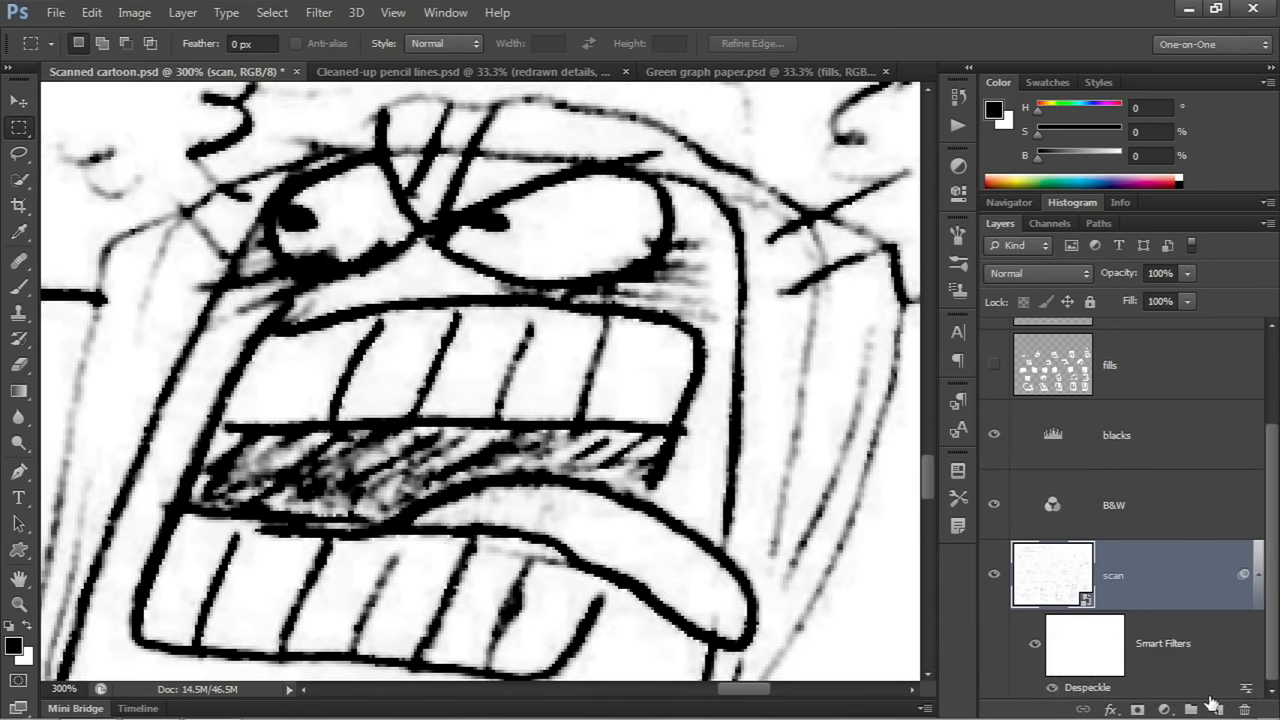
pyautogui.moveTo(1248, 688)
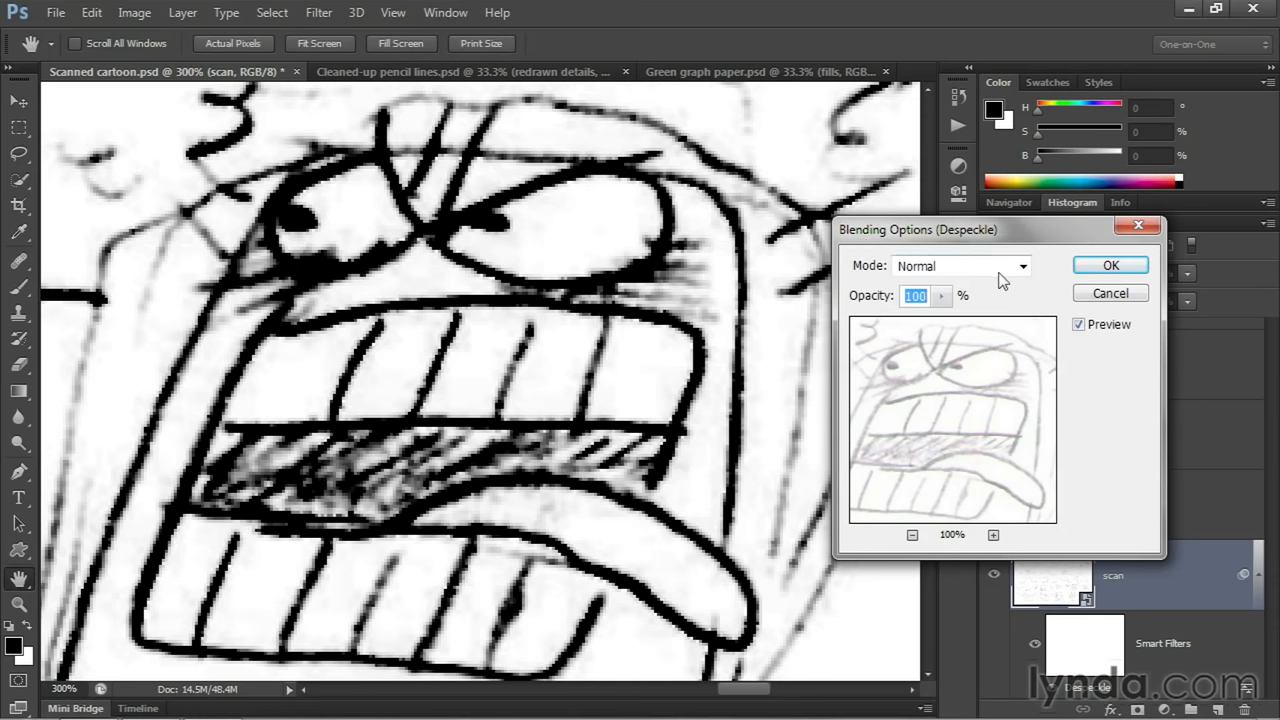
# Set the Despeckle smart filter's blending mode to Lighten.
pyautogui.click(960, 264)
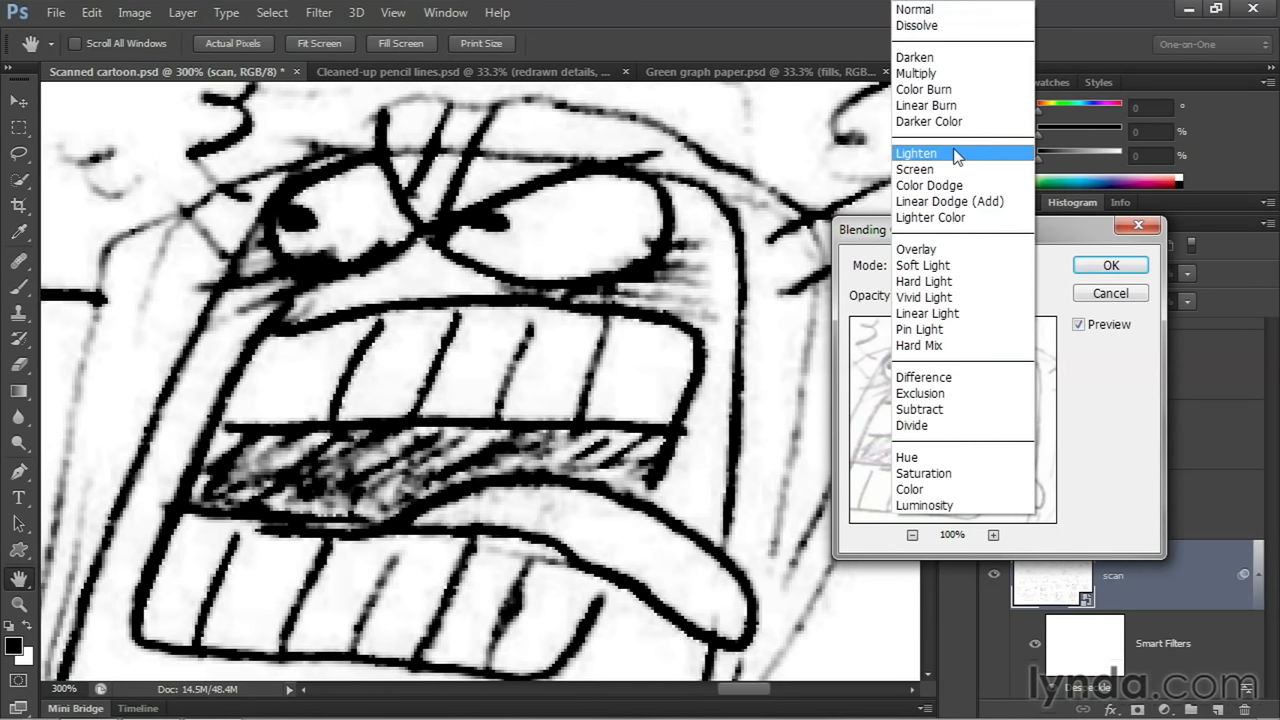
pyautogui.click(916, 152)
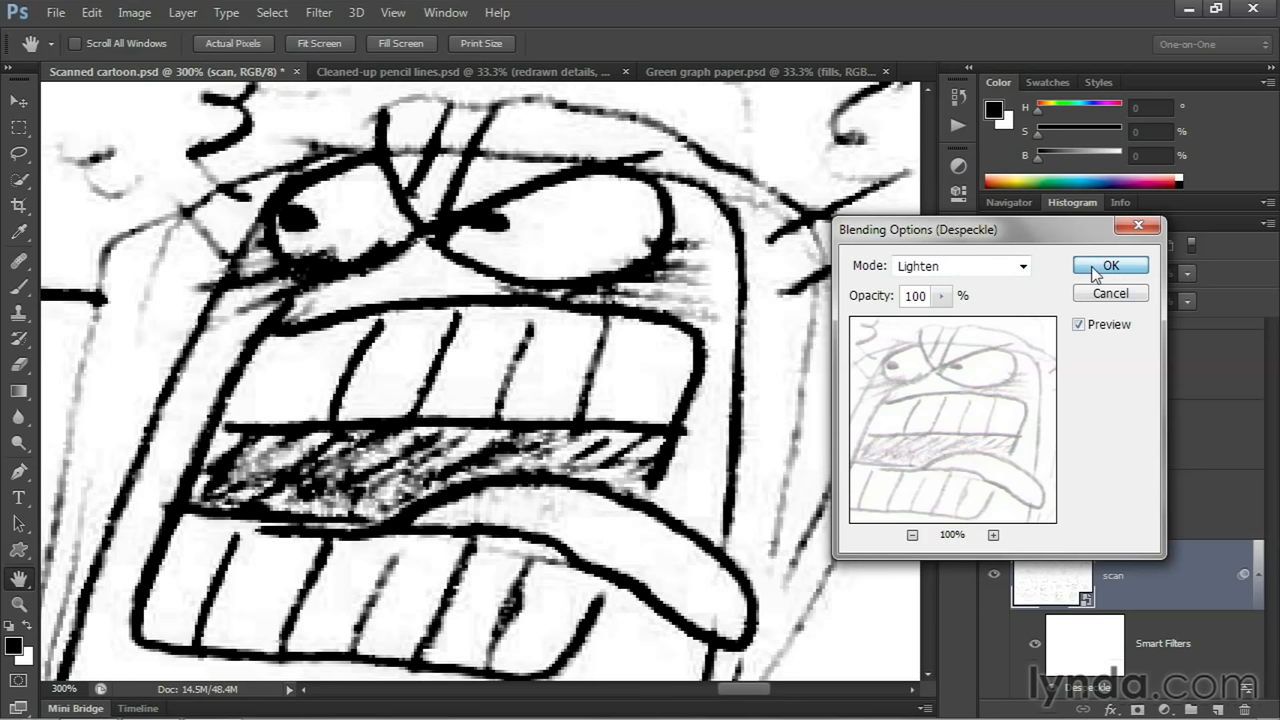
pyautogui.click(1110, 264)
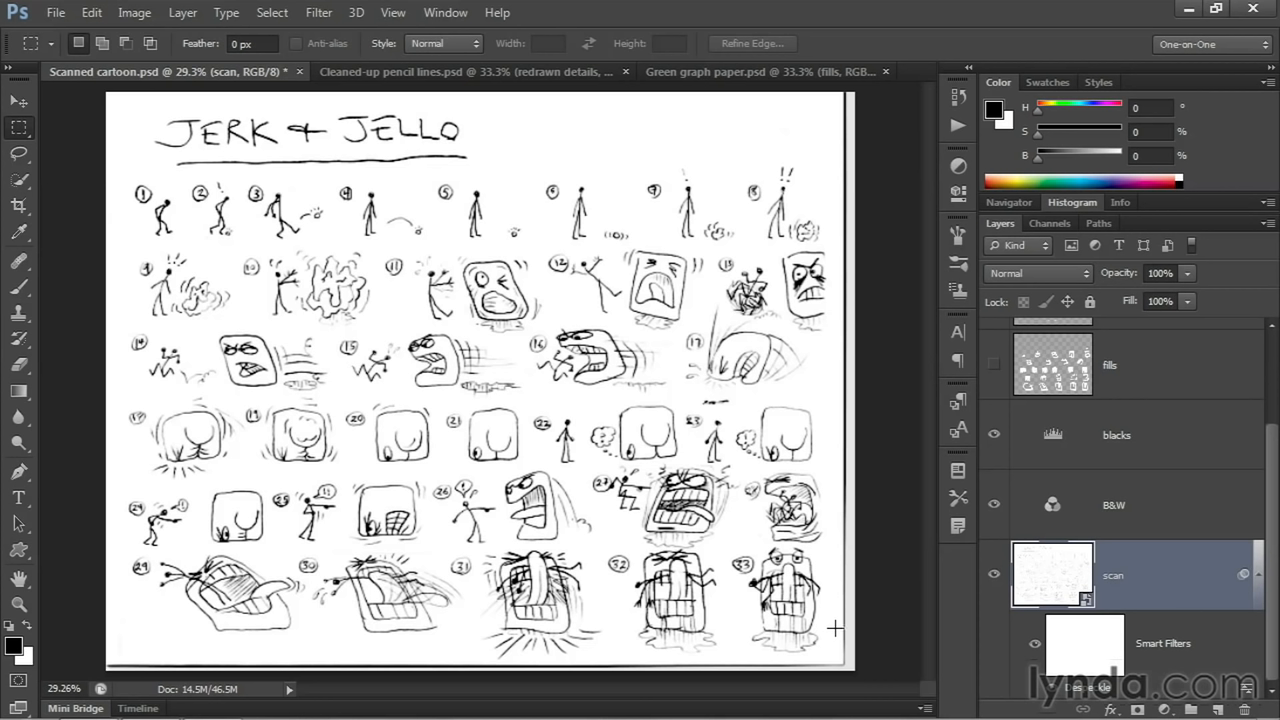
pyautogui.moveTo(770, 280)
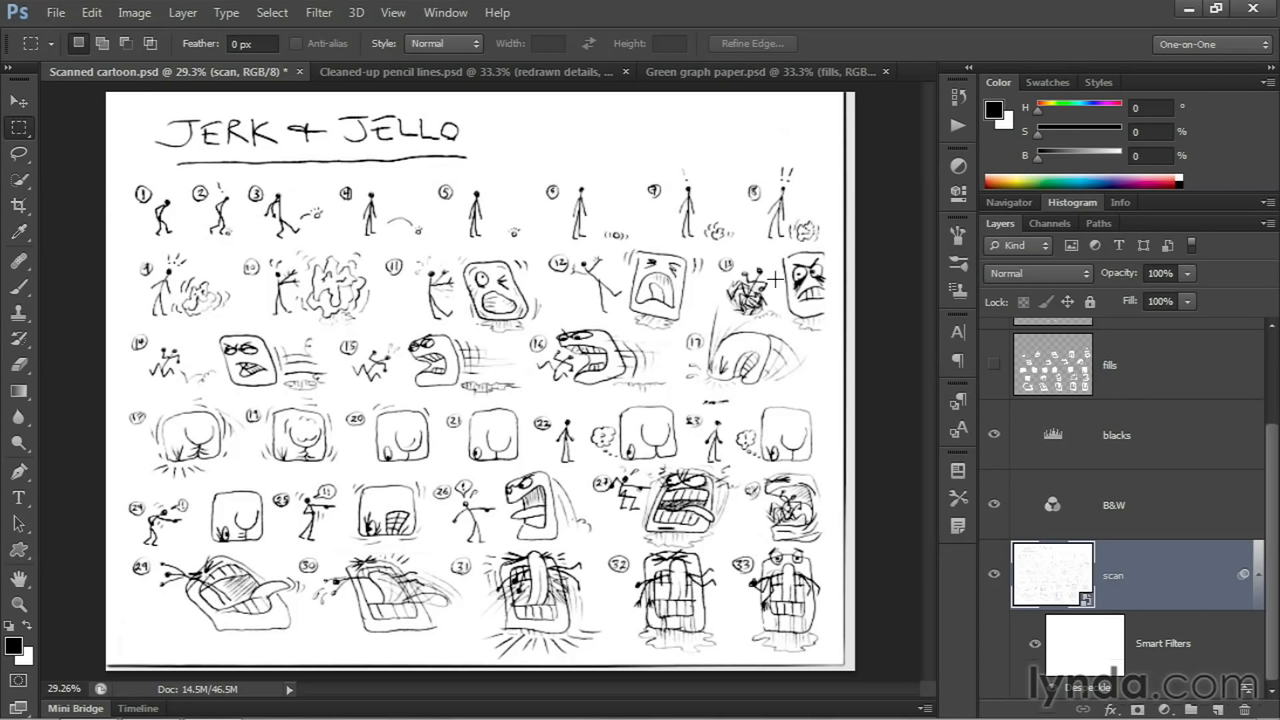
pyautogui.moveTo(820, 674)
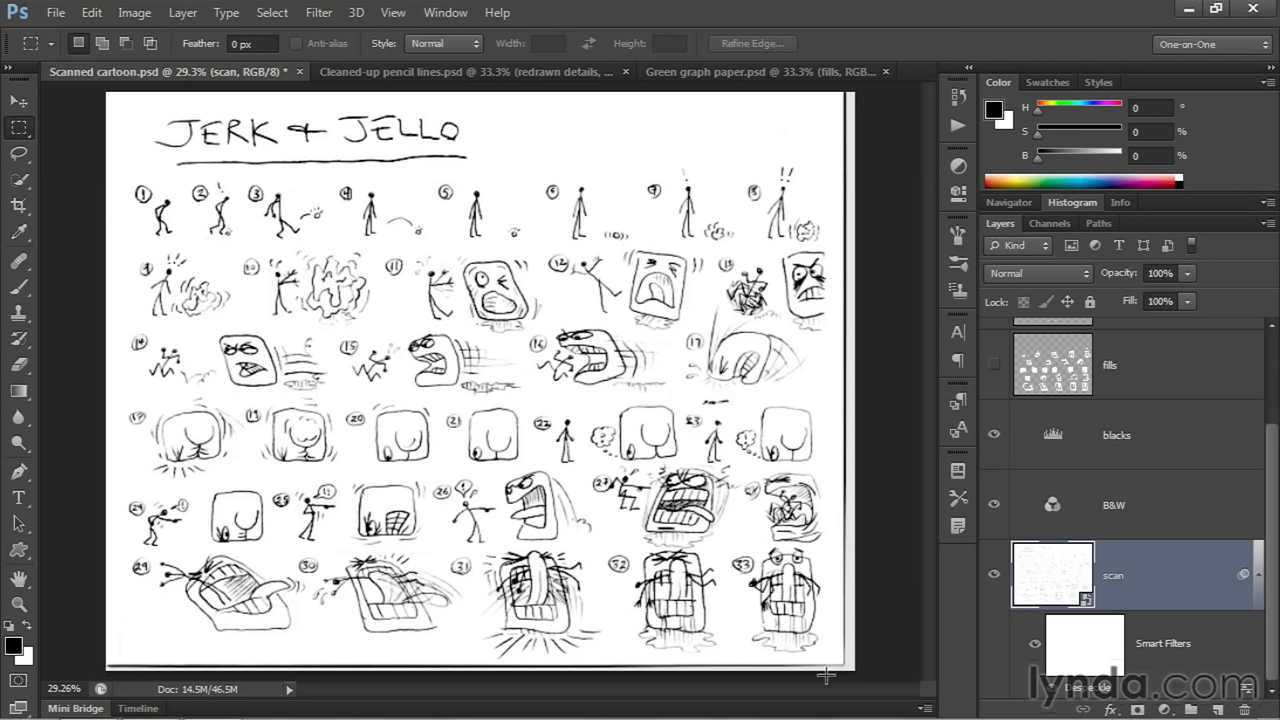
pyautogui.moveTo(906, 568)
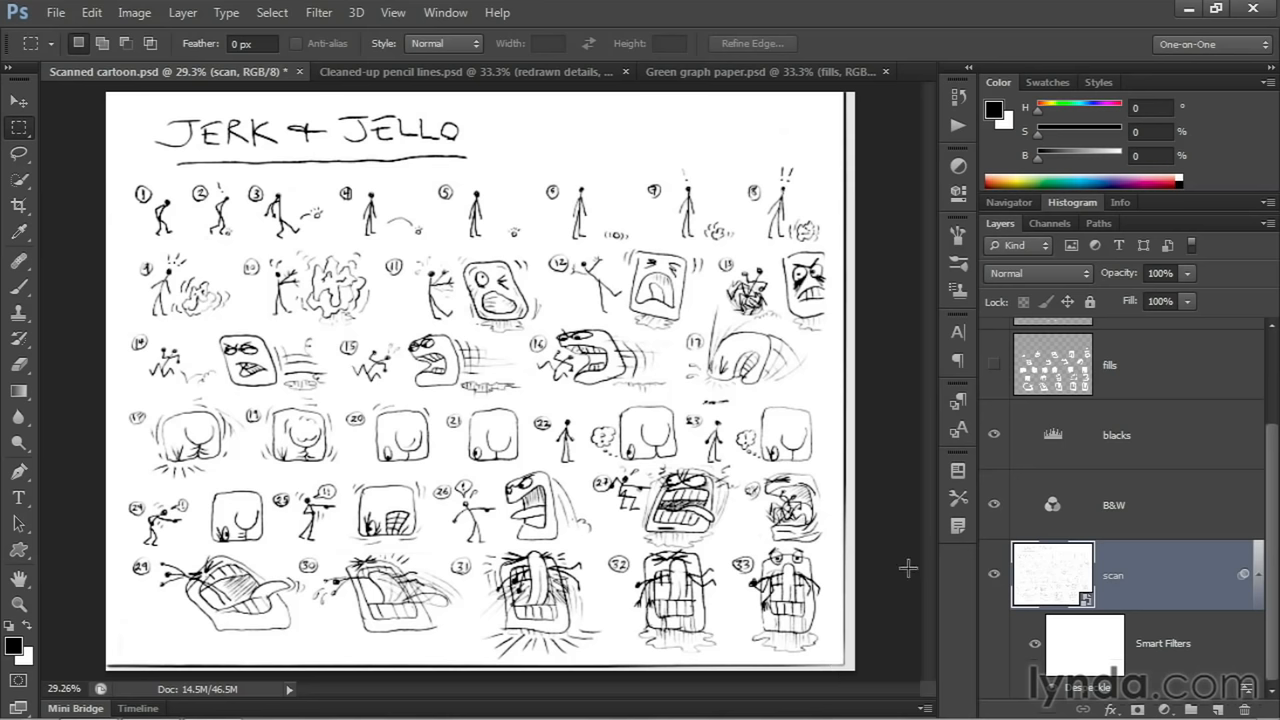
# Create a new empty layer named cover-up directly above the blacks layer.
pyautogui.click(1116, 436)
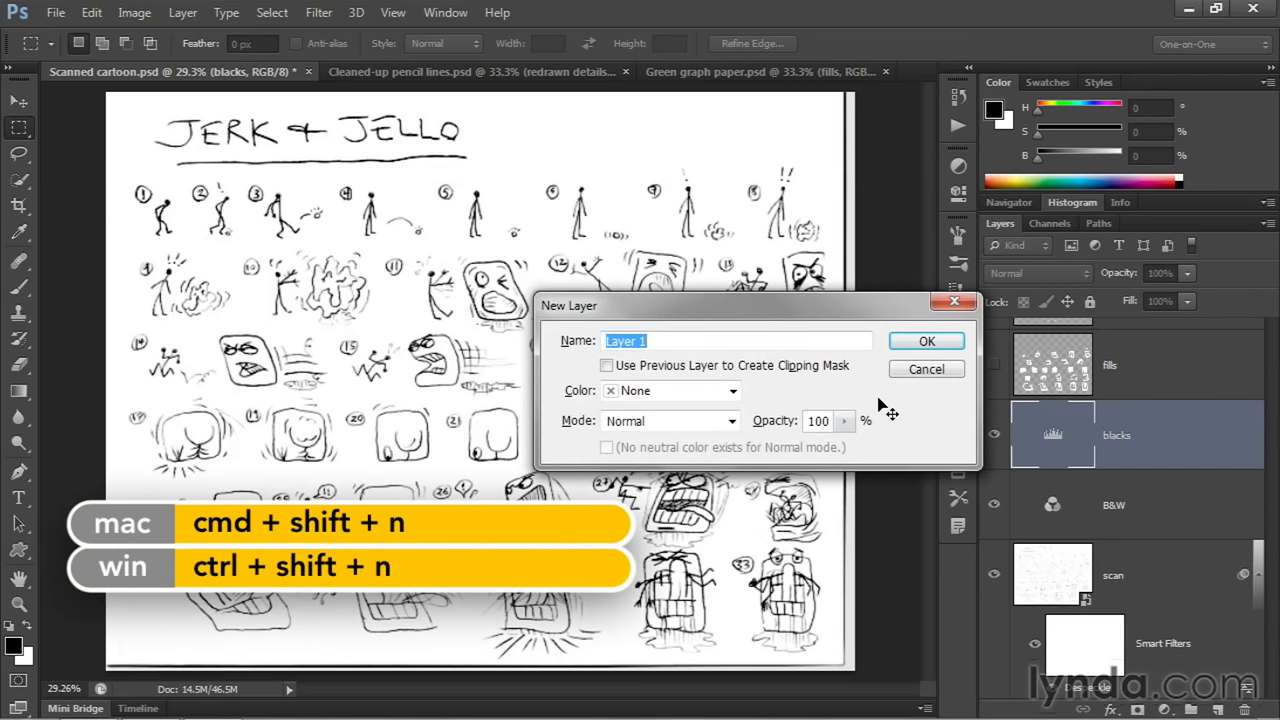
pyautogui.write('cover-up')
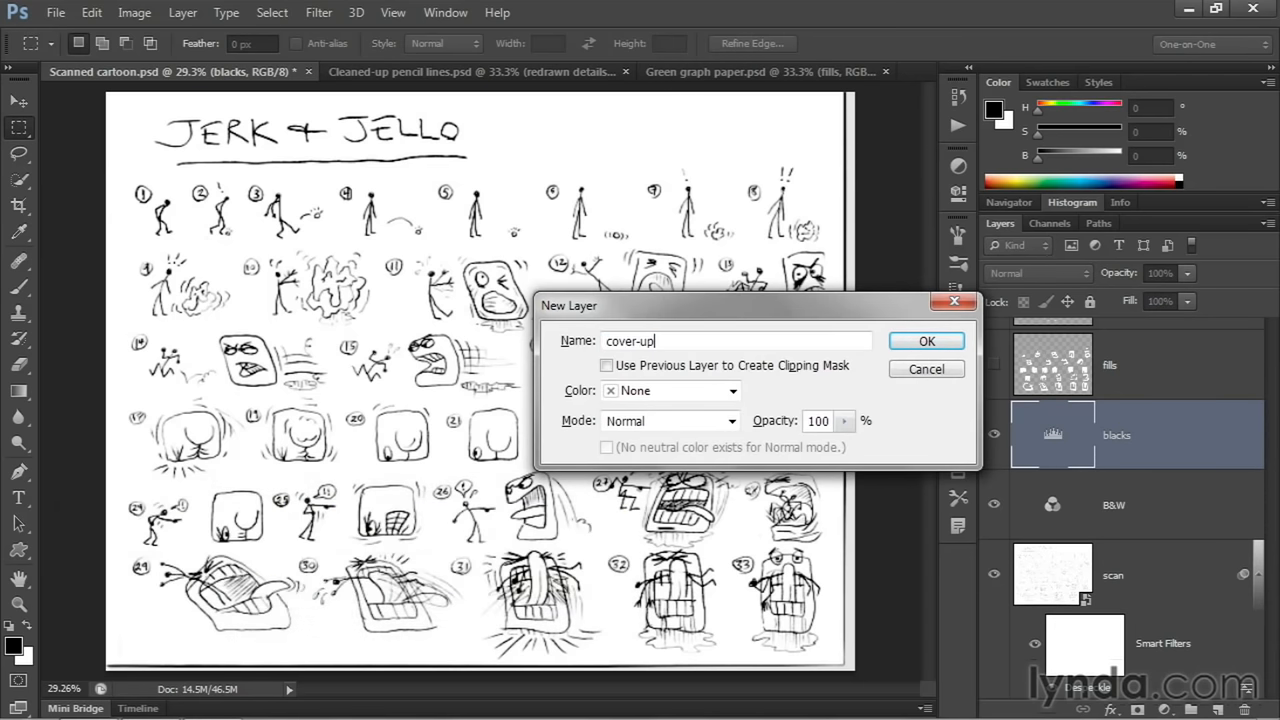
pyautogui.click(926, 340)
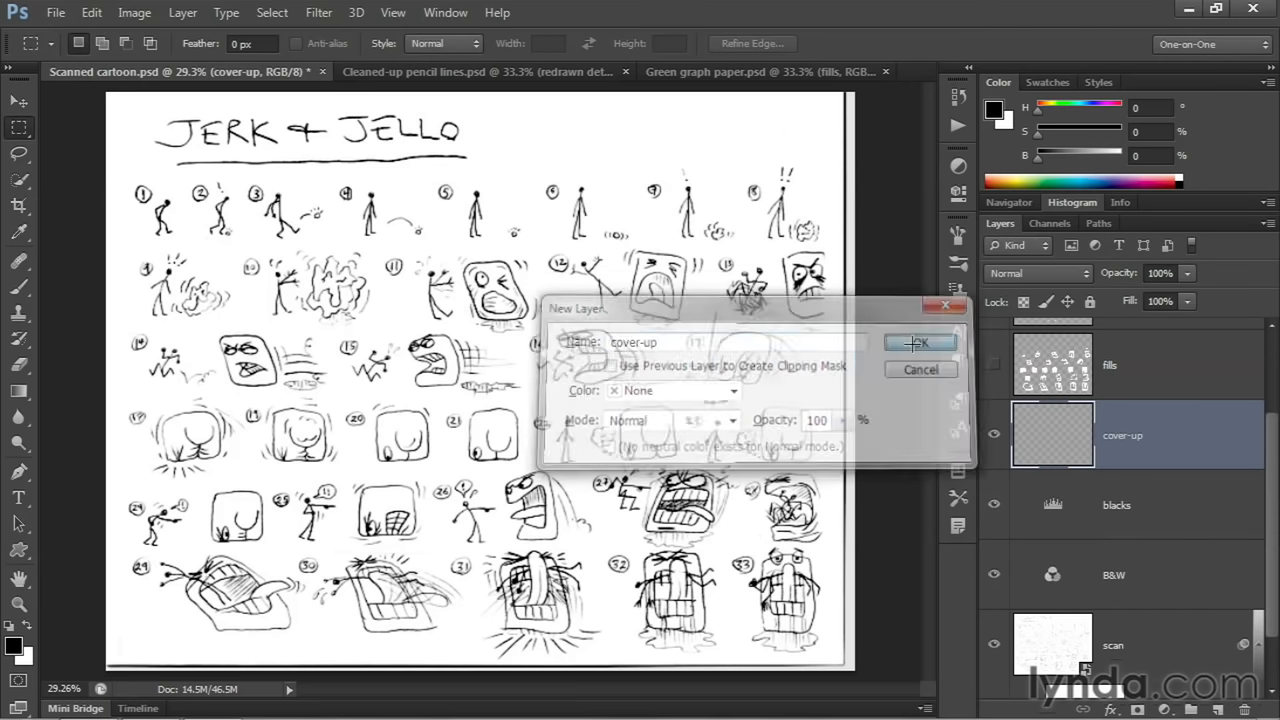
pyautogui.click(918, 342)
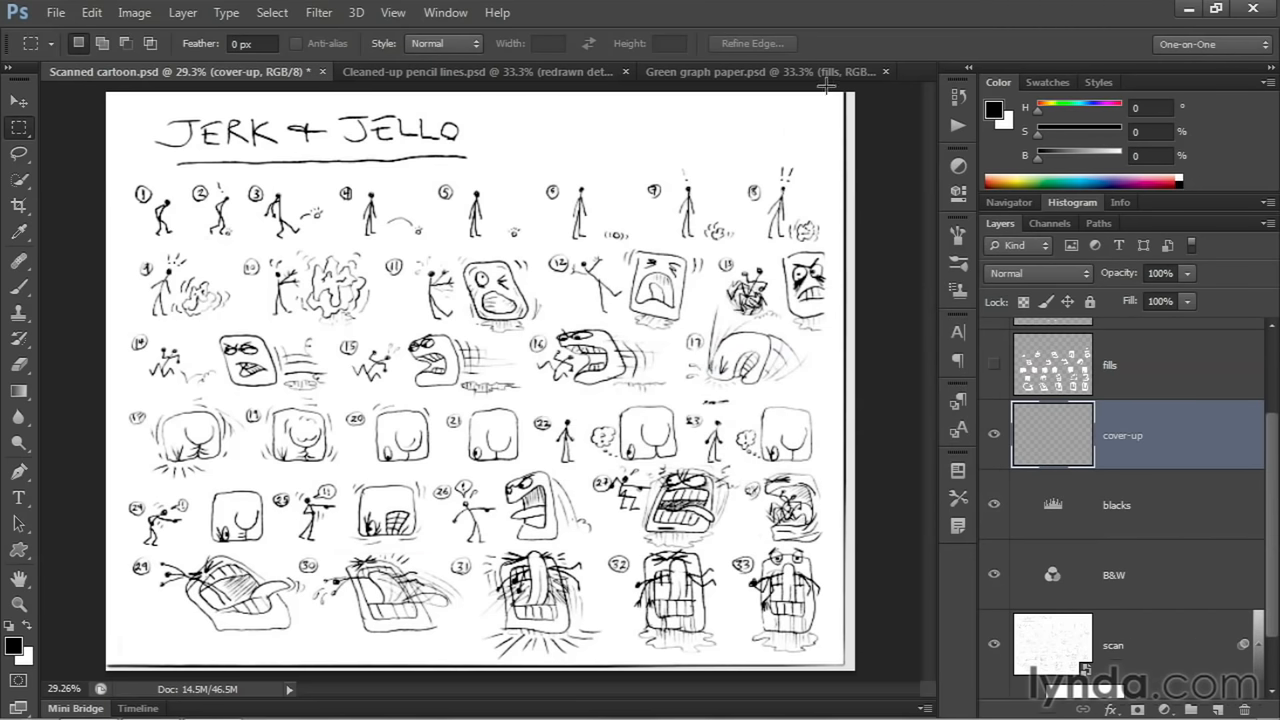
# Marquee the page area, invert the selection and fill the border with white.
pyautogui.moveTo(836, 90); pyautogui.dragTo(836, 664)
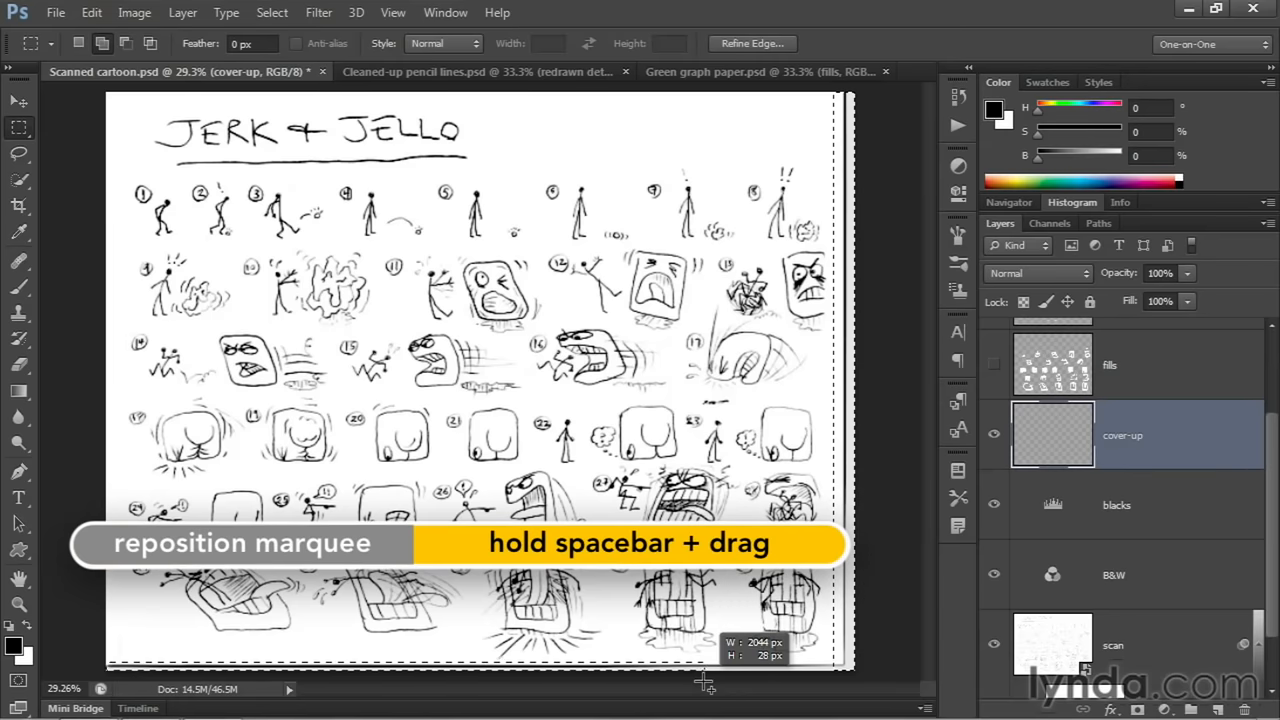
pyautogui.moveTo(704, 680); pyautogui.dragTo(500, 668)
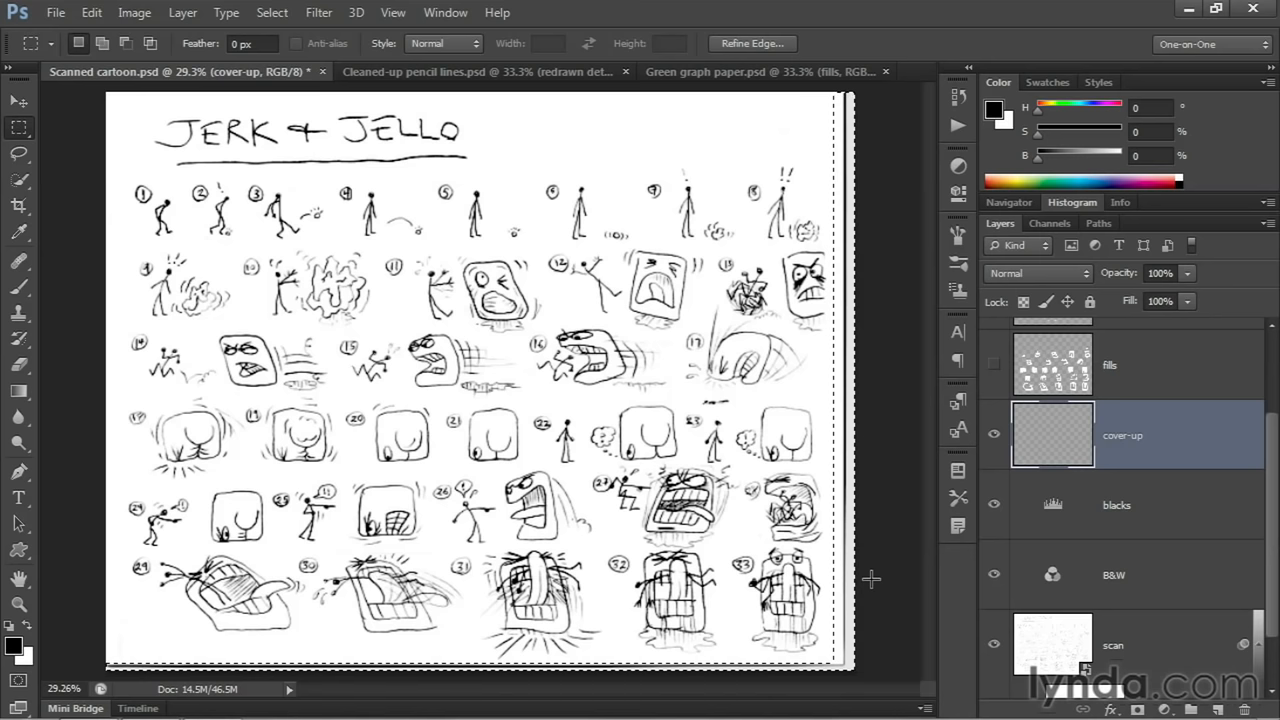
pyautogui.press('d')
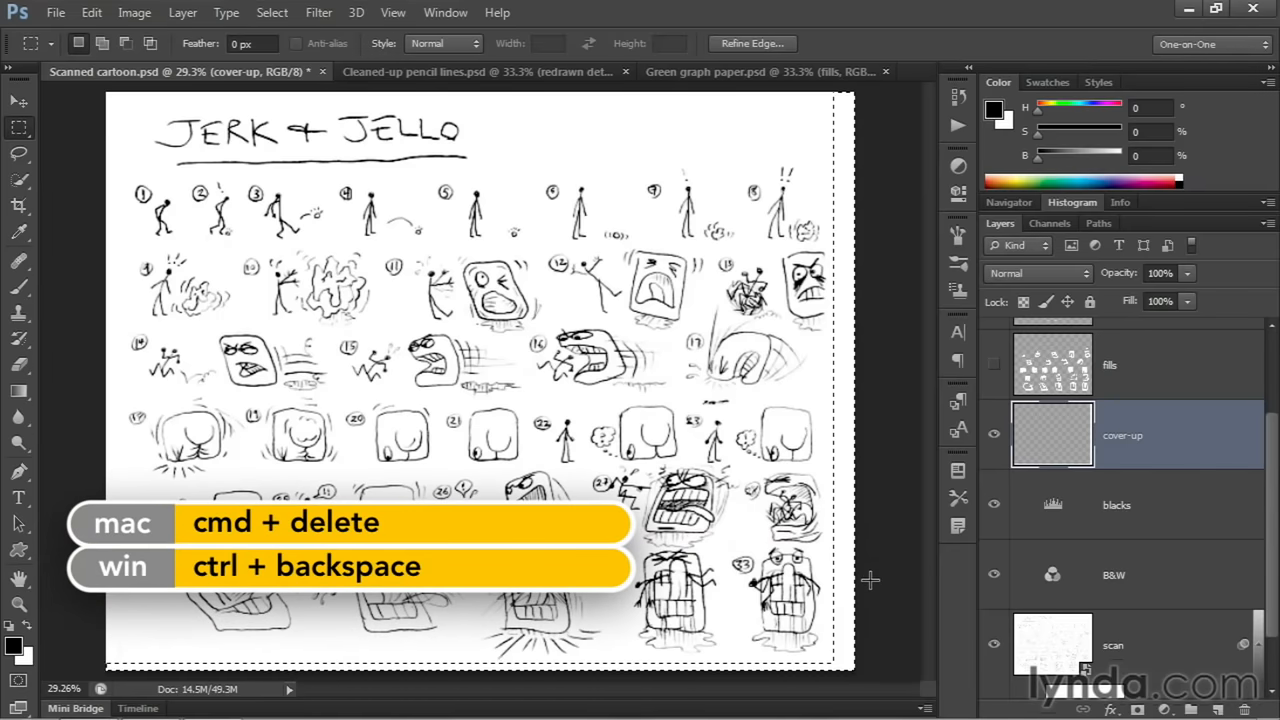
pyautogui.press('cmd+delete')
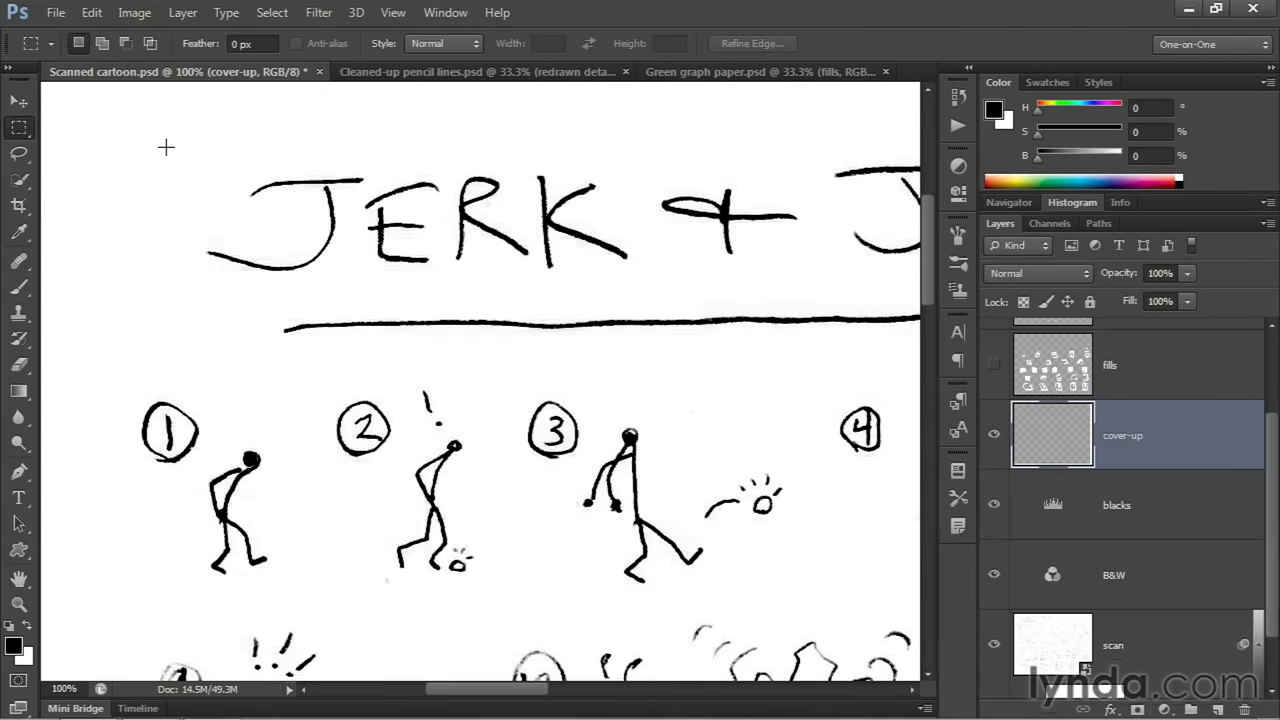
# From the page's top-left, cover stray specks near the corner and figure 3 with white.
pyautogui.press('Home')
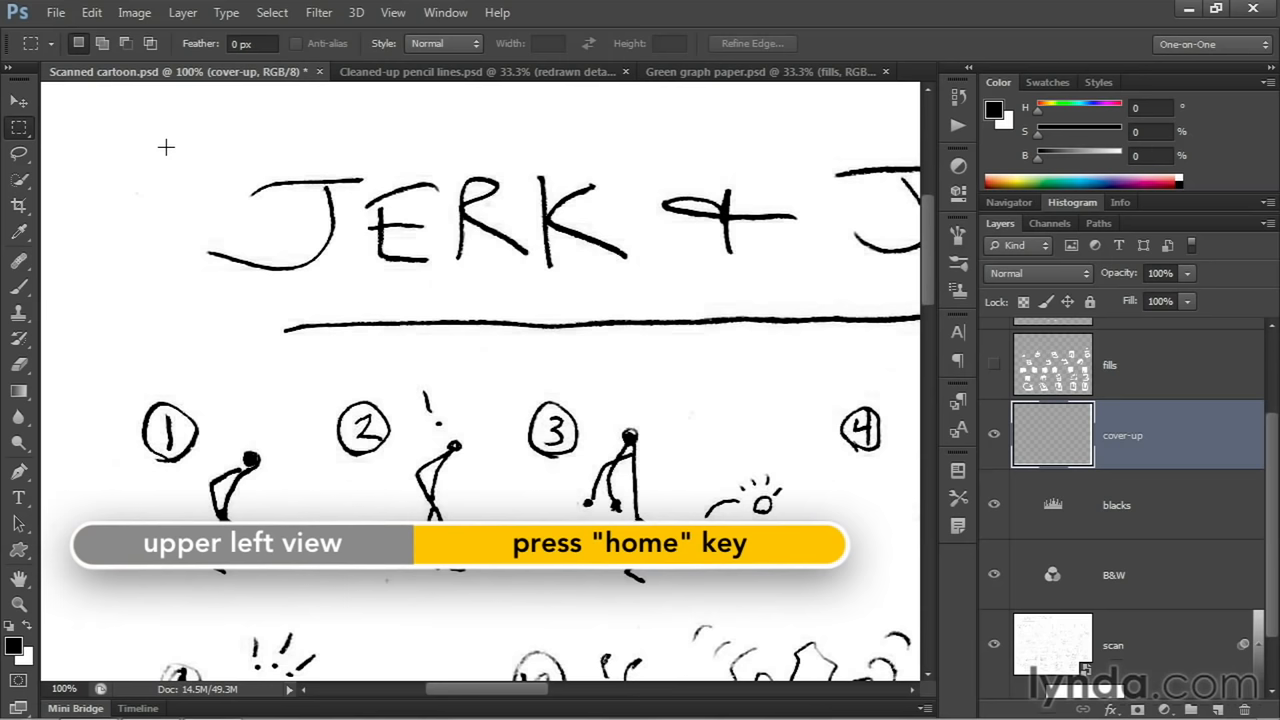
pyautogui.press('home')
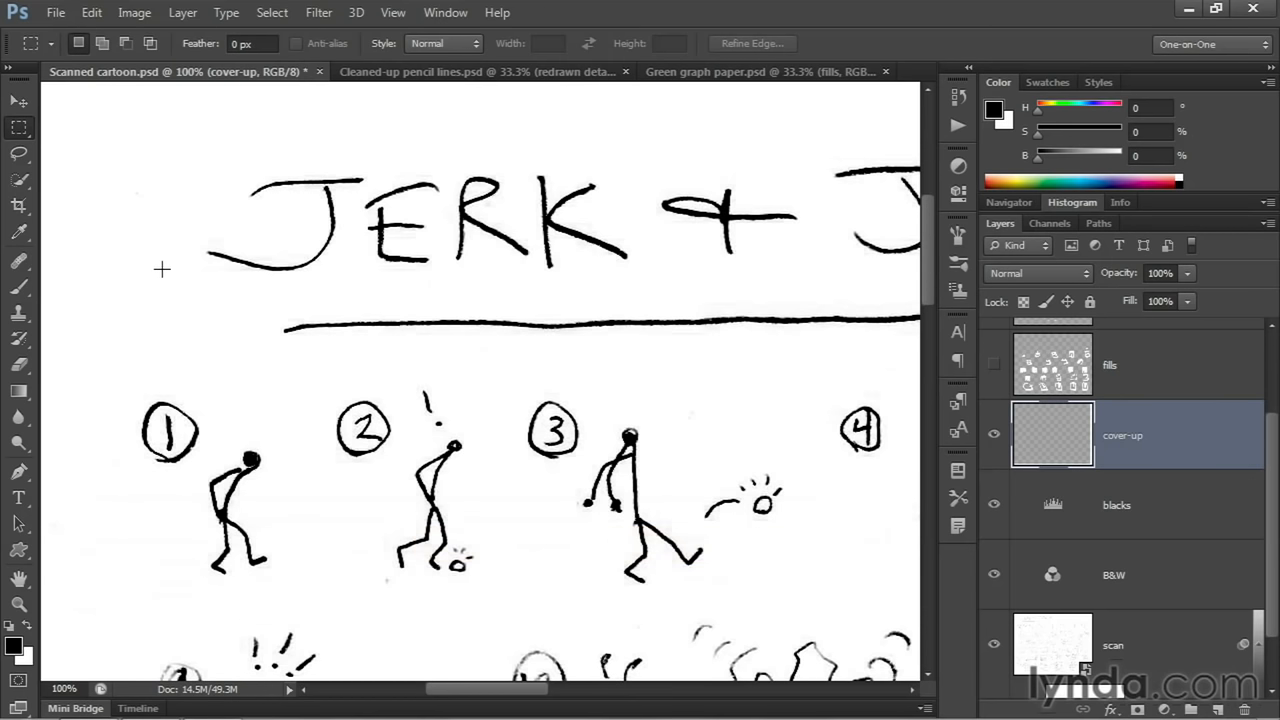
pyautogui.moveTo(100, 176)
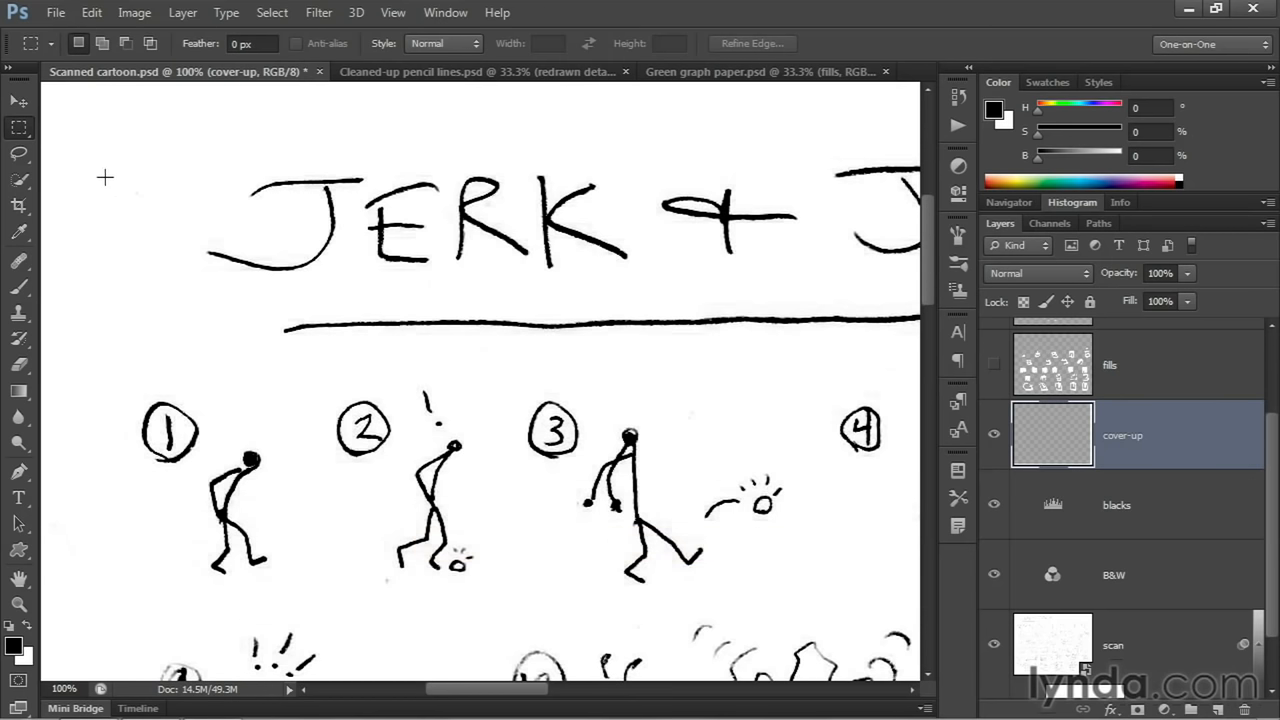
pyautogui.moveTo(118, 176)
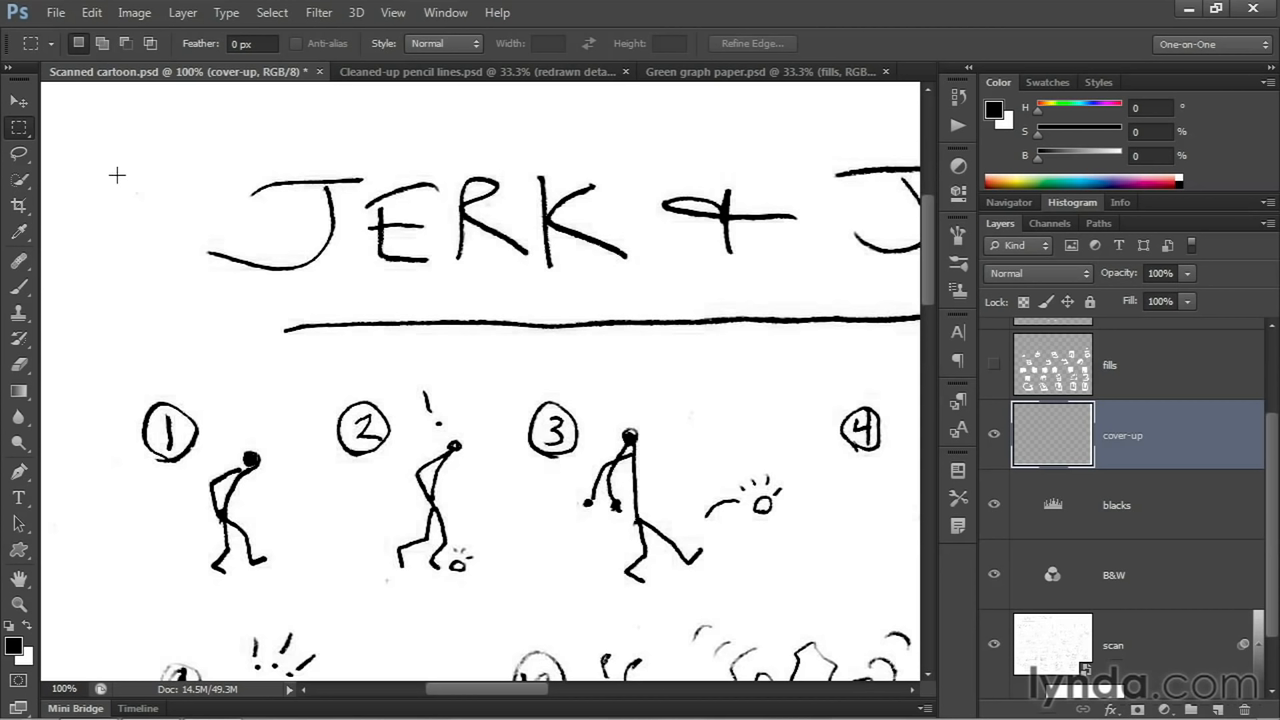
pyautogui.moveTo(116, 176); pyautogui.dragTo(160, 212)
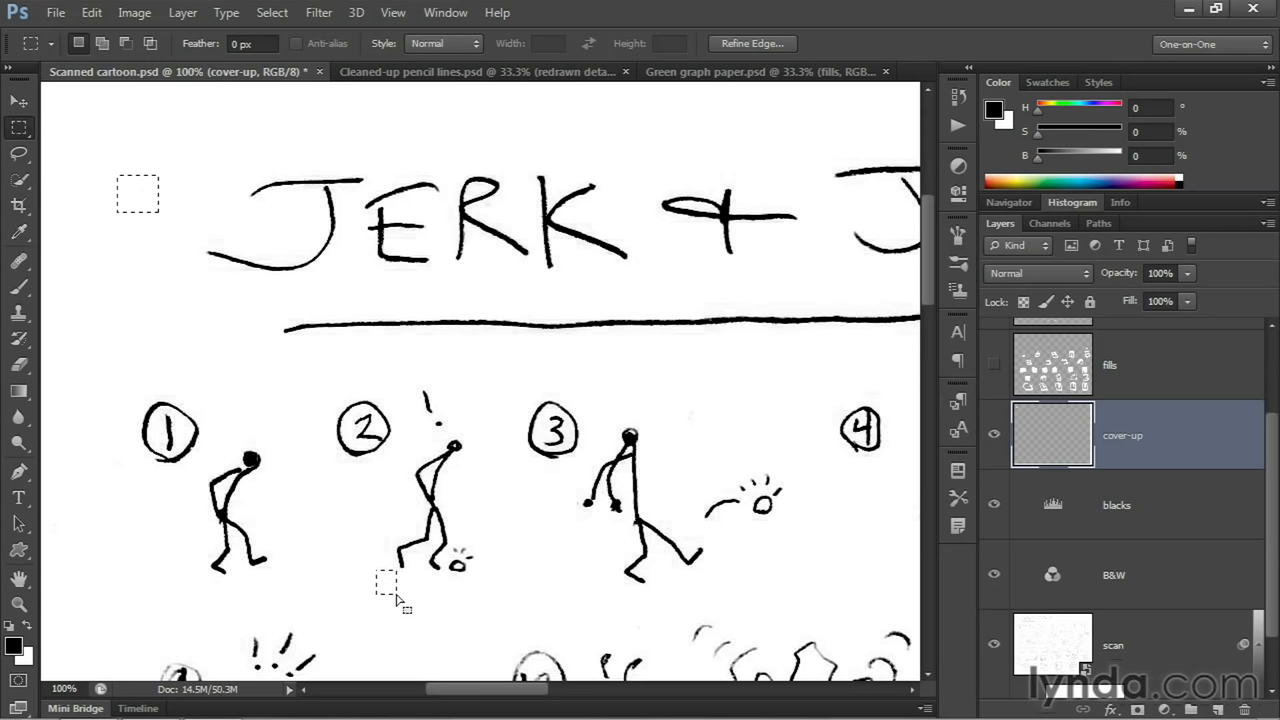
pyautogui.moveTo(676, 396)
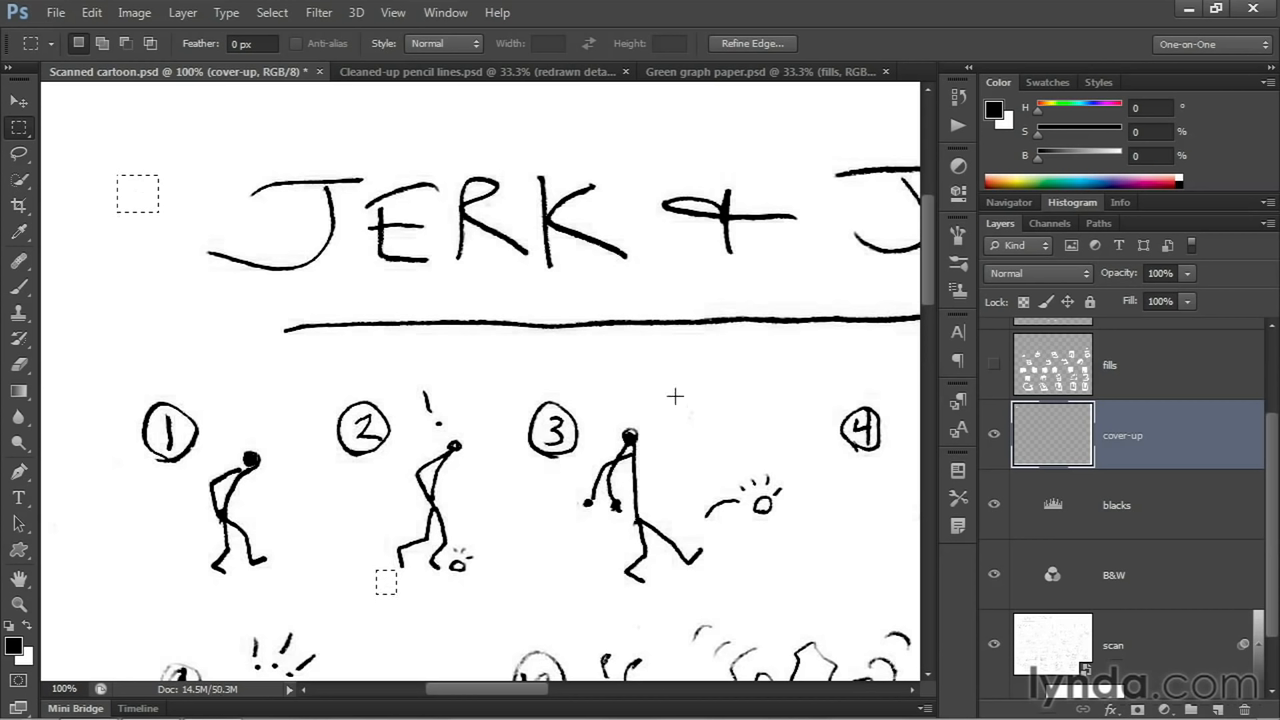
pyautogui.moveTo(676, 396); pyautogui.dragTo(716, 440)
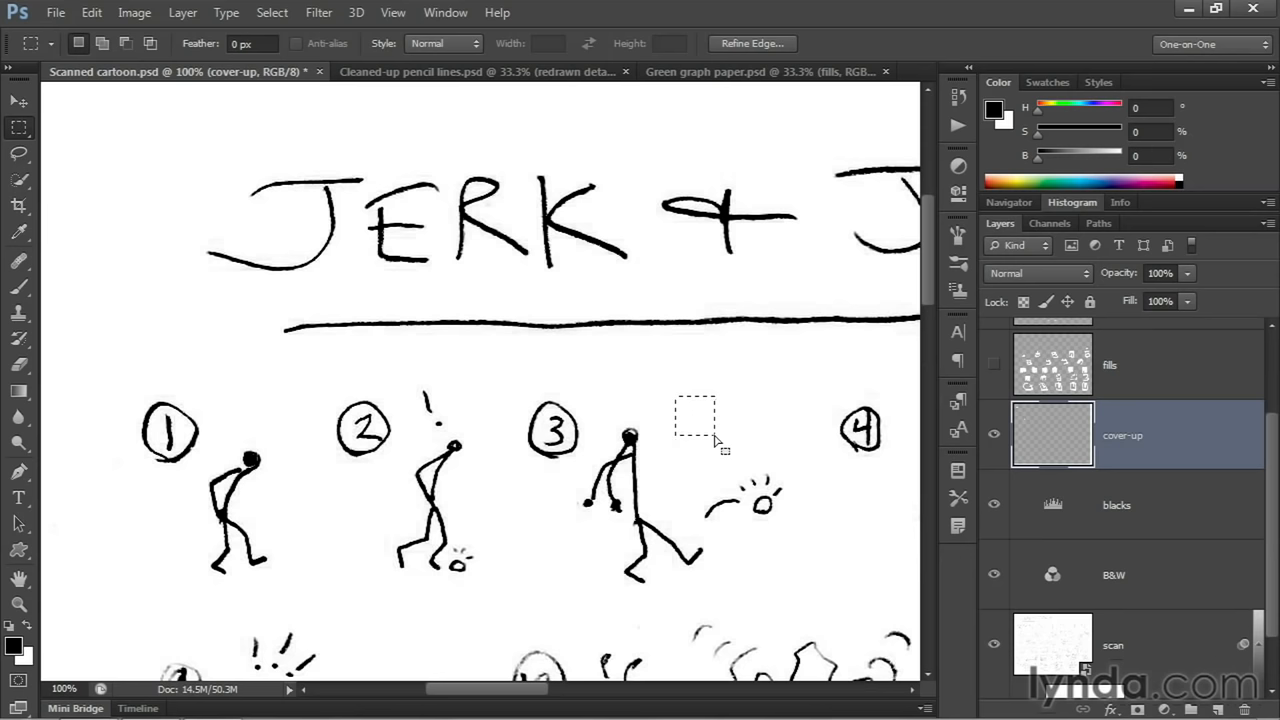
pyautogui.press('ctrl+page_down')
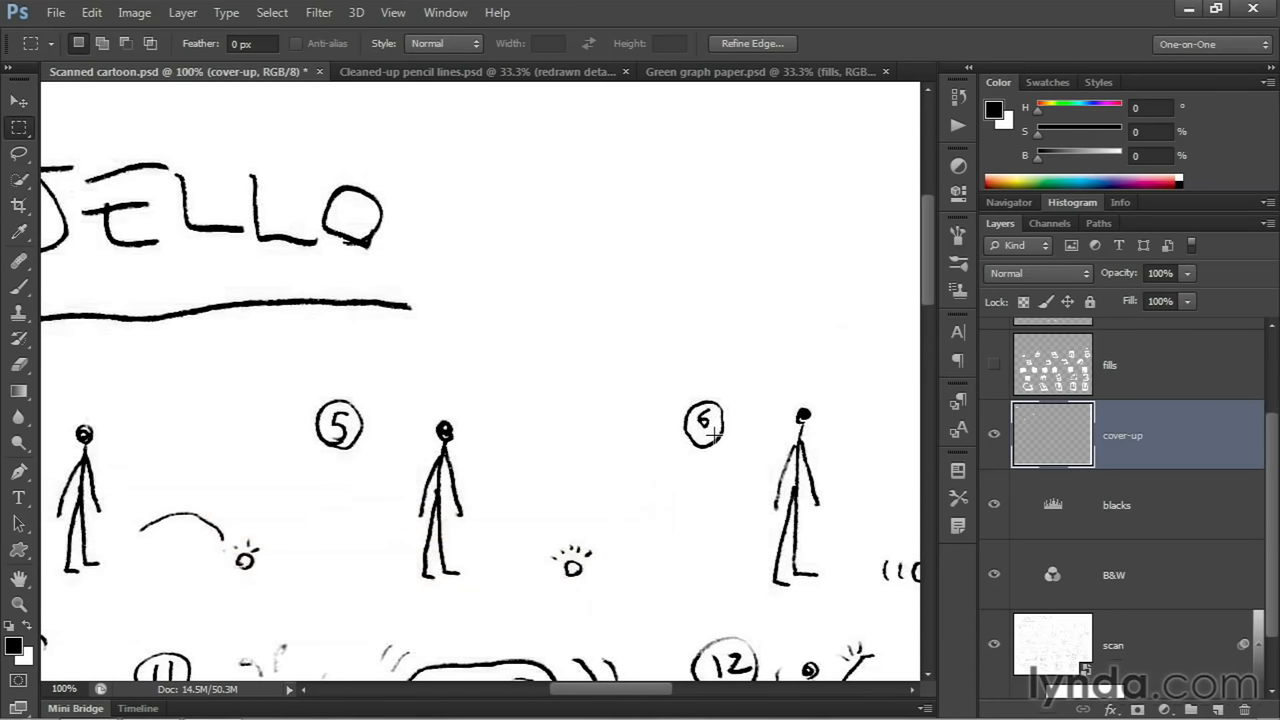
# Cover stray marks near figures 7, 8 and 17 with white, working across the page.
pyautogui.hscroll(3)
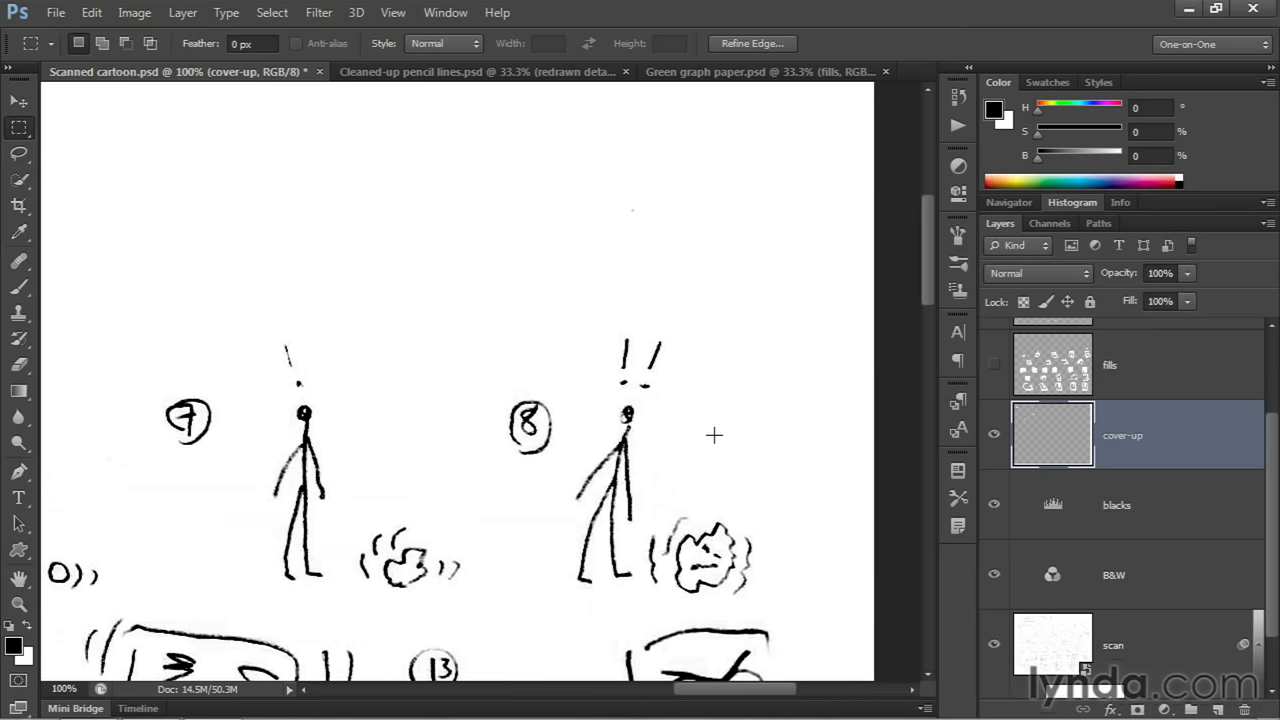
pyautogui.moveTo(588, 162); pyautogui.dragTo(624, 224)
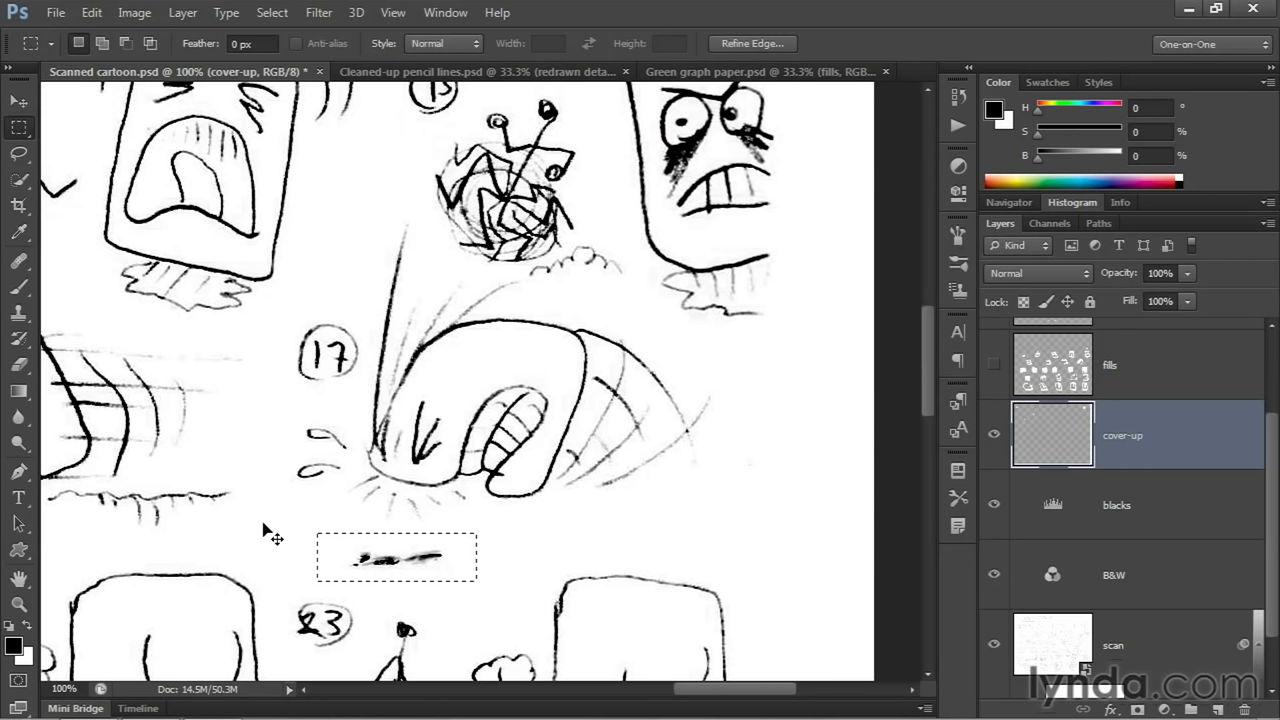
pyautogui.press('Delete')
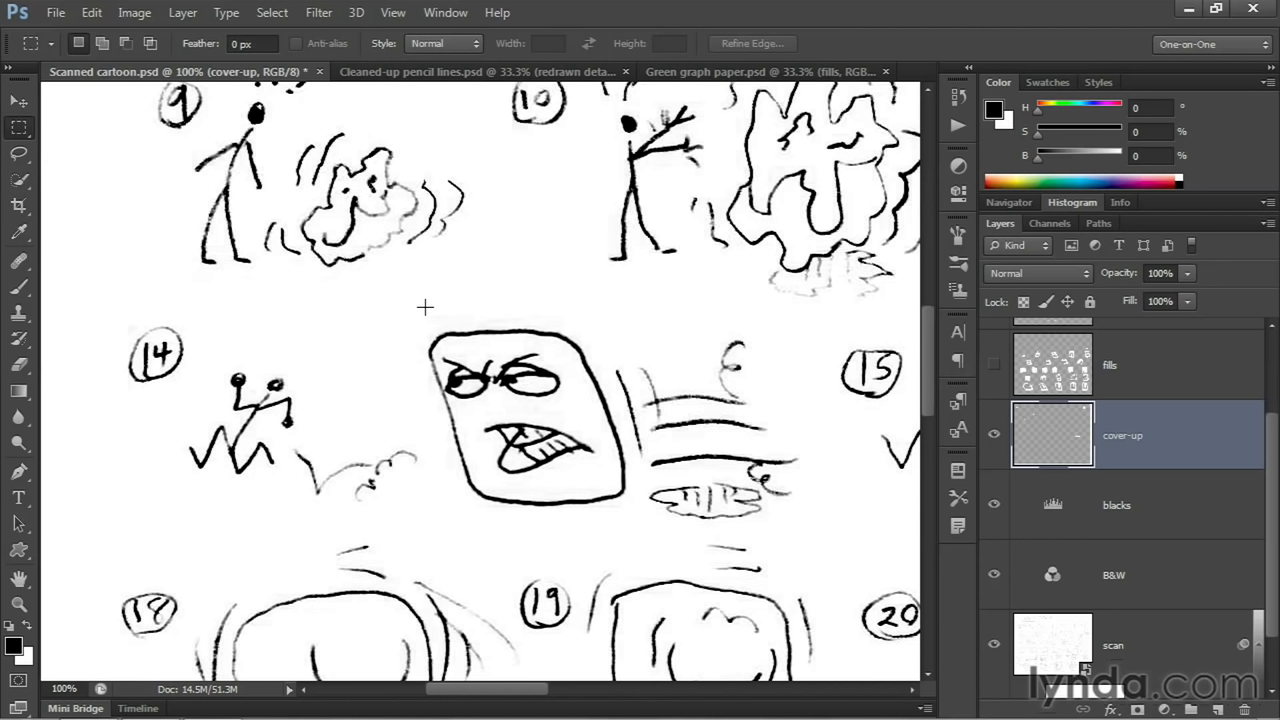
pyautogui.scroll(-3)
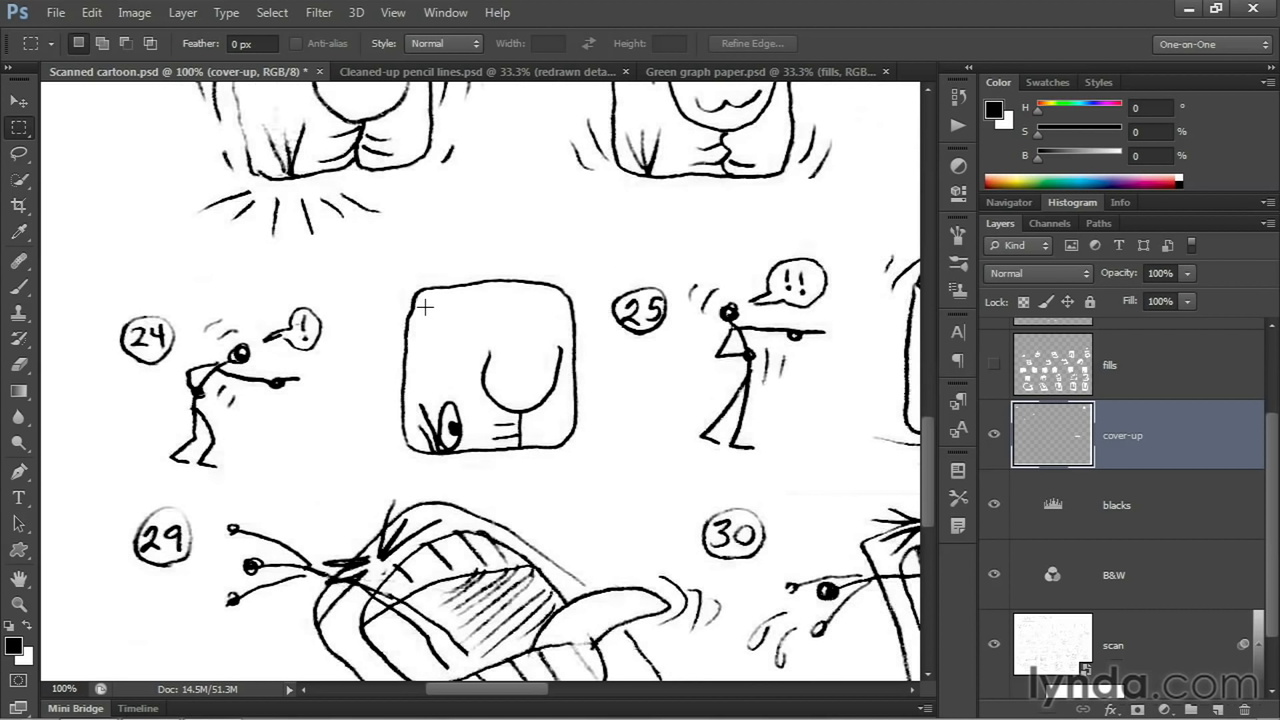
pyautogui.moveTo(436, 320)
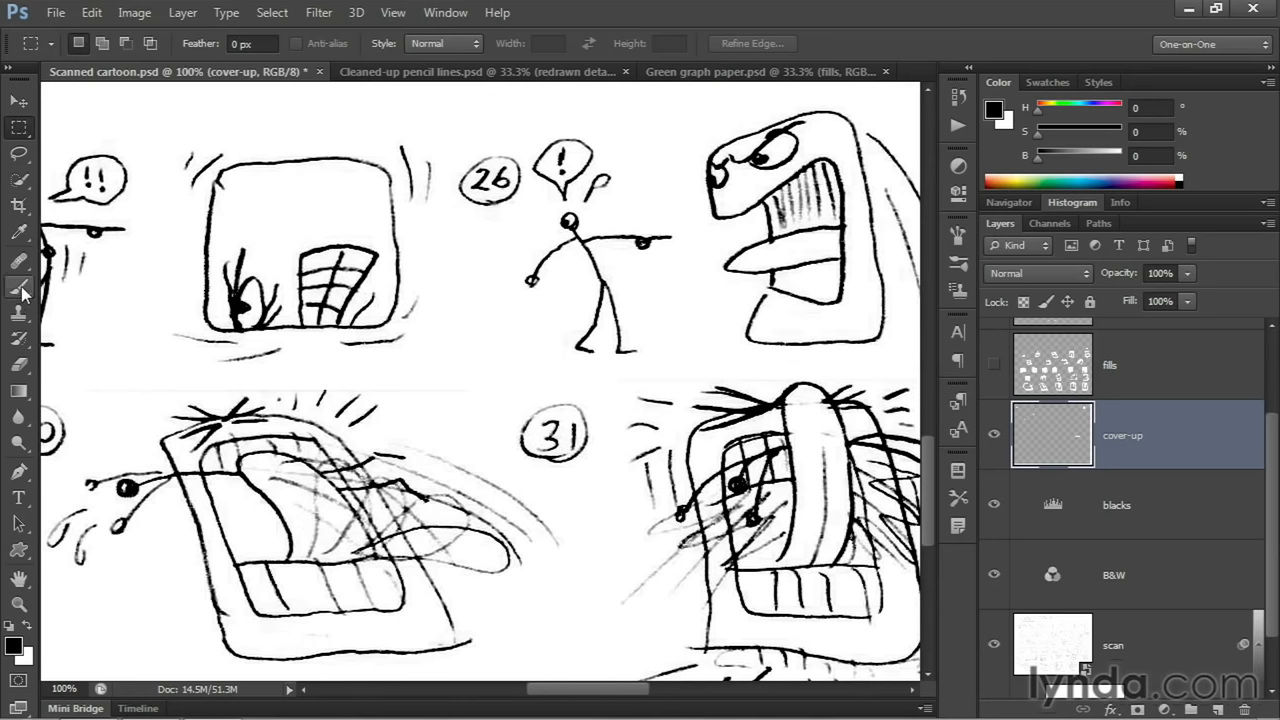
# Take the Brush with white to cover stray marks around the bottom-row drawings.
pyautogui.click(18, 288)
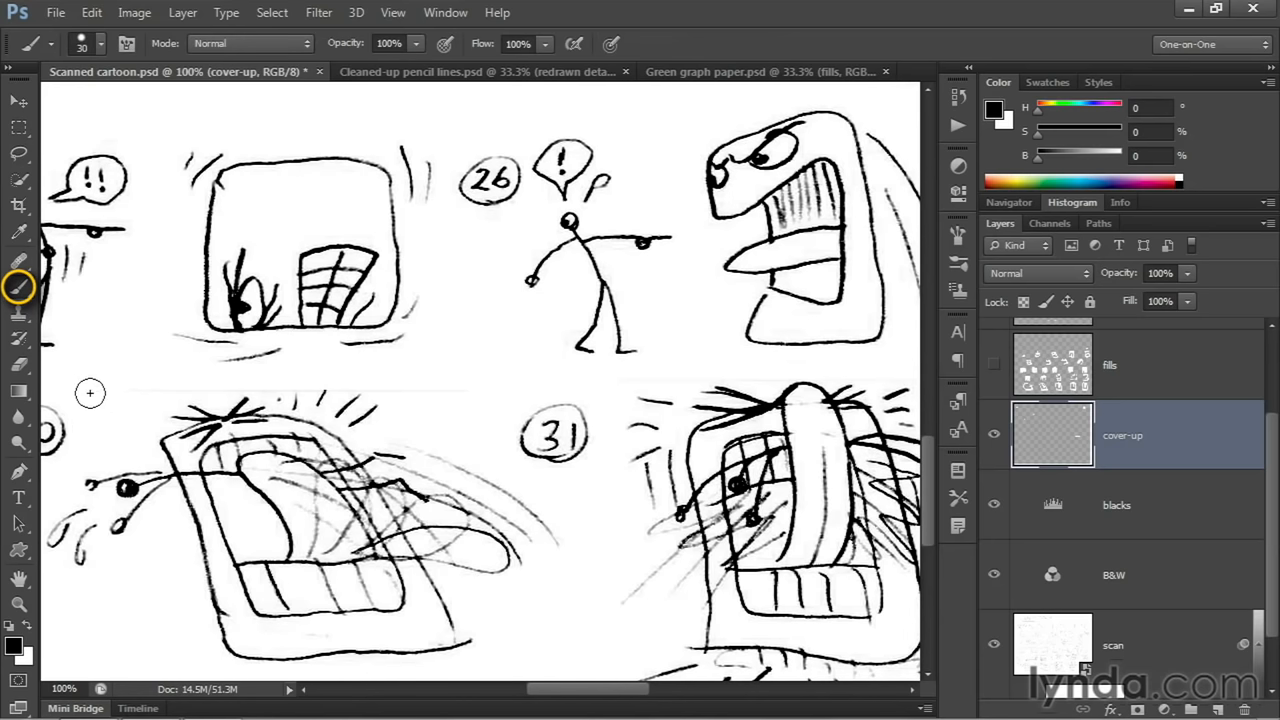
pyautogui.press('x')
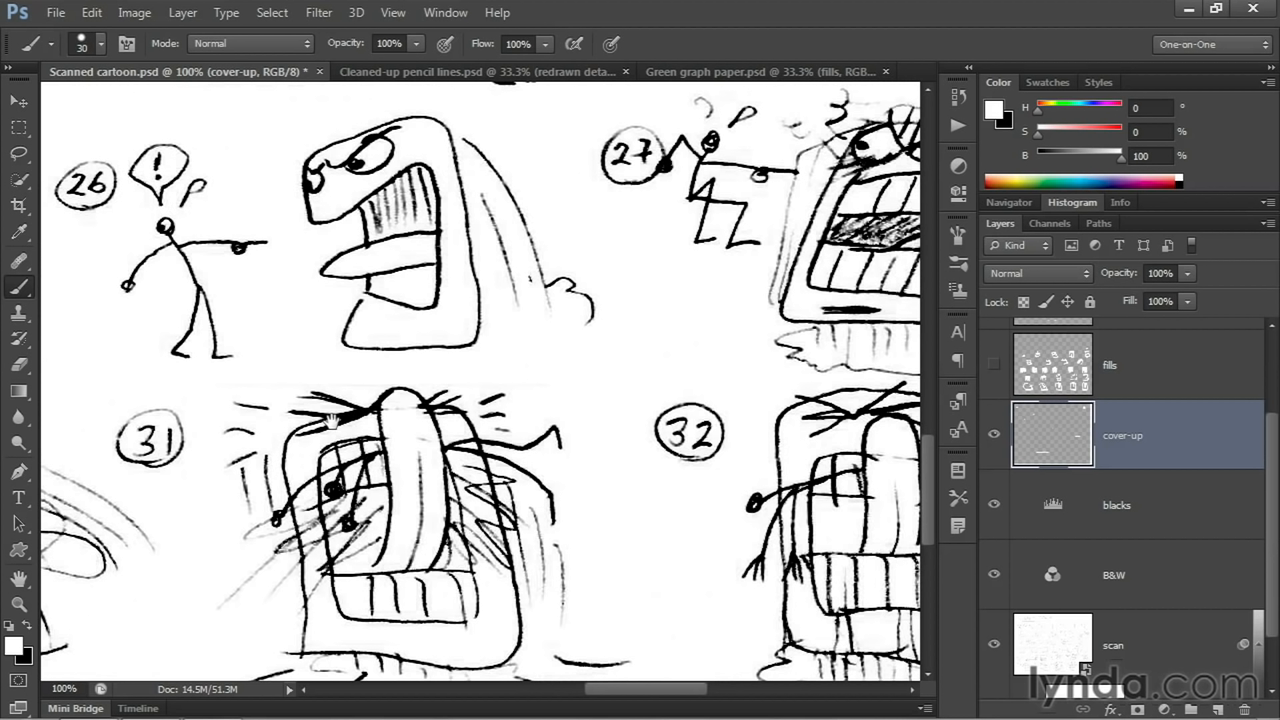
pyautogui.moveTo(366, 380)
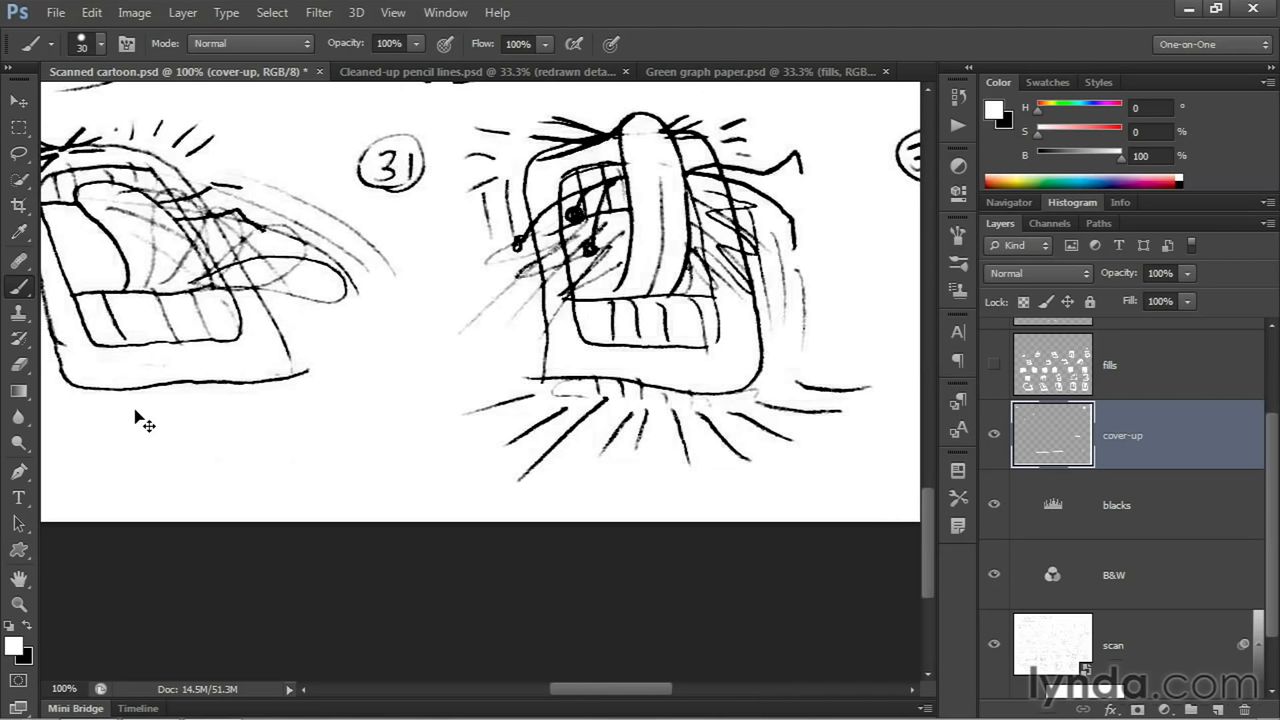
pyautogui.moveTo(152, 364)
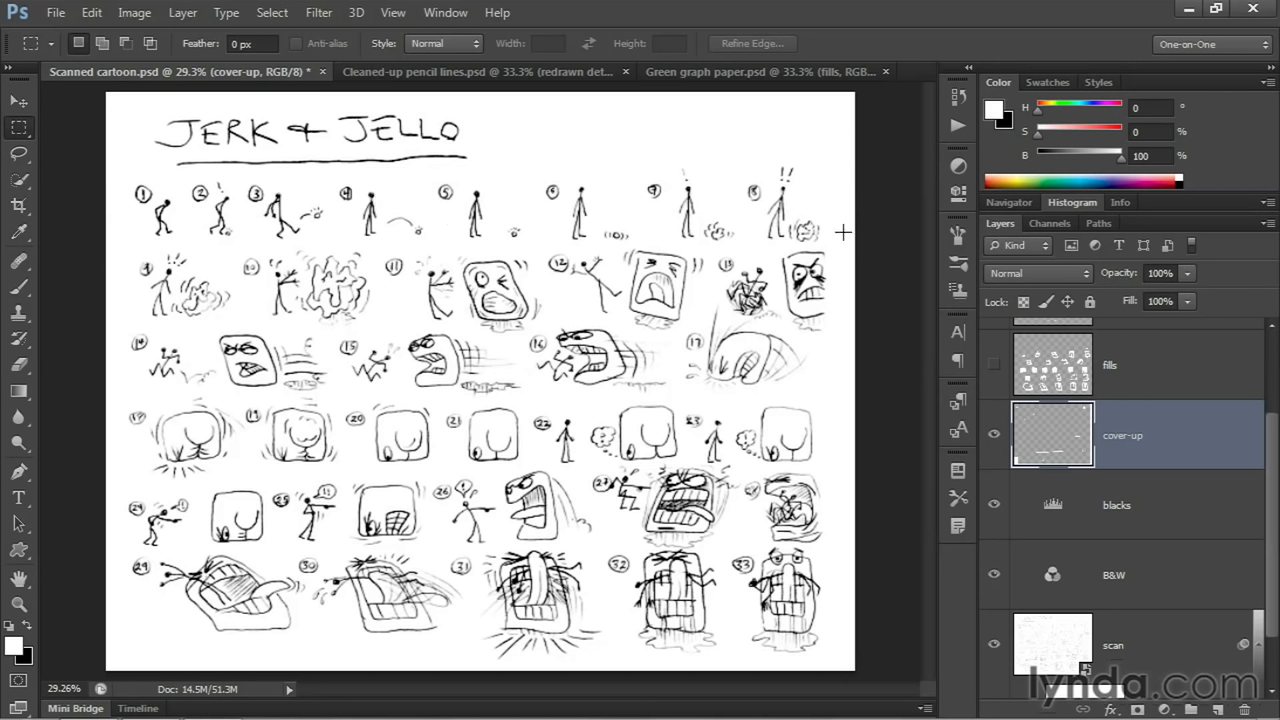
pyautogui.moveTo(318, 304)
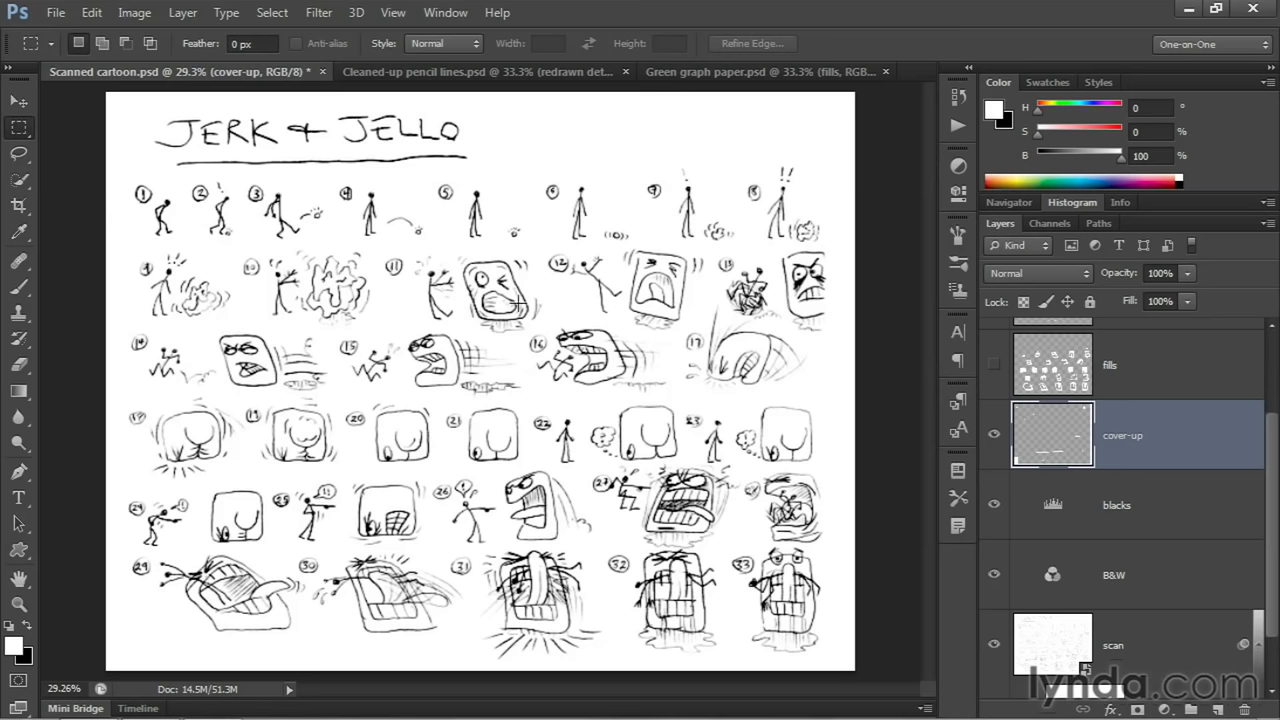
pyautogui.moveTo(152, 244); pyautogui.dragTo(384, 336)
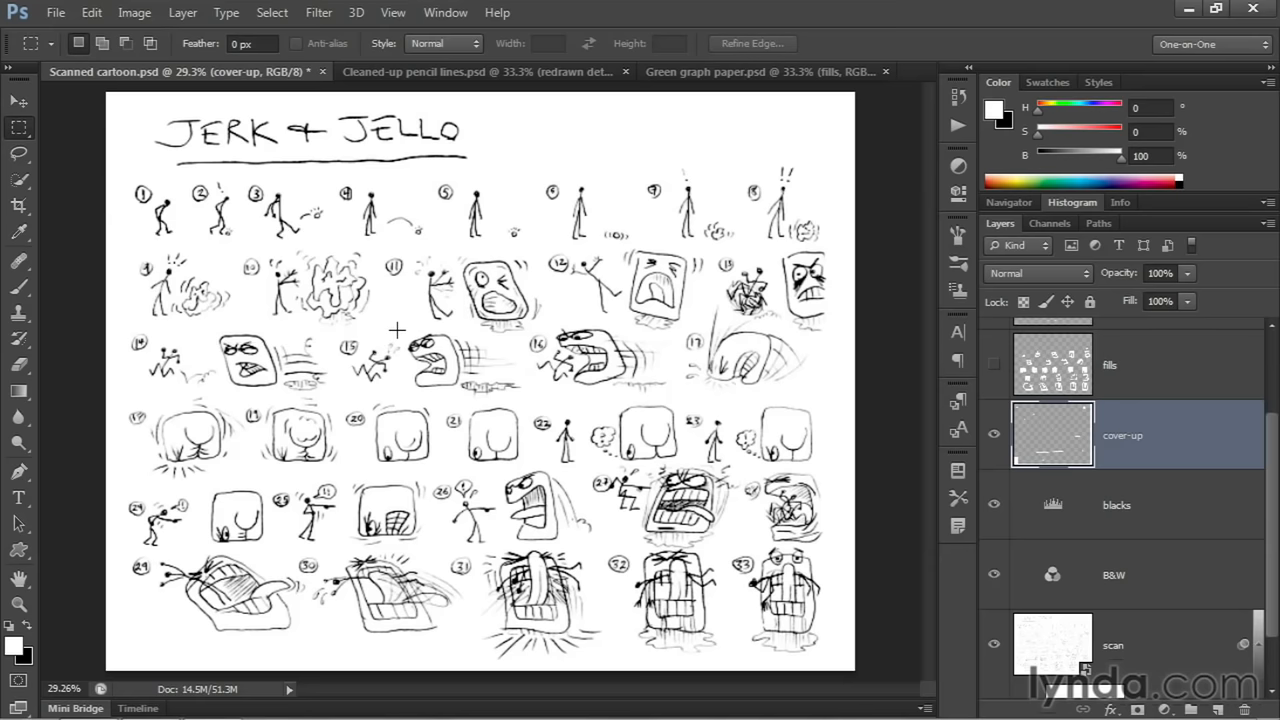
pyautogui.moveTo(202, 288)
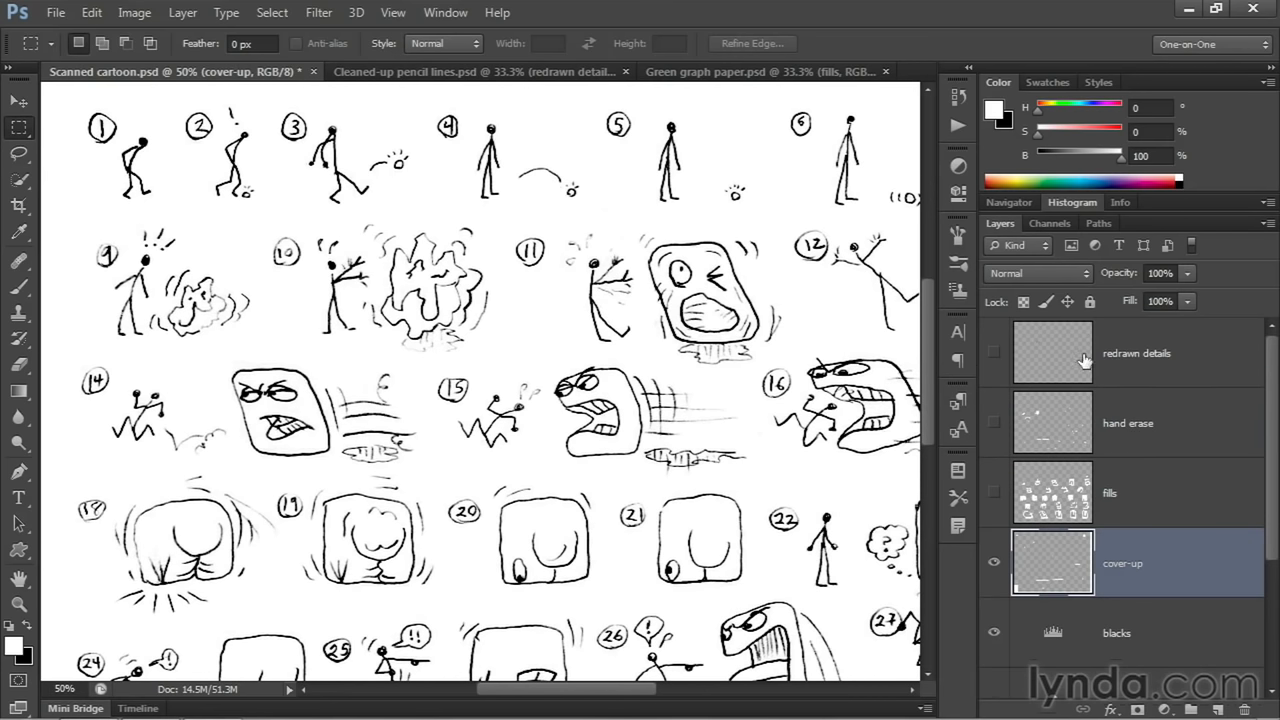
pyautogui.moveTo(996, 432)
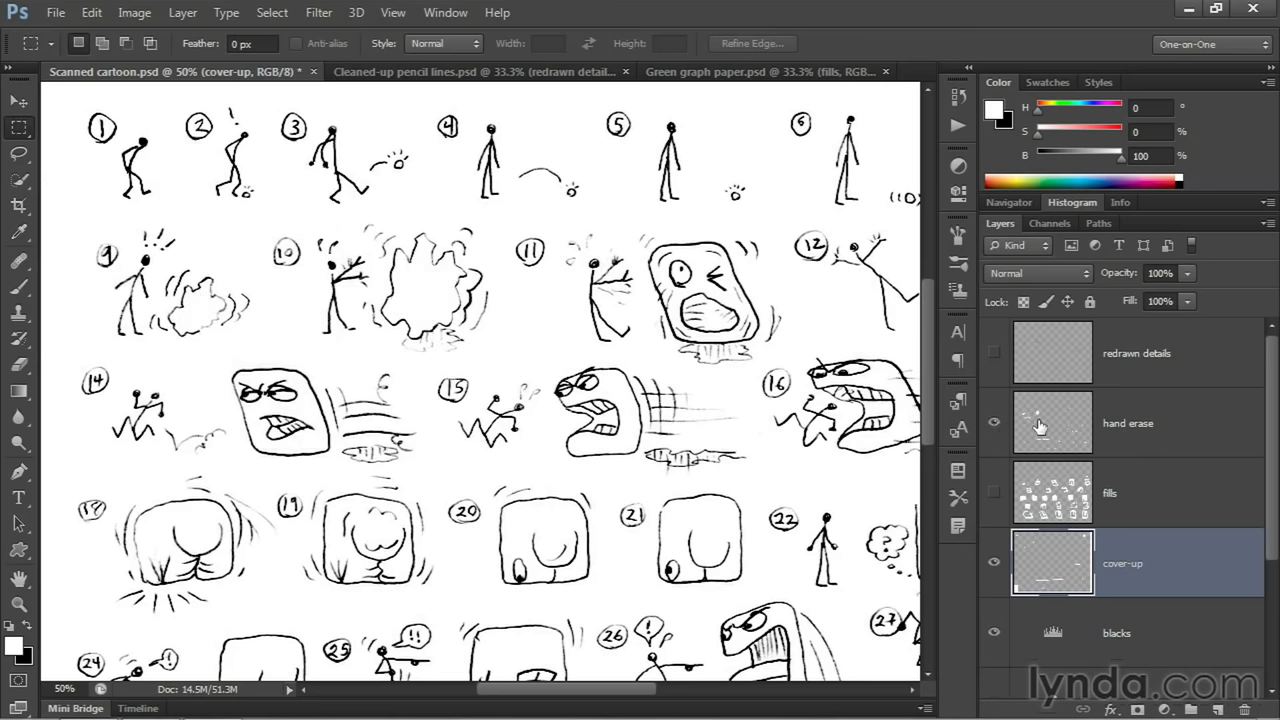
# Reveal the hand erase and redrawn details layers, toggling redrawn details to compare the angry face.
pyautogui.click(1128, 424)
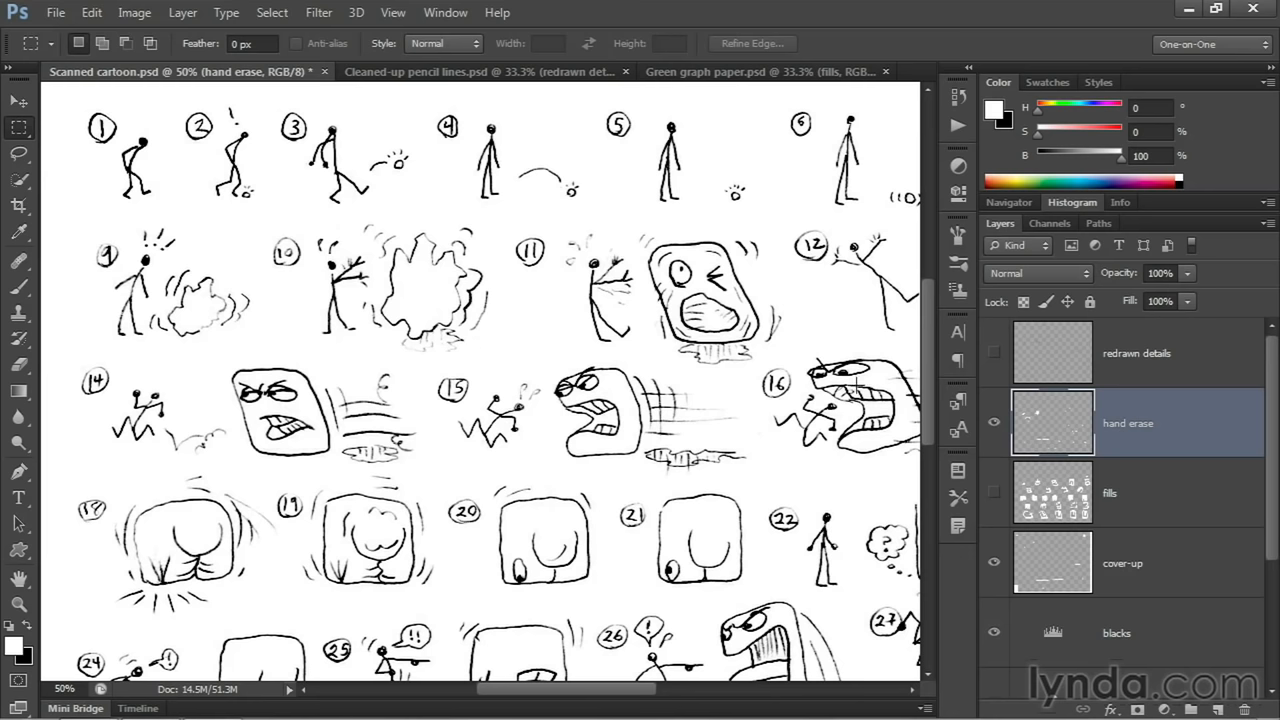
pyautogui.click(1136, 352)
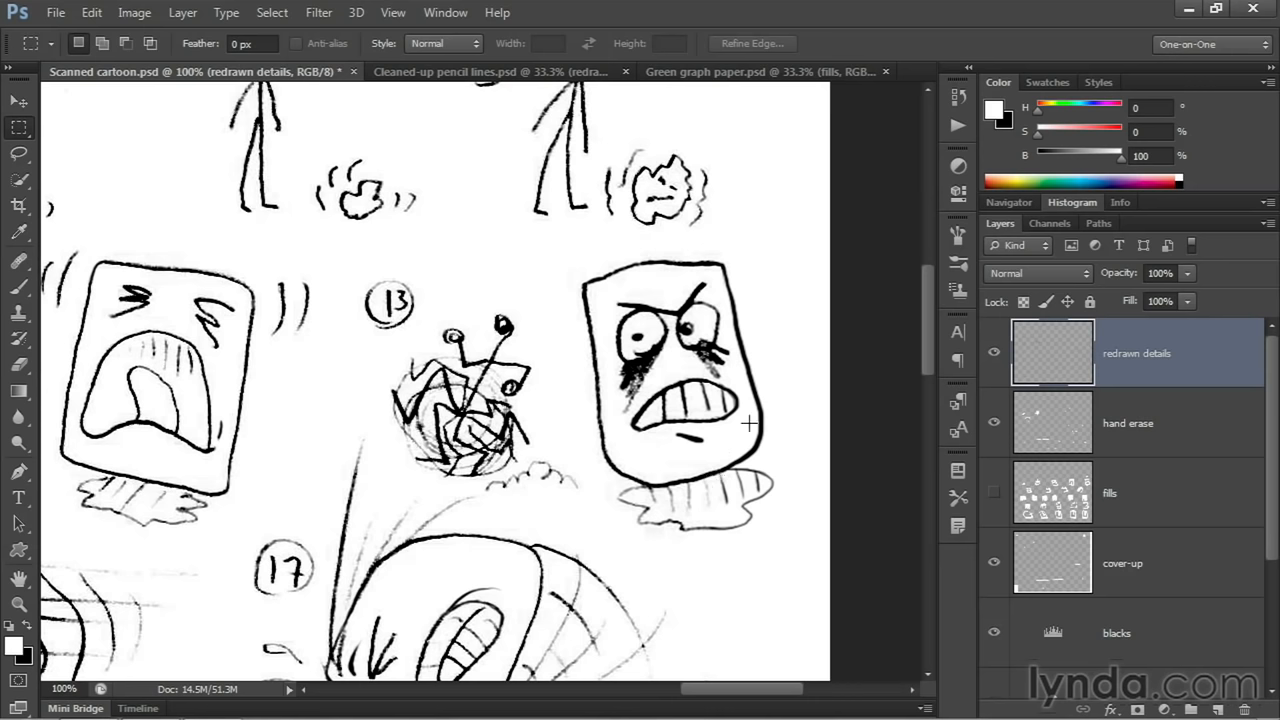
pyautogui.moveTo(994, 358)
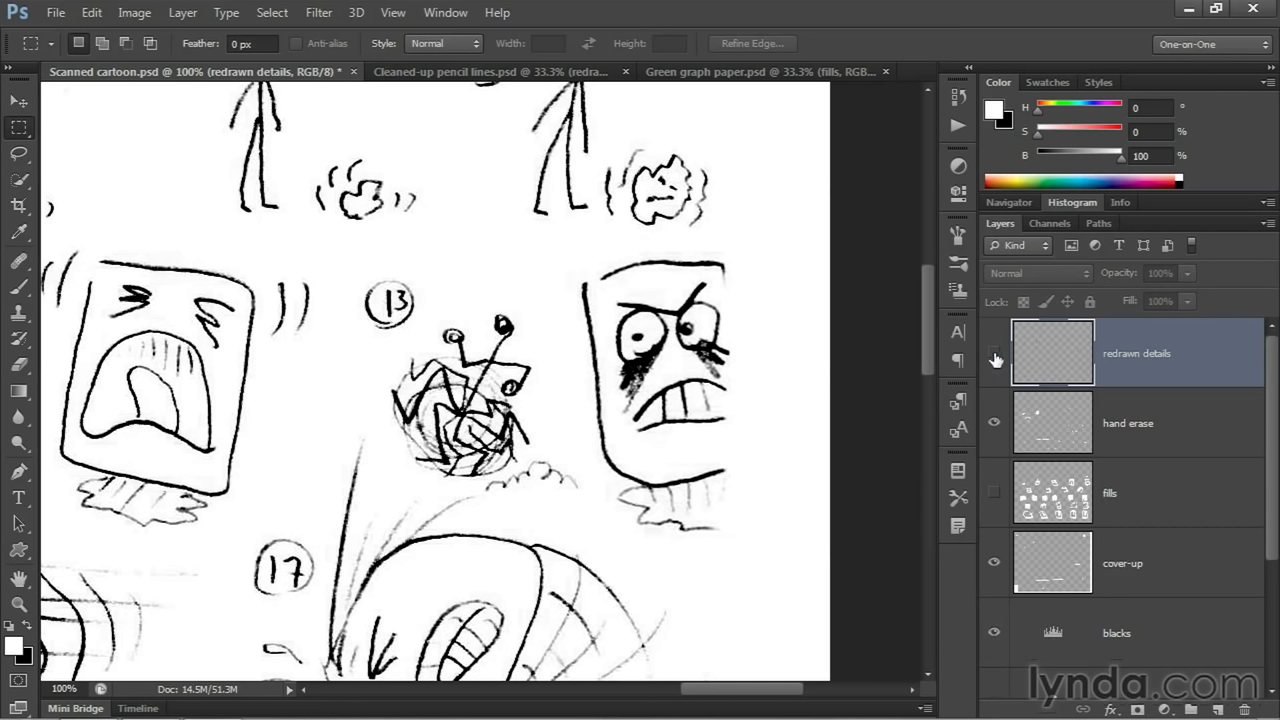
pyautogui.click(994, 352)
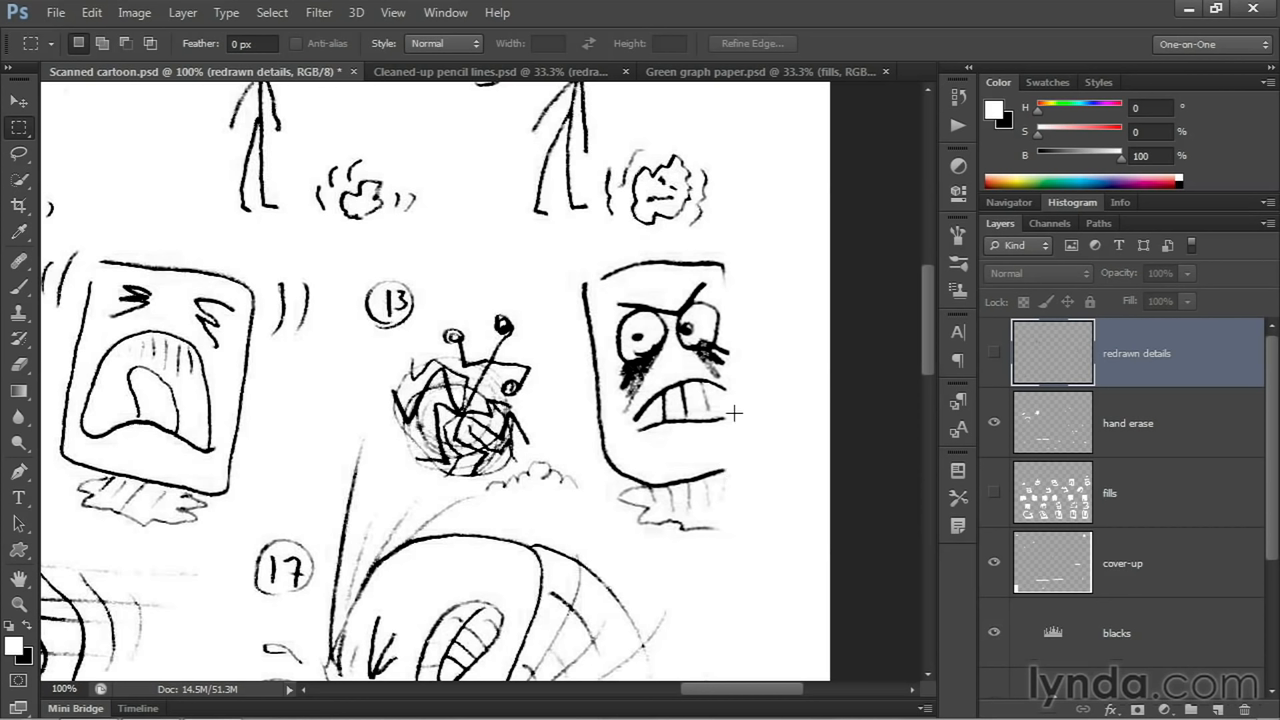
pyautogui.moveTo(980, 356)
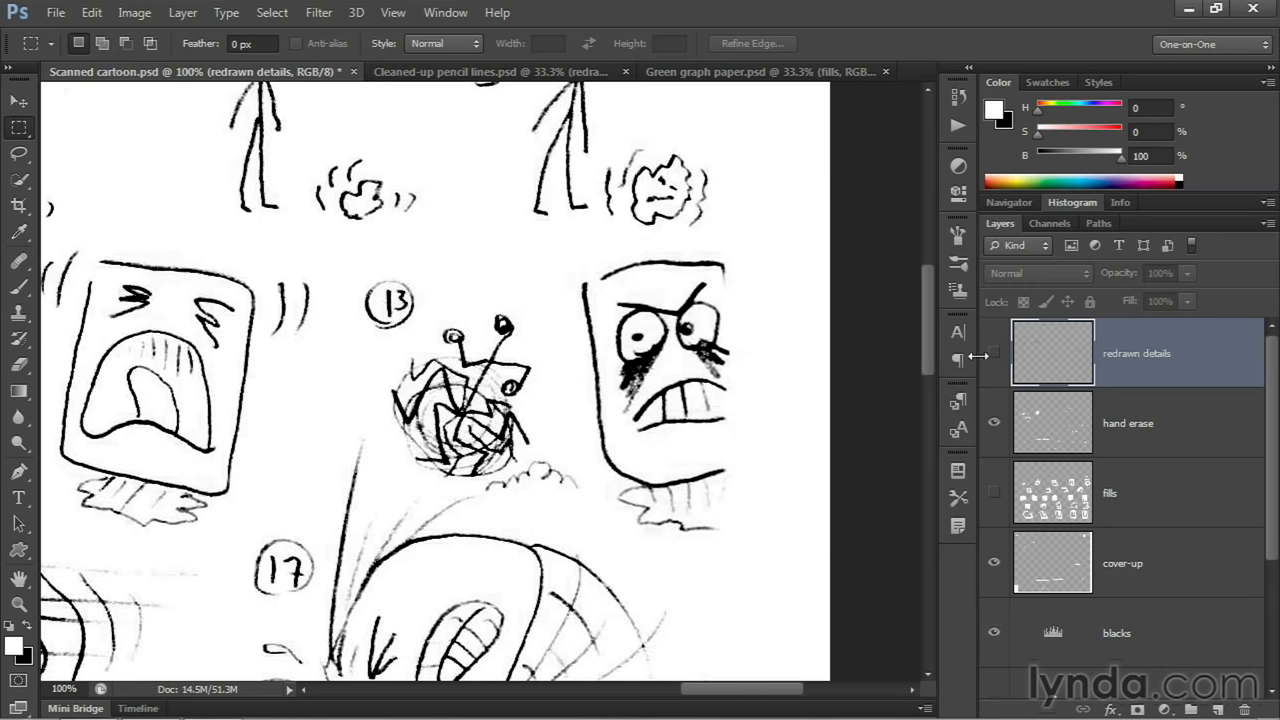
pyautogui.click(992, 352)
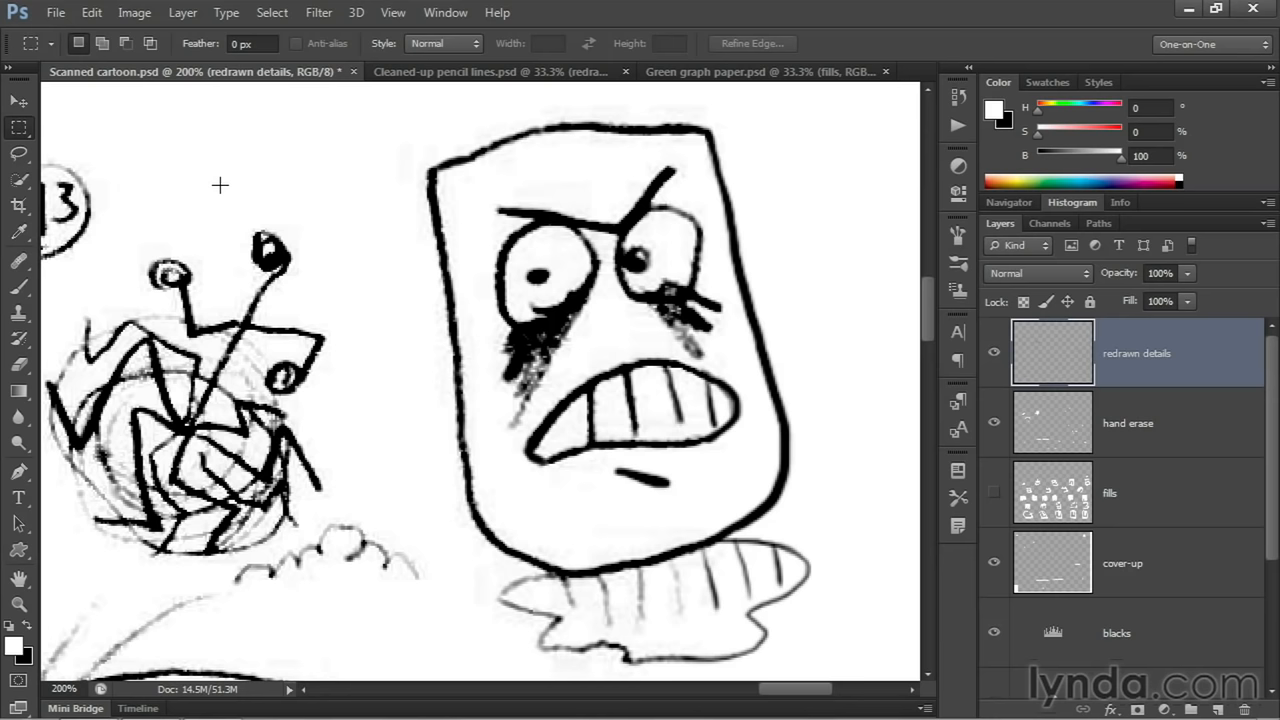
pyautogui.moveTo(344, 210)
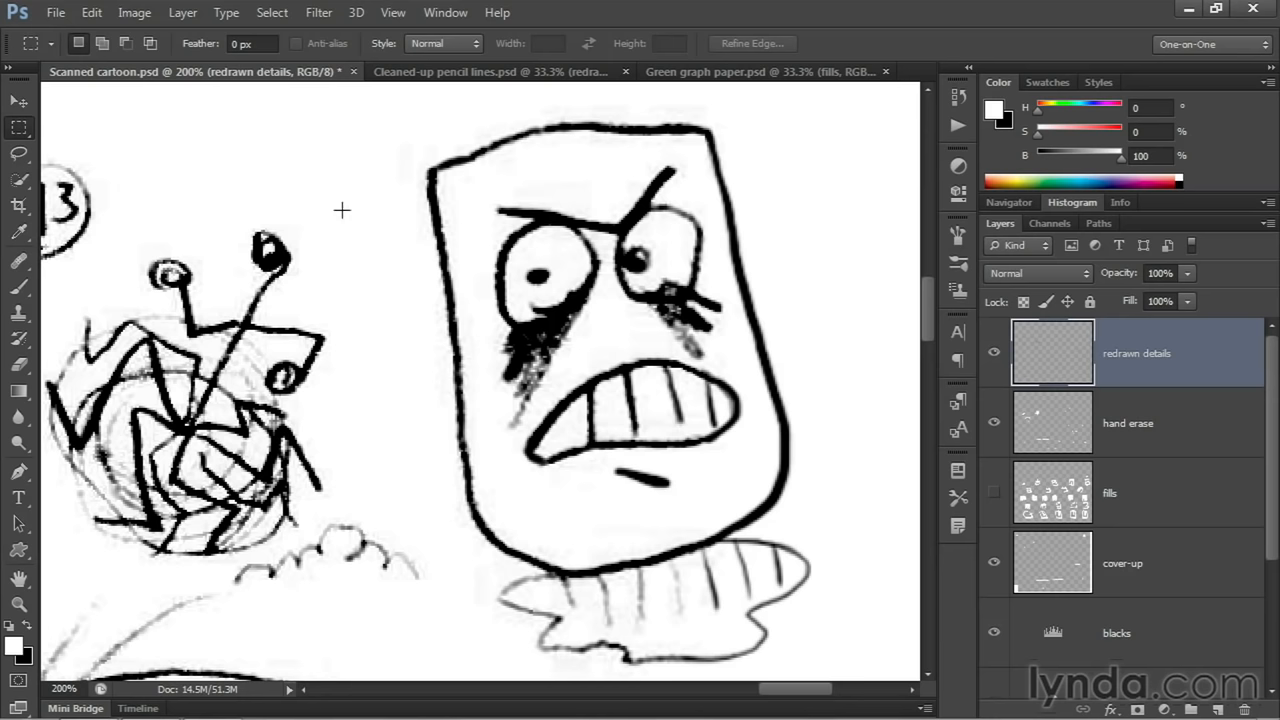
# Paint white over the smudges under both eyes and beside the nose on the hand erase layer.
pyautogui.click(1128, 422)
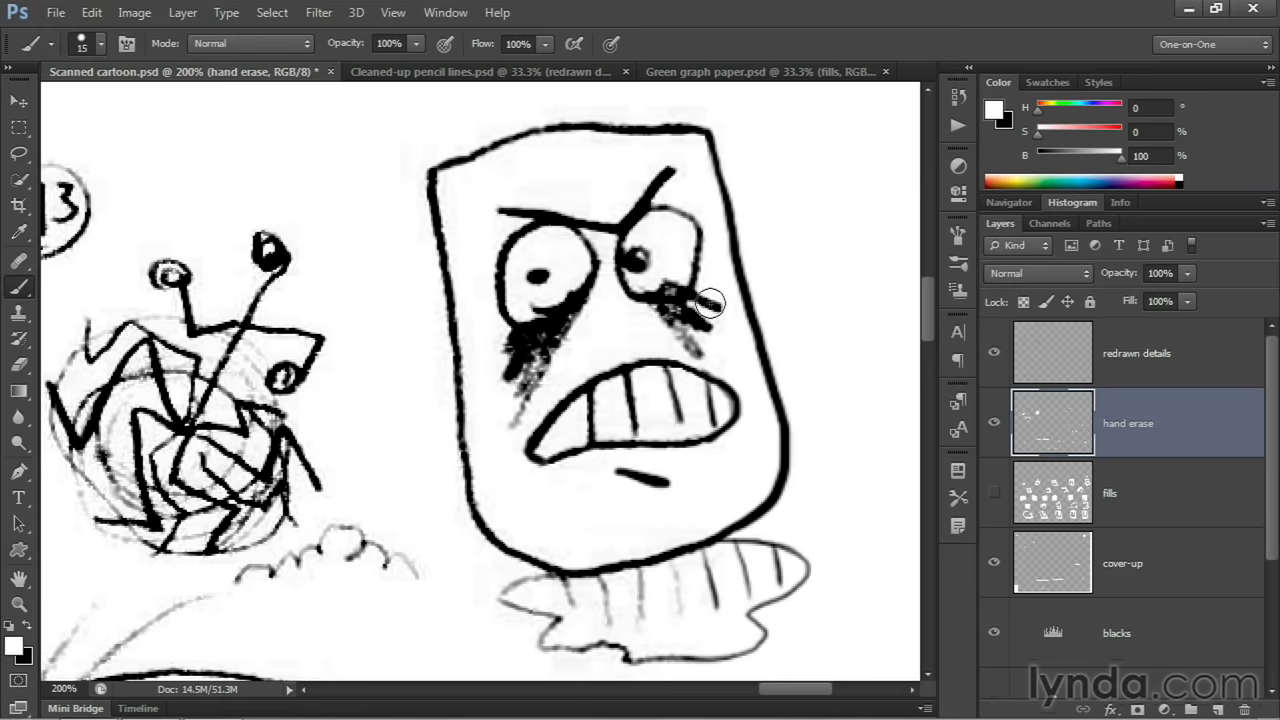
pyautogui.press('b')
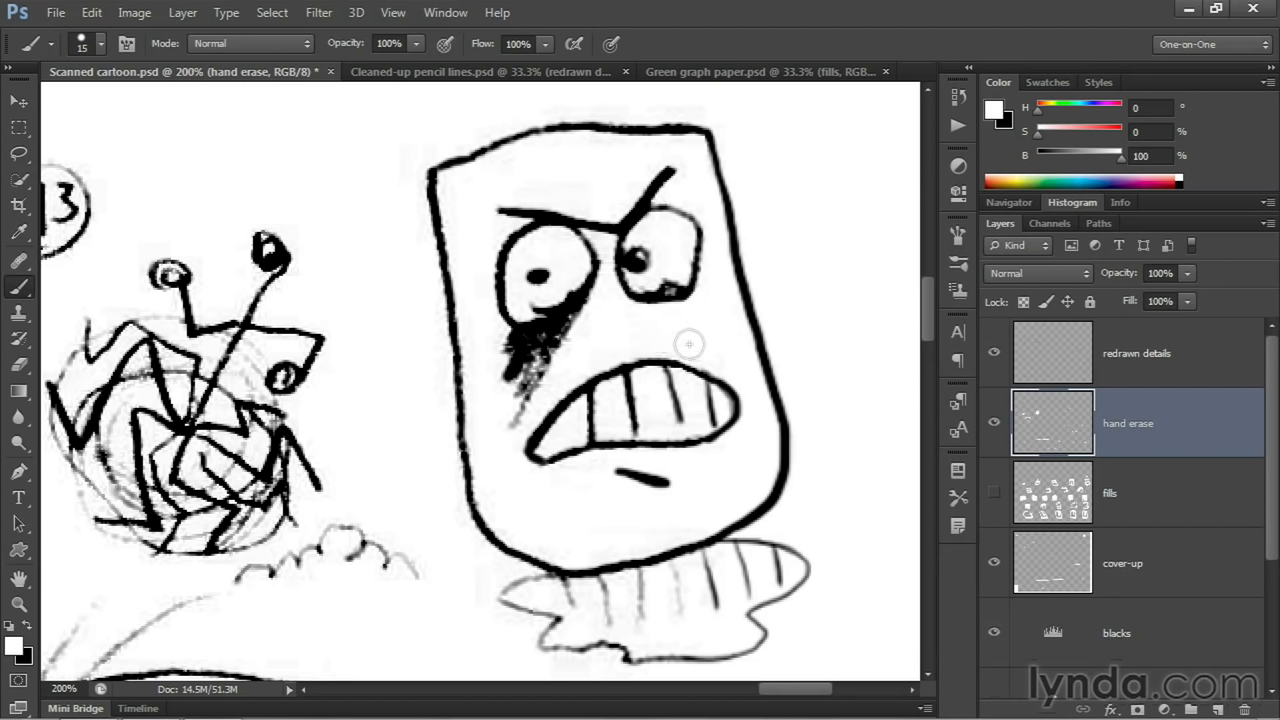
pyautogui.moveTo(690, 344); pyautogui.dragTo(662, 278)
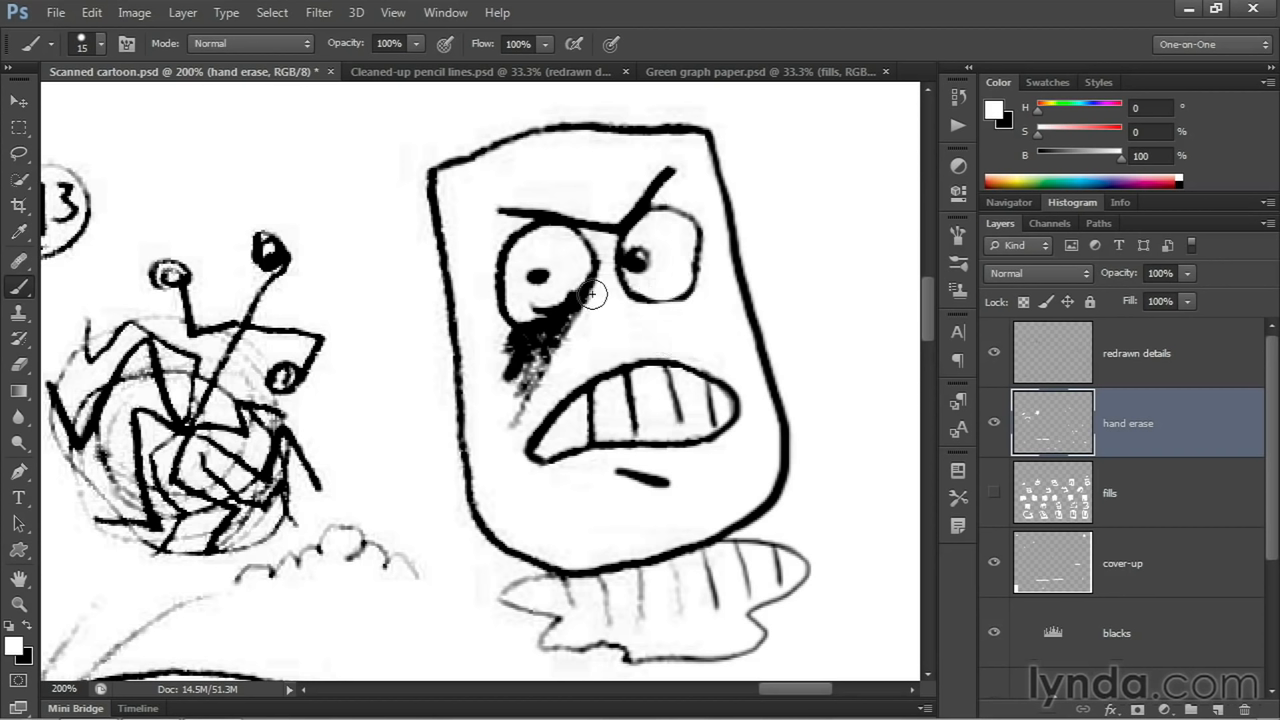
pyautogui.moveTo(590, 292); pyautogui.dragTo(536, 314)
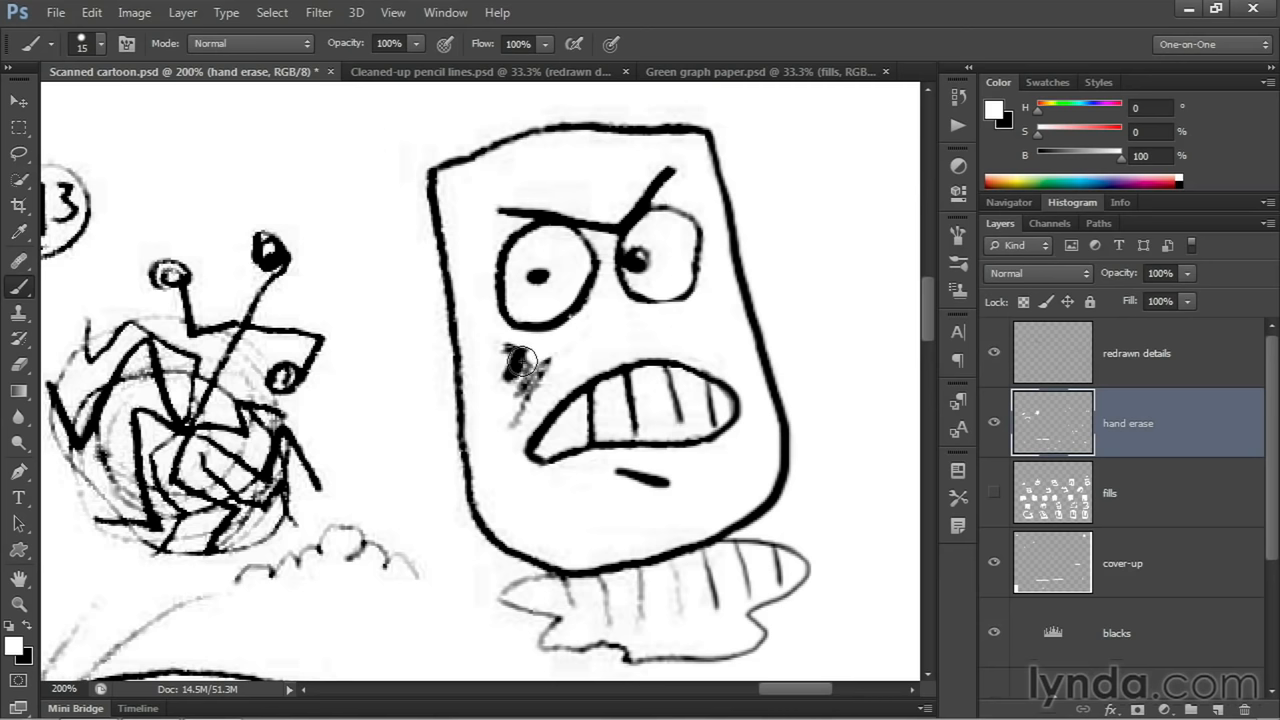
pyautogui.moveTo(530, 360); pyautogui.dragTo(500, 370)
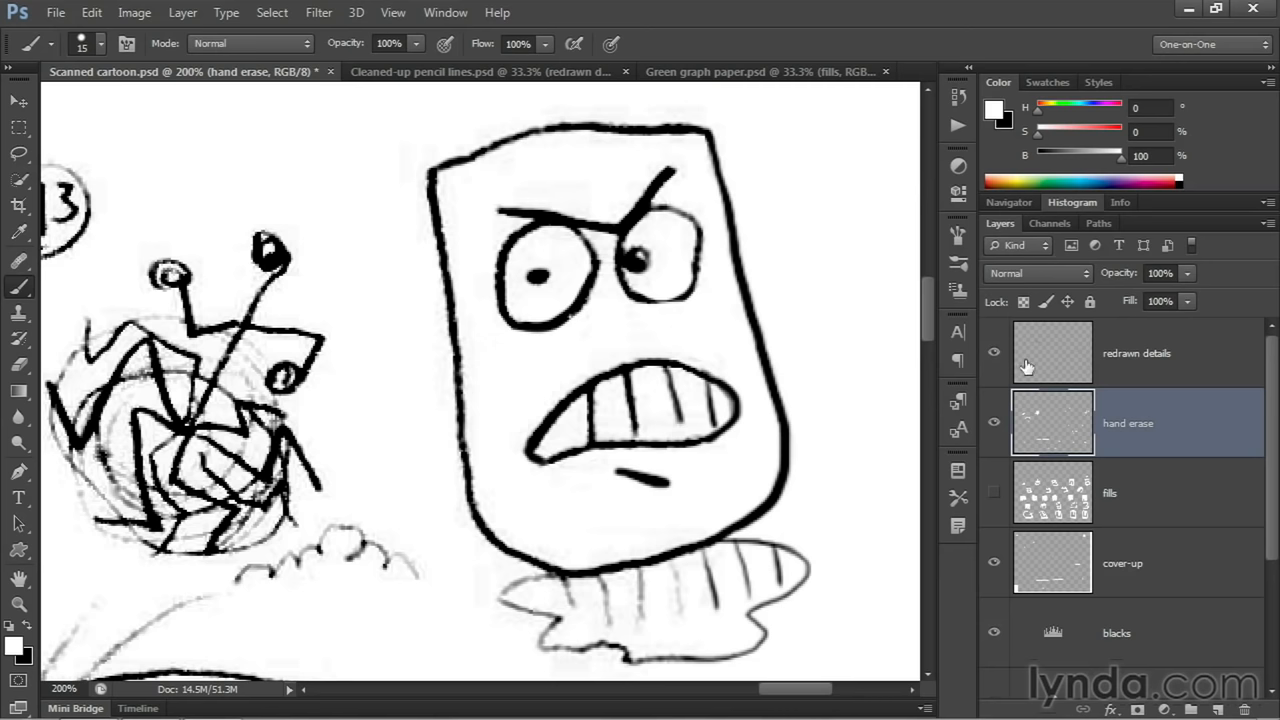
# Draw black eye lines, an eye dot and angry brow lines on the redrawn details layer.
pyautogui.click(1136, 352)
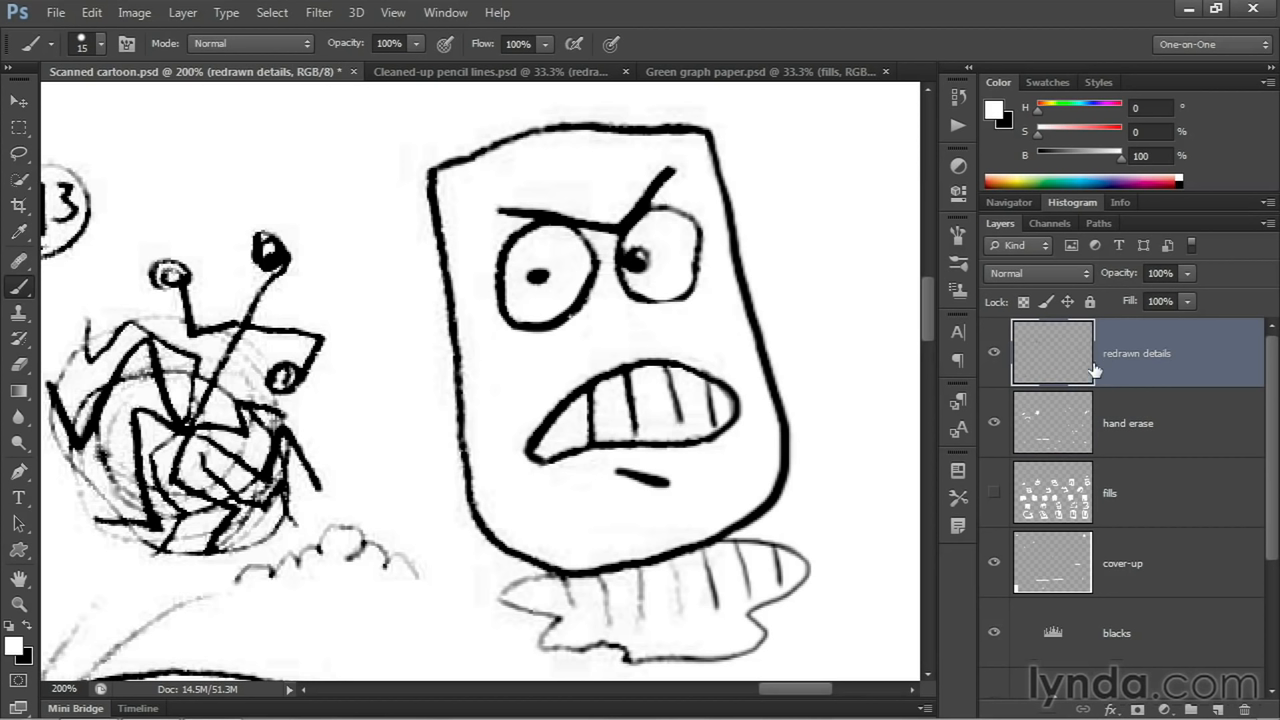
pyautogui.moveTo(696, 296)
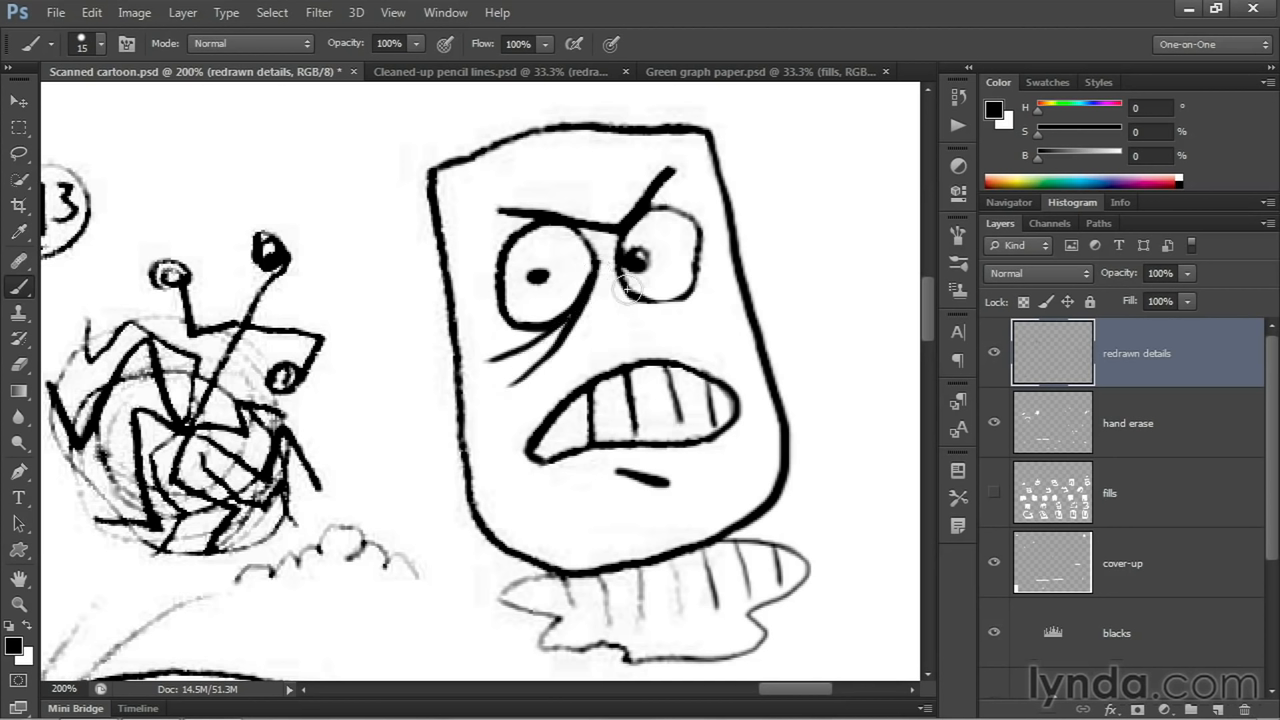
pyautogui.moveTo(630, 290); pyautogui.dragTo(660, 320)
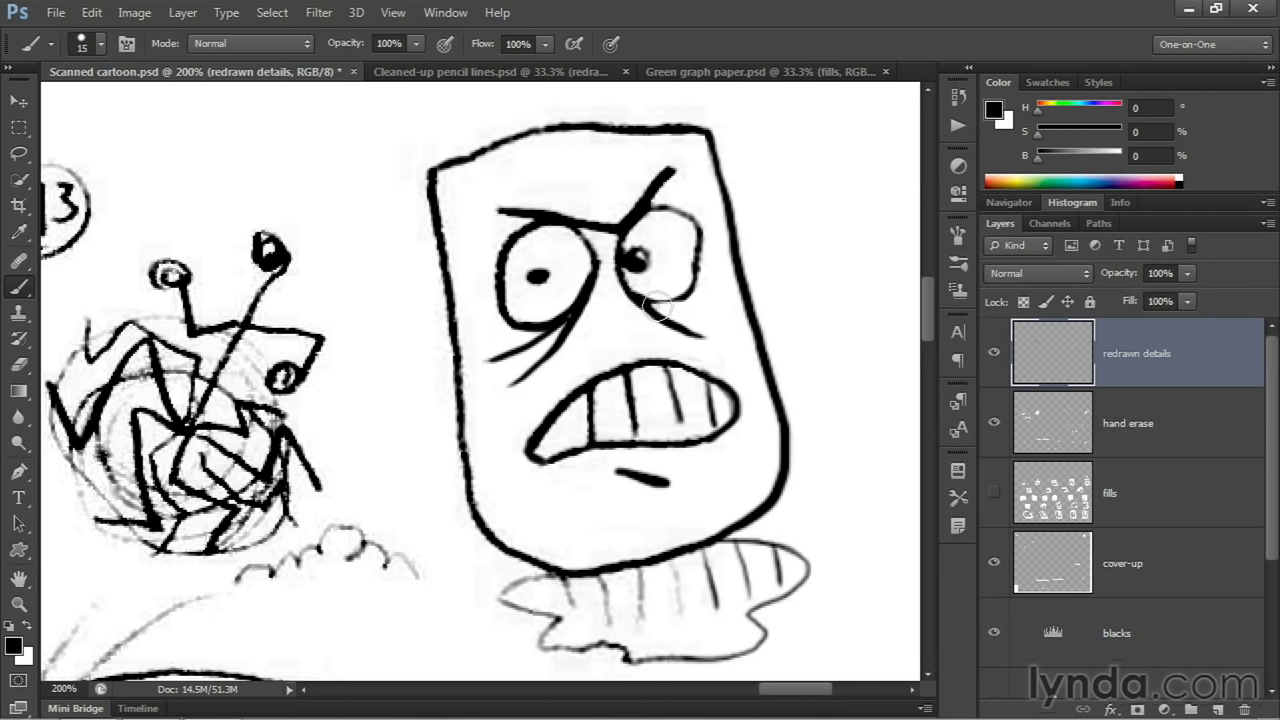
pyautogui.moveTo(684, 296)
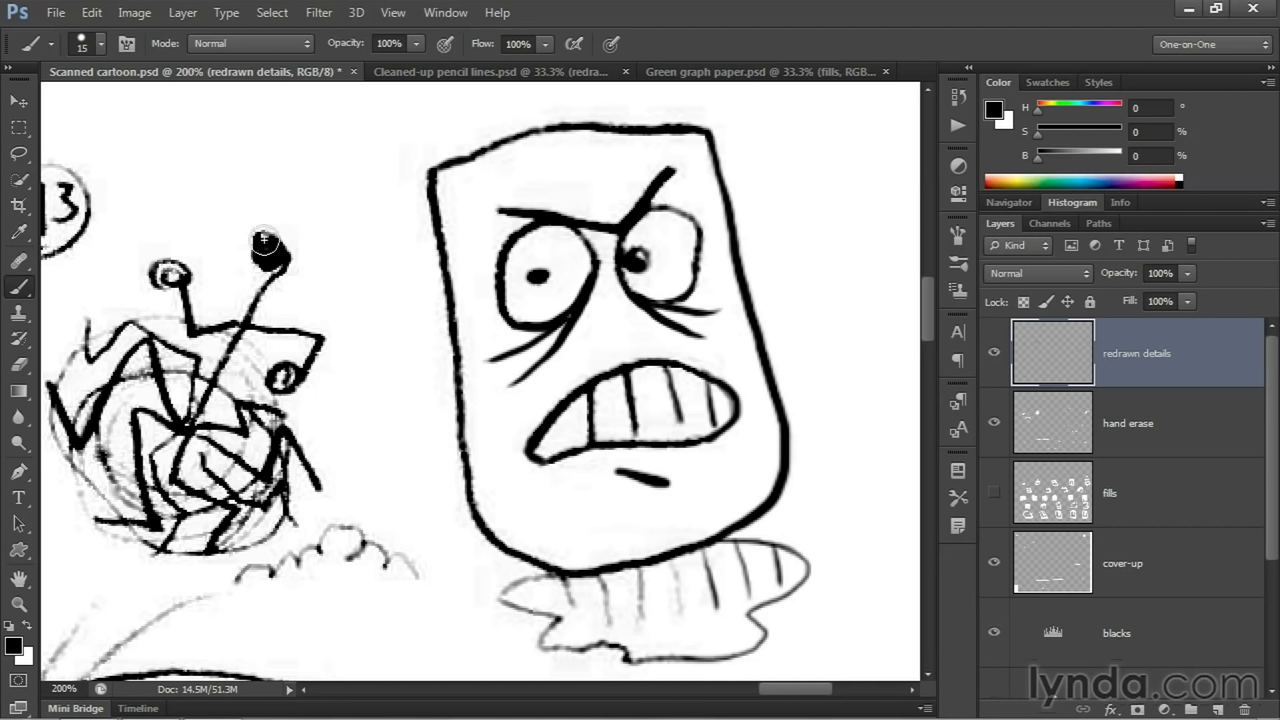
pyautogui.click(268, 248)
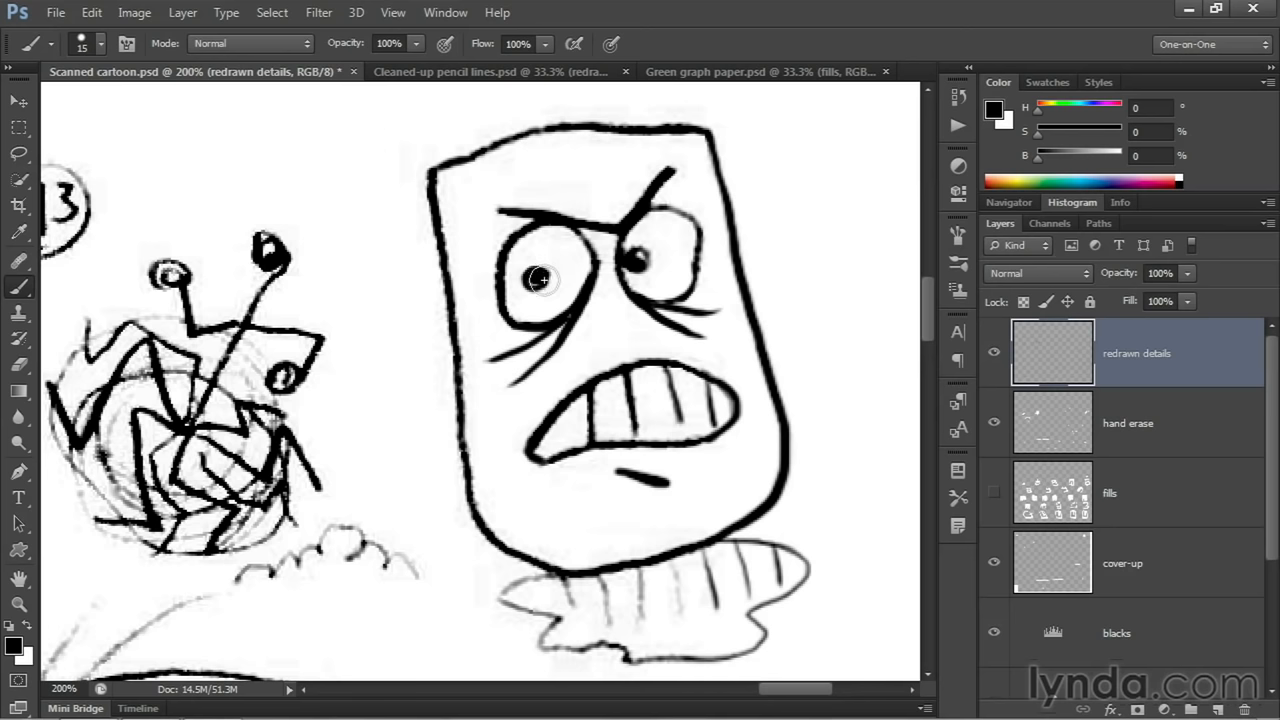
pyautogui.moveTo(536, 280)
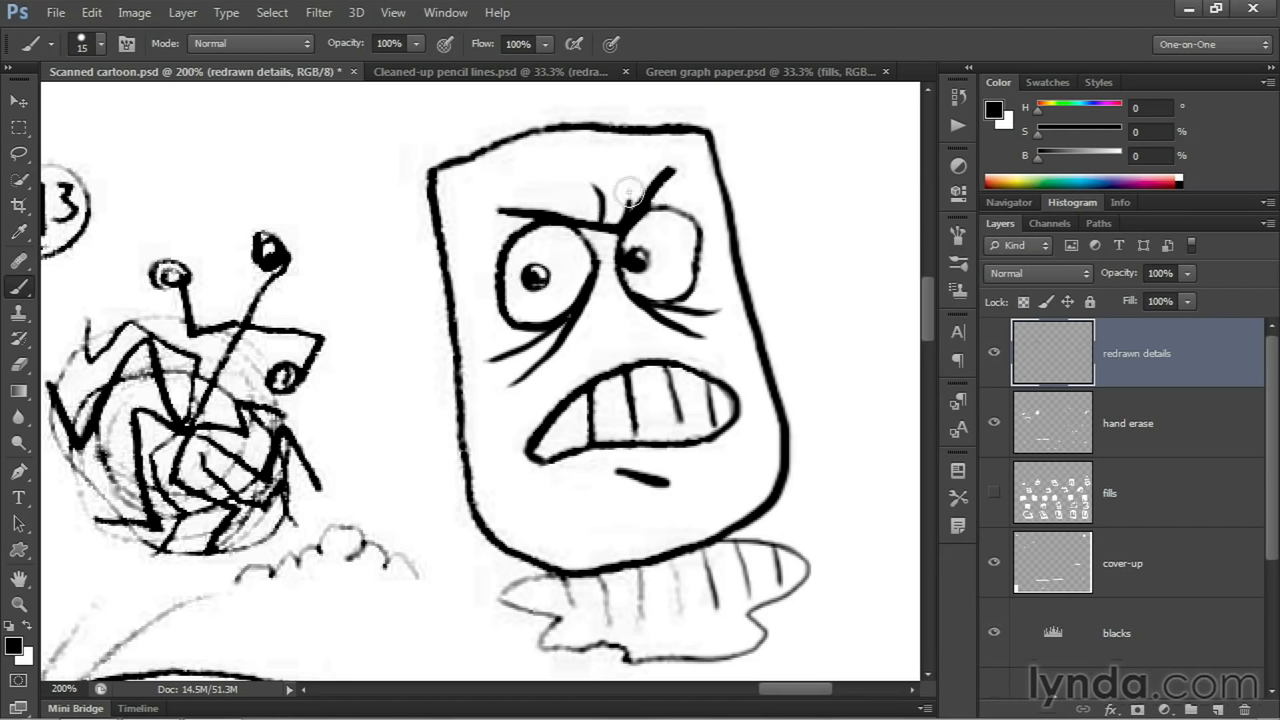
pyautogui.moveTo(630, 196); pyautogui.dragTo(664, 178)
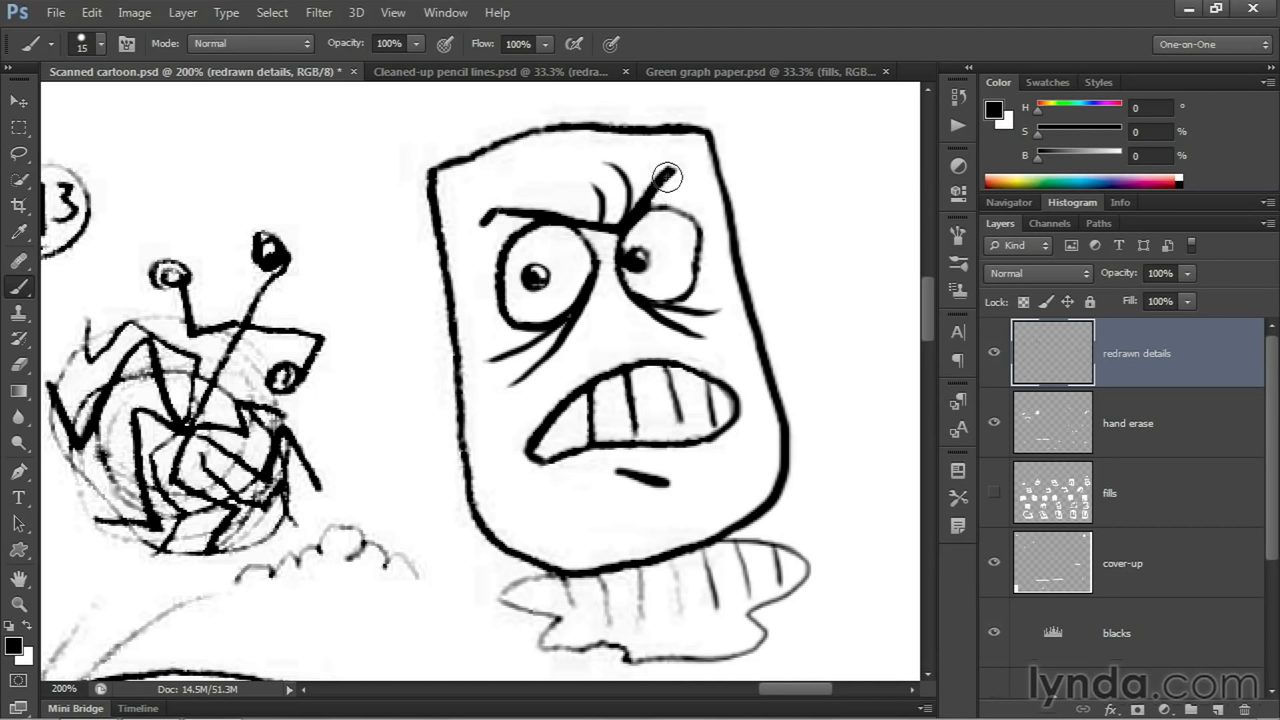
pyautogui.moveTo(568, 356)
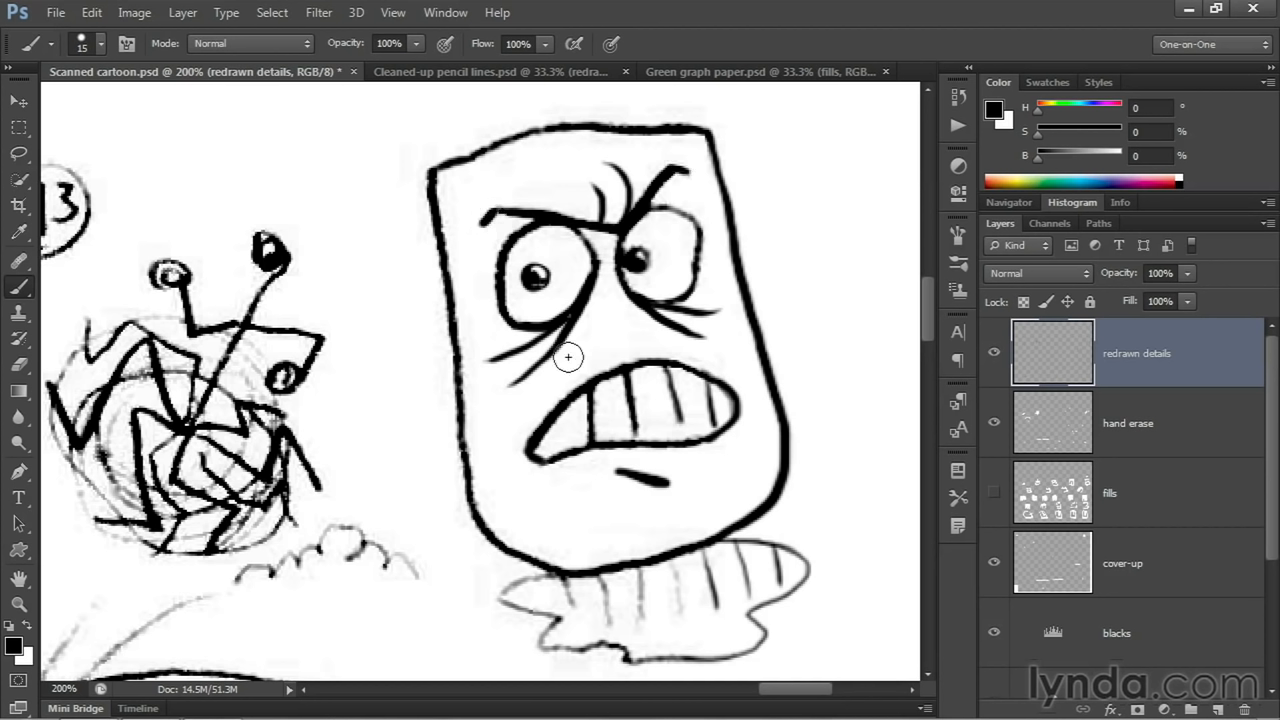
pyautogui.moveTo(586, 426)
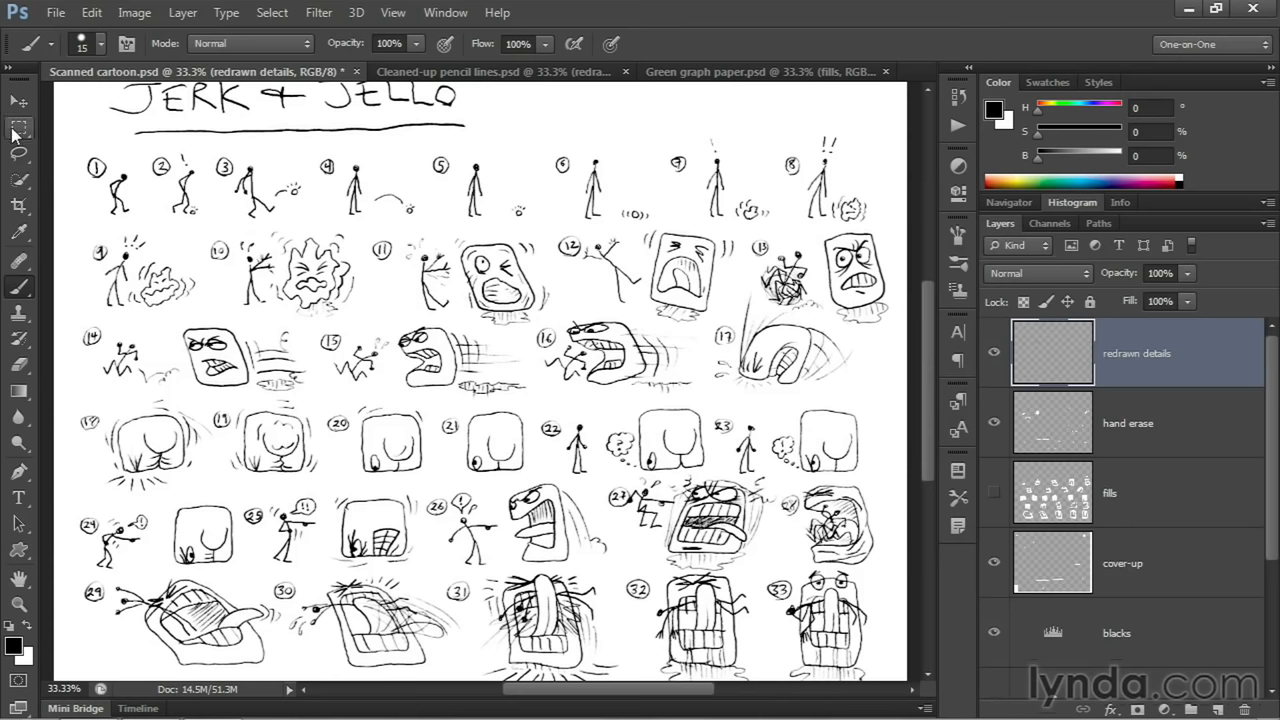
# Cycle screen modes to show the cleaned storyboard full screen on black.
pyautogui.press('f')
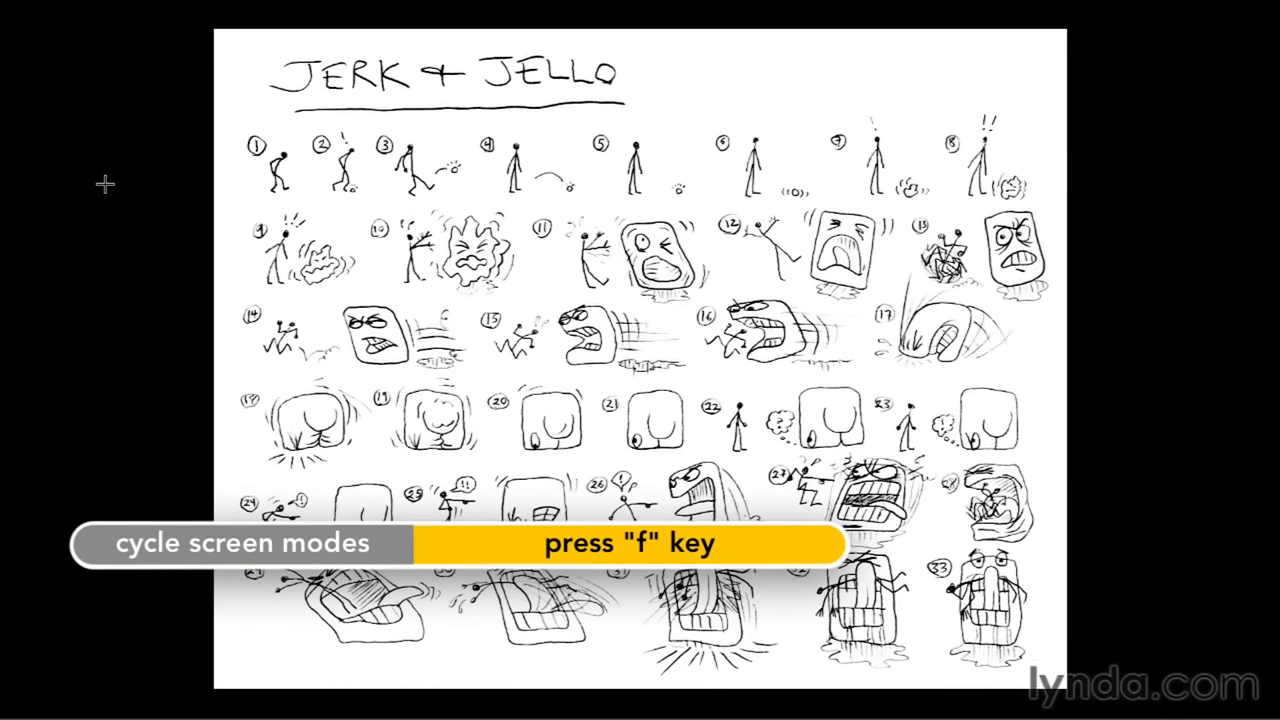
pyautogui.press('f')
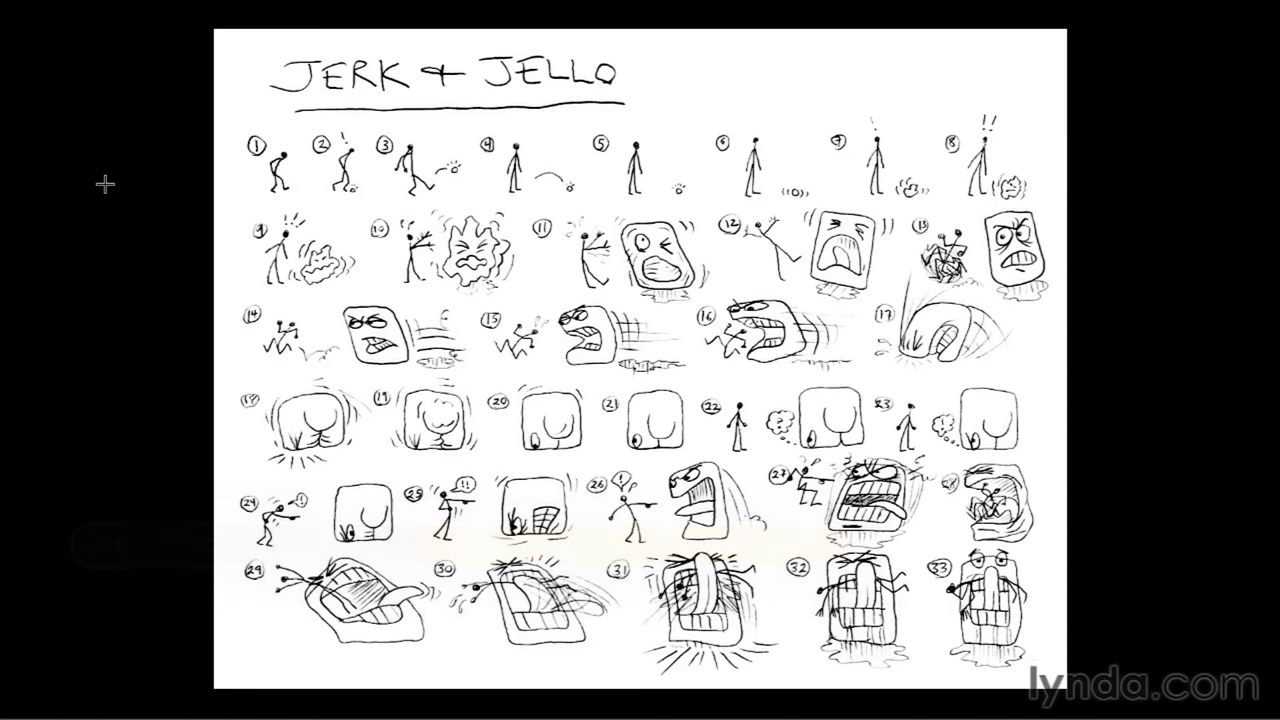